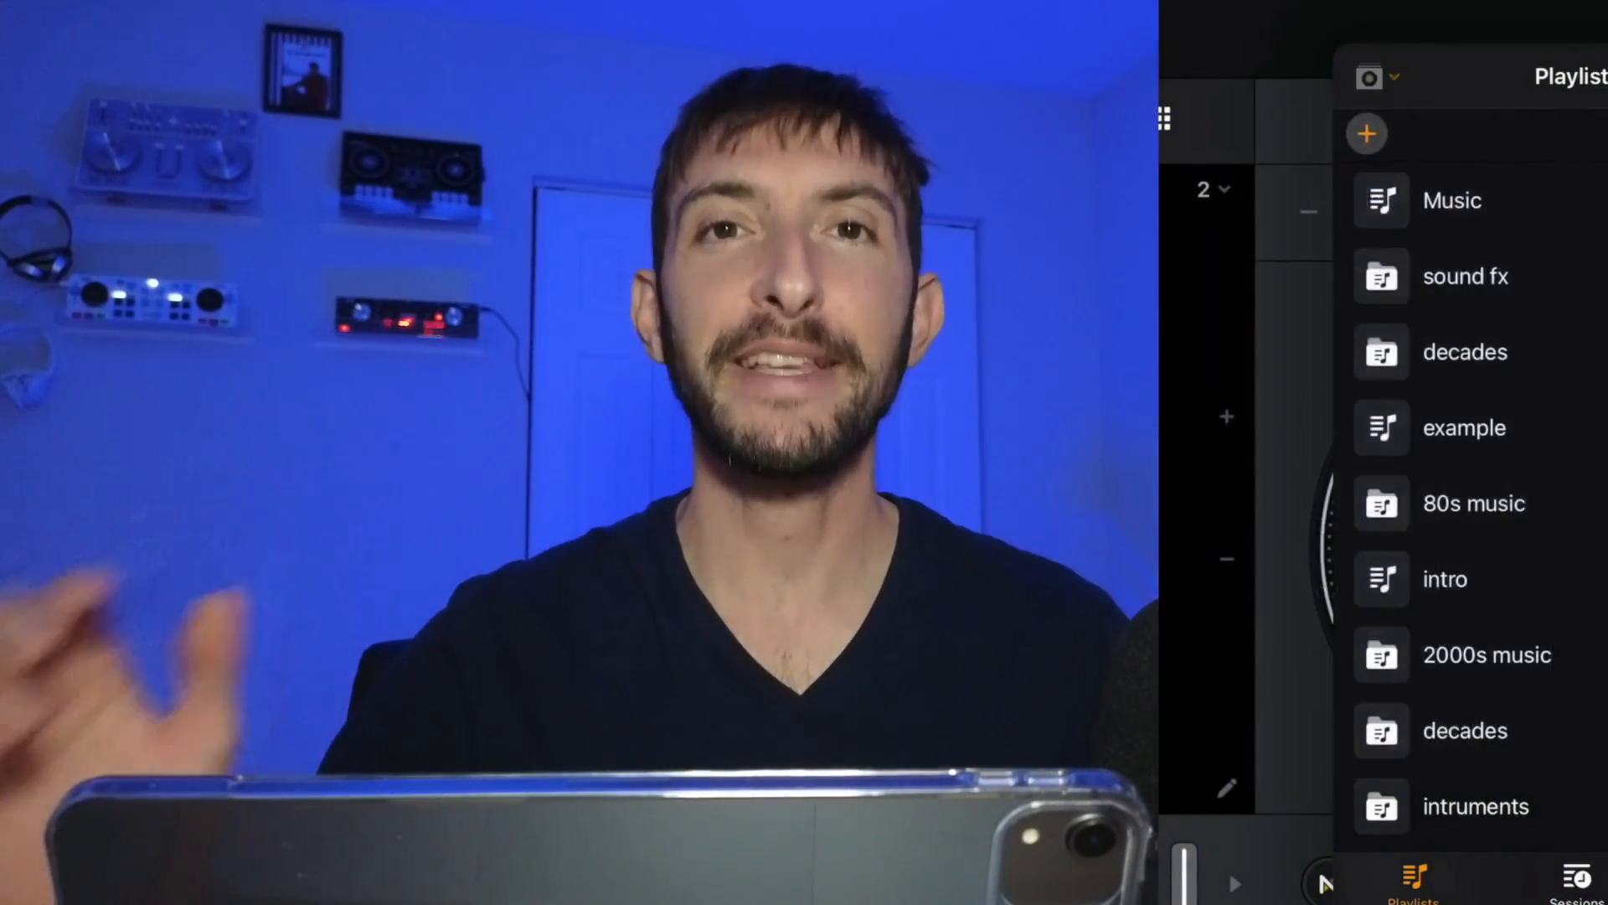
# Switch the library source from local playlists to the TIDAL catalog.
pyautogui.click(1373, 75)
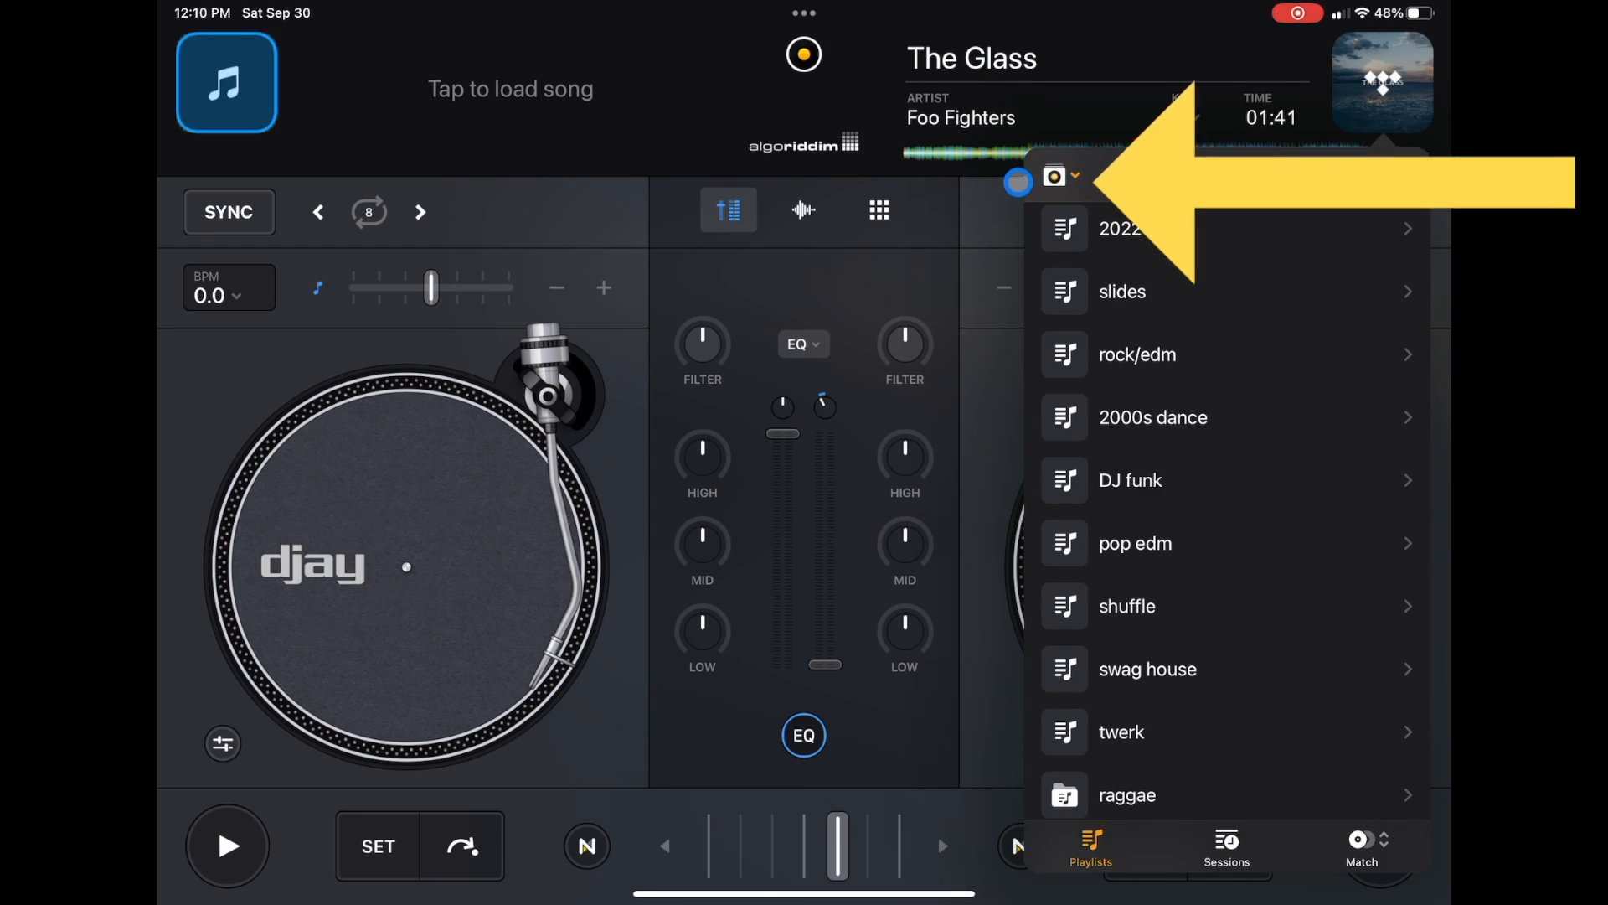
pyautogui.click(1055, 176)
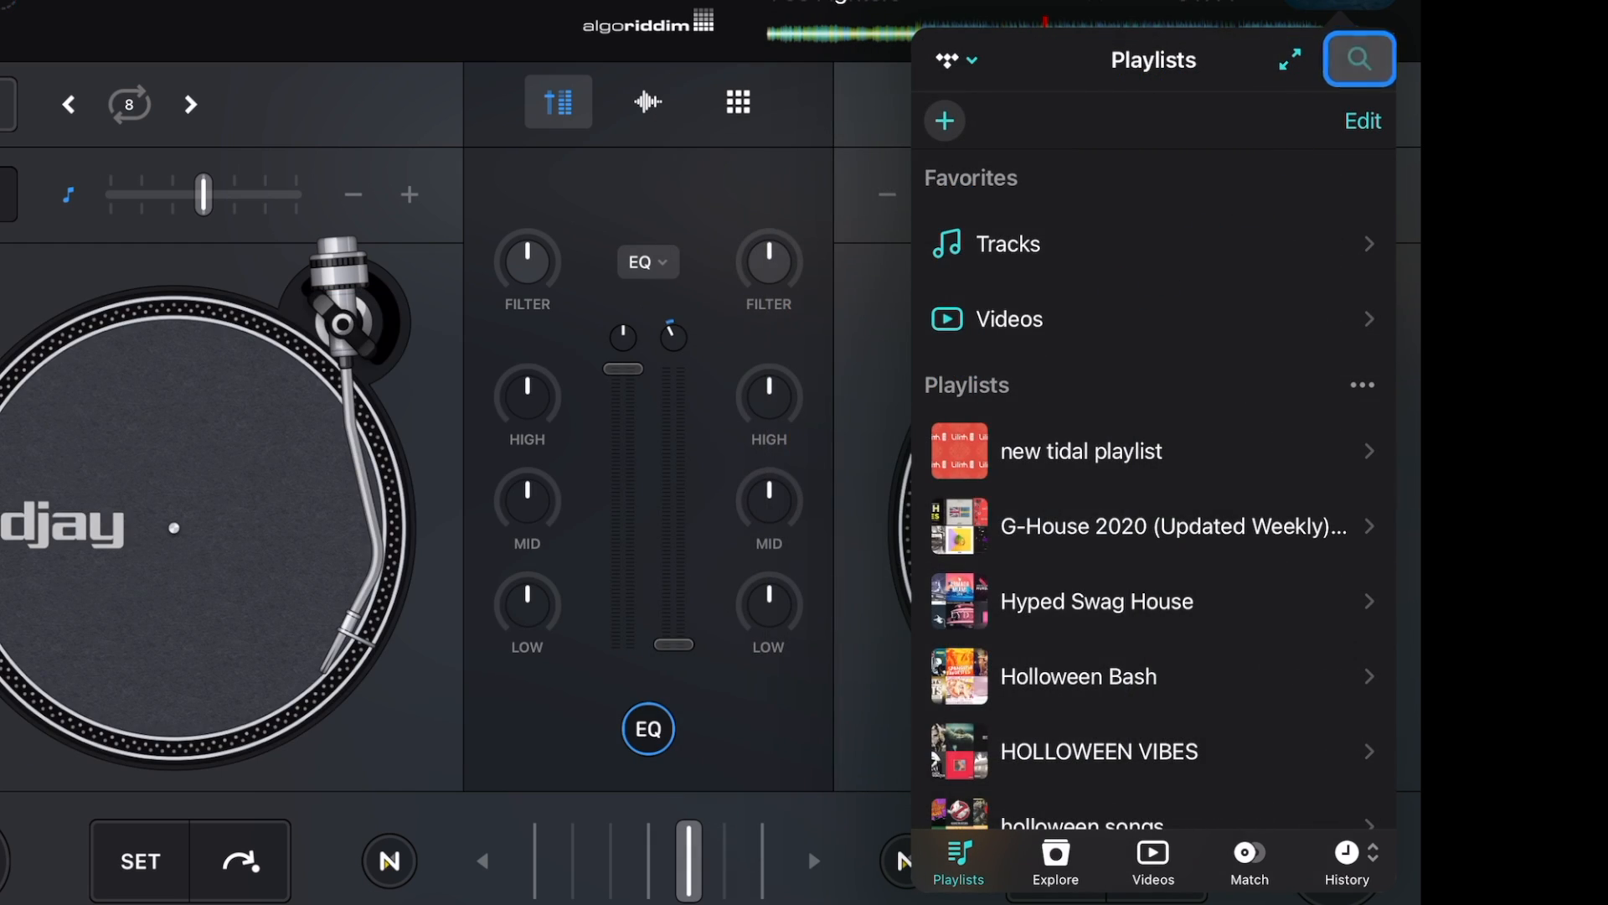
# Search TIDAL for '50 cent' and browse the full song and artist results.
pyautogui.write('50')
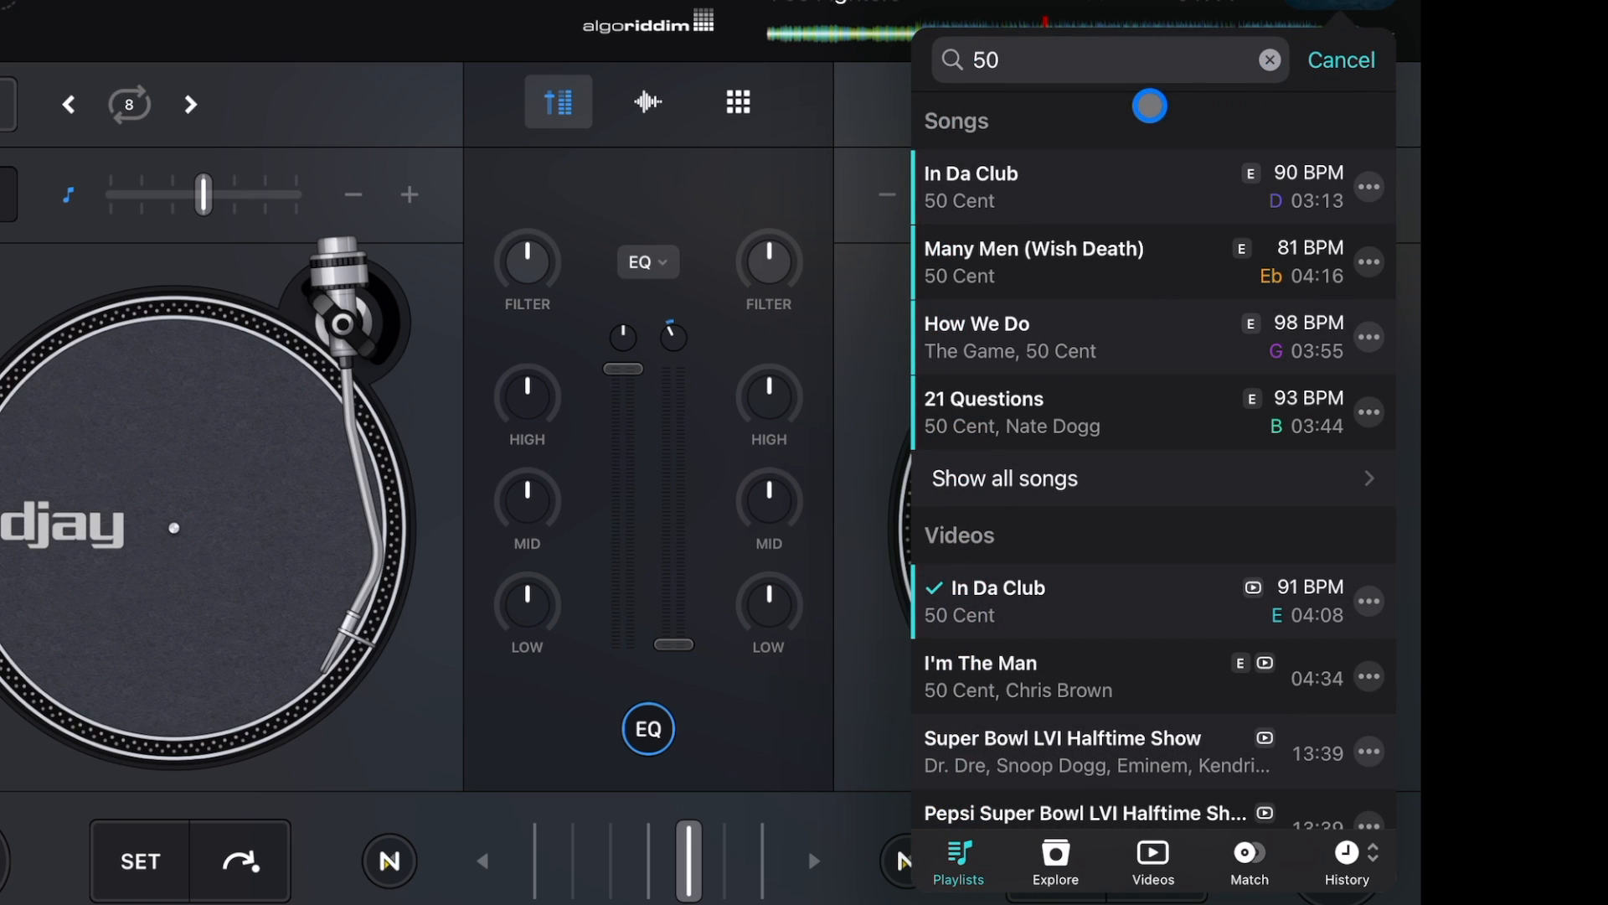
pyautogui.write('cent')
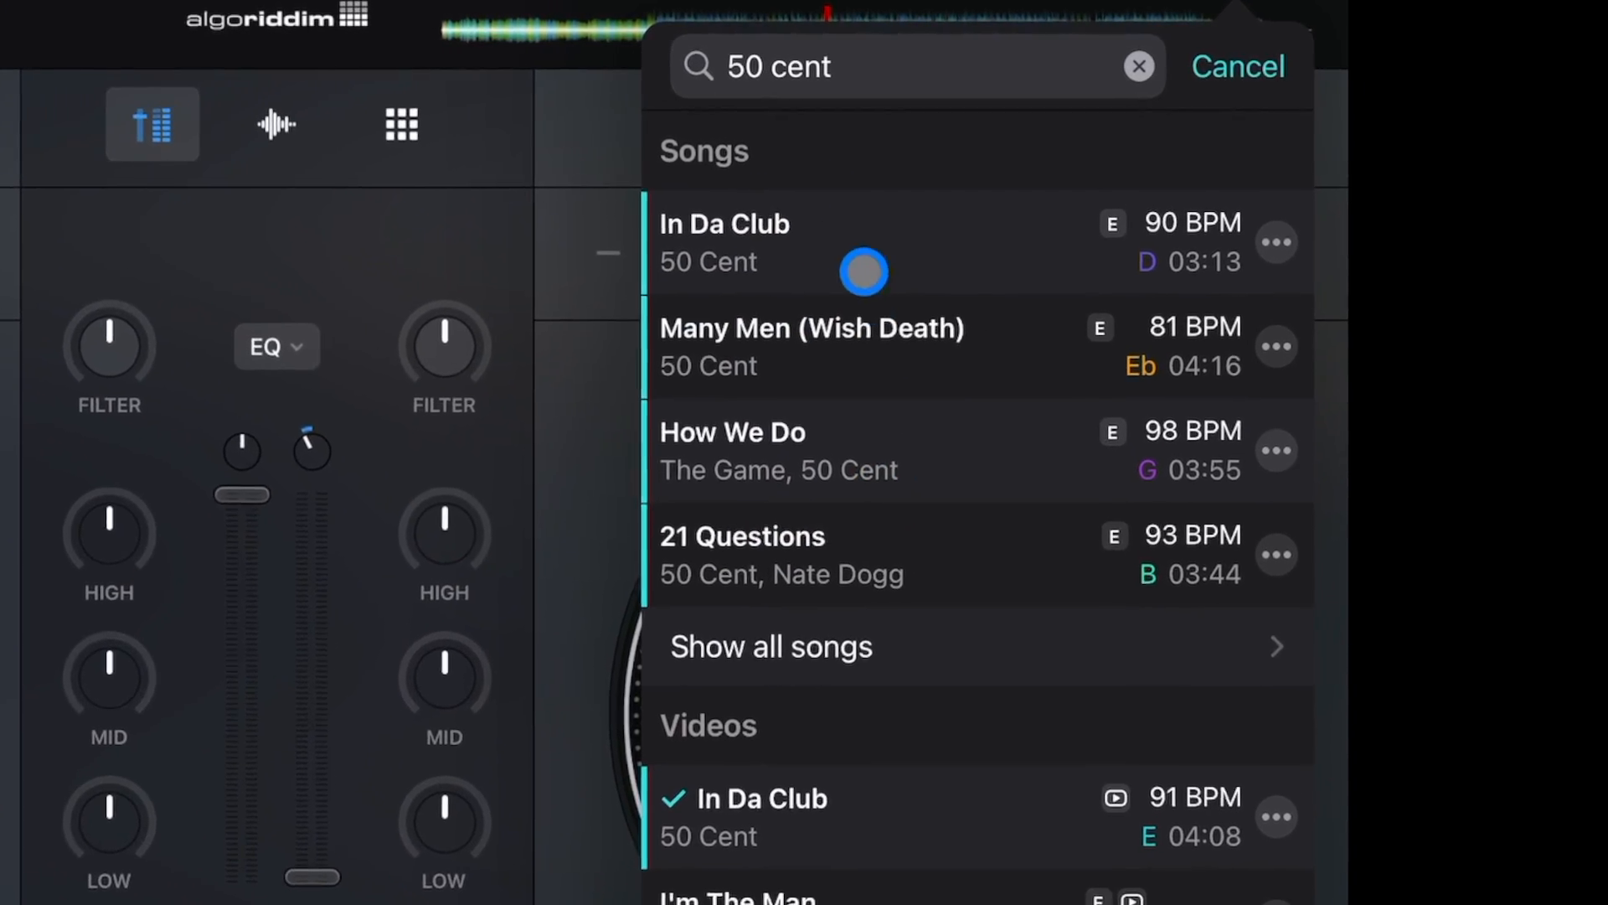
pyautogui.click(770, 647)
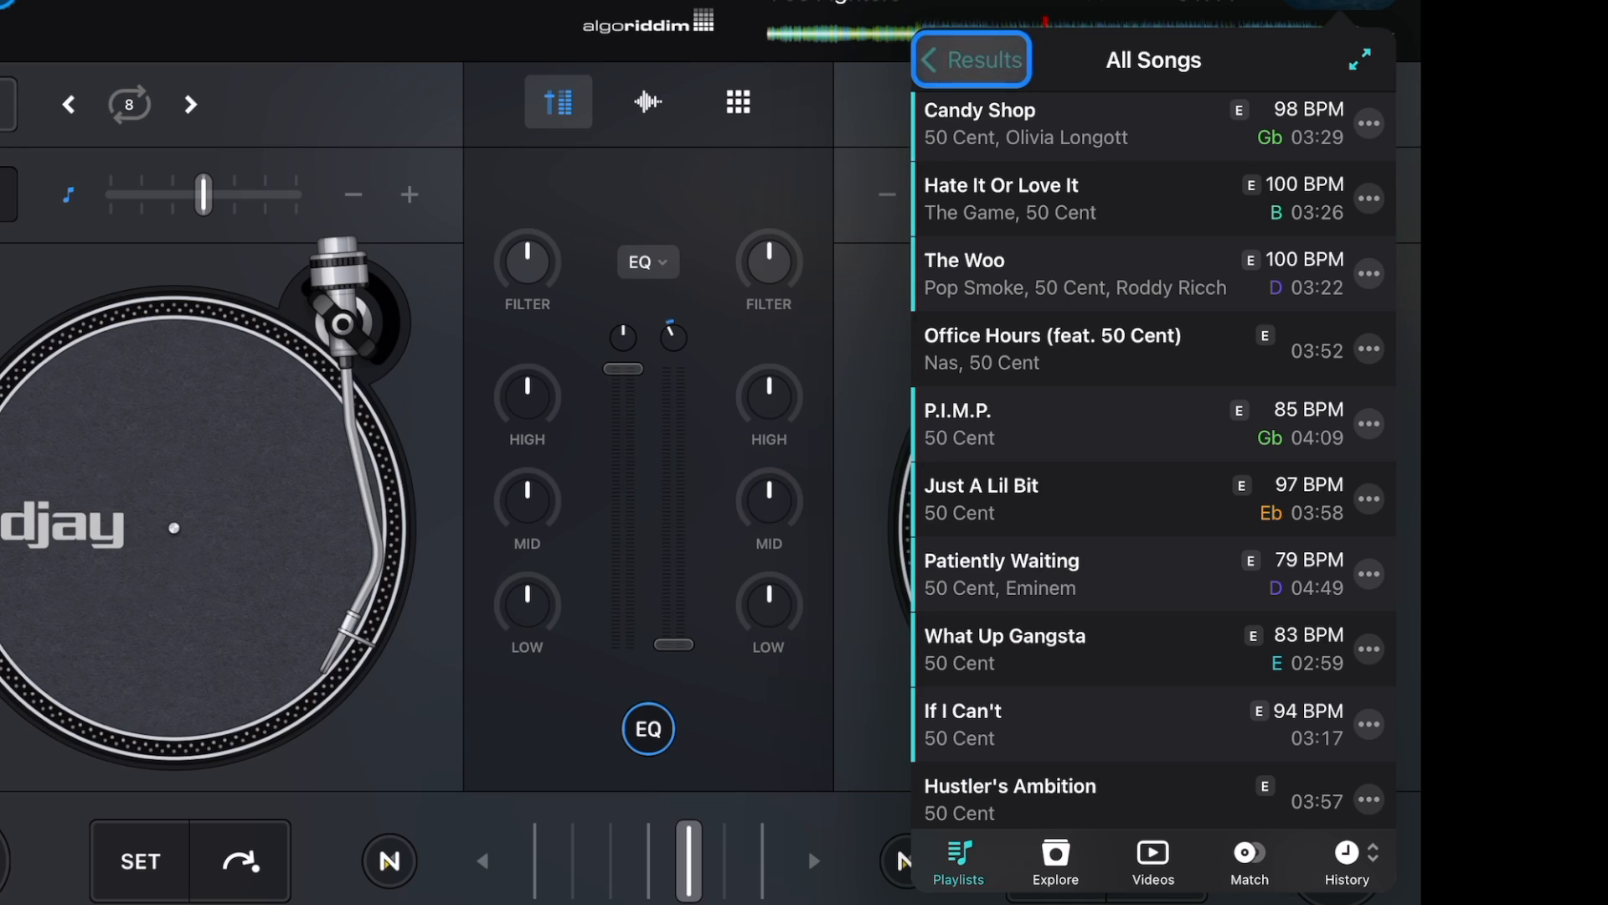
pyautogui.write('50 cent')
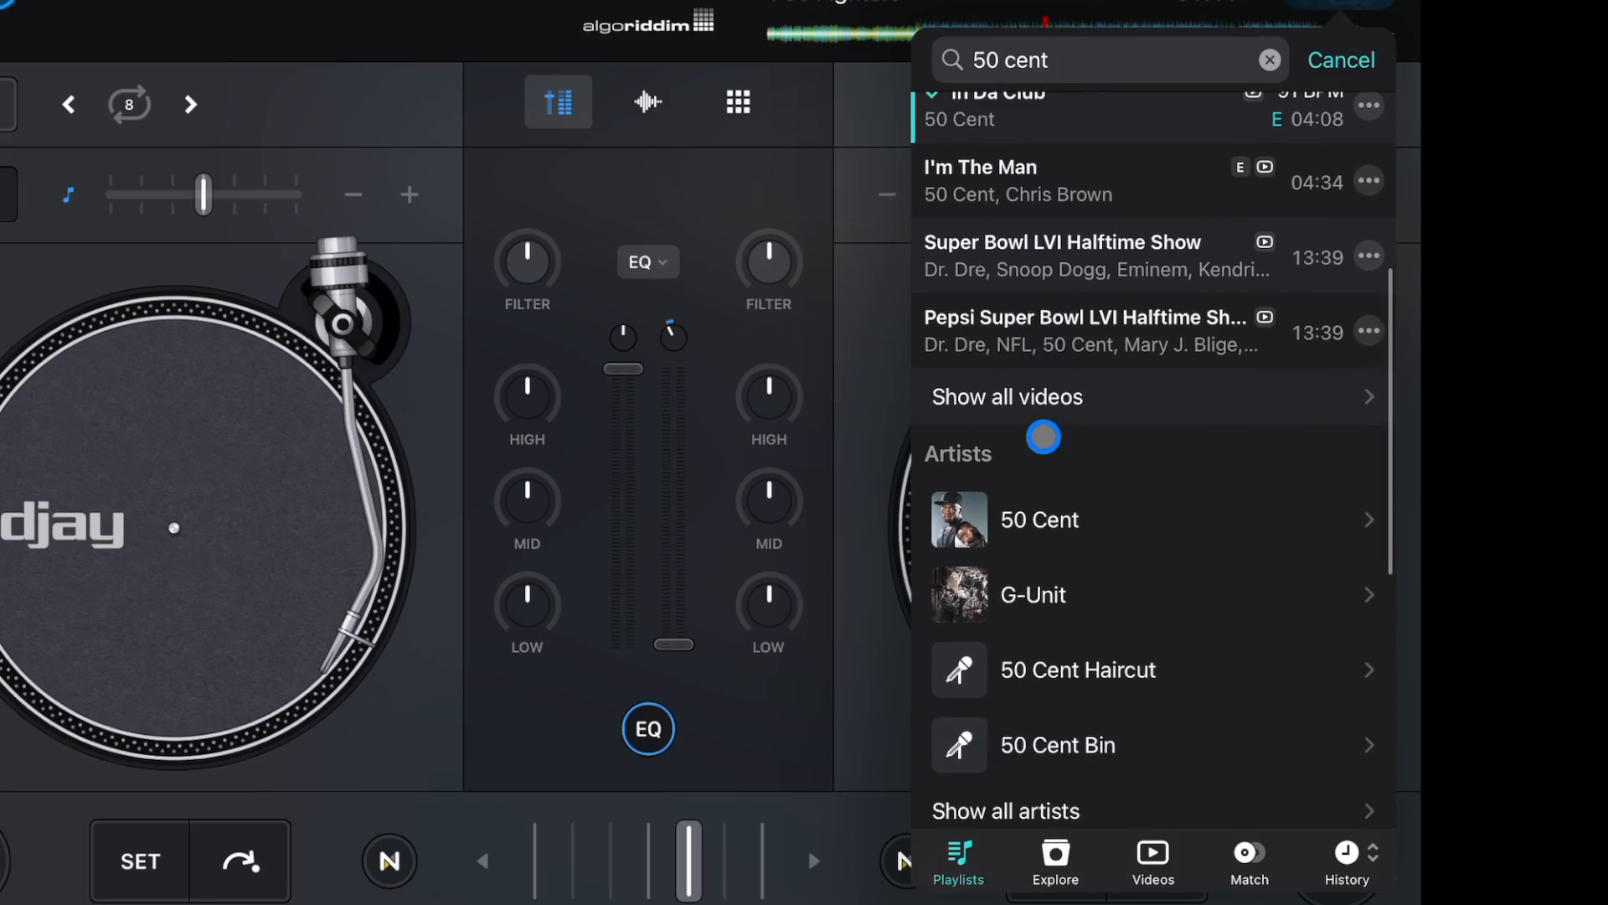
pyautogui.scroll(-3)
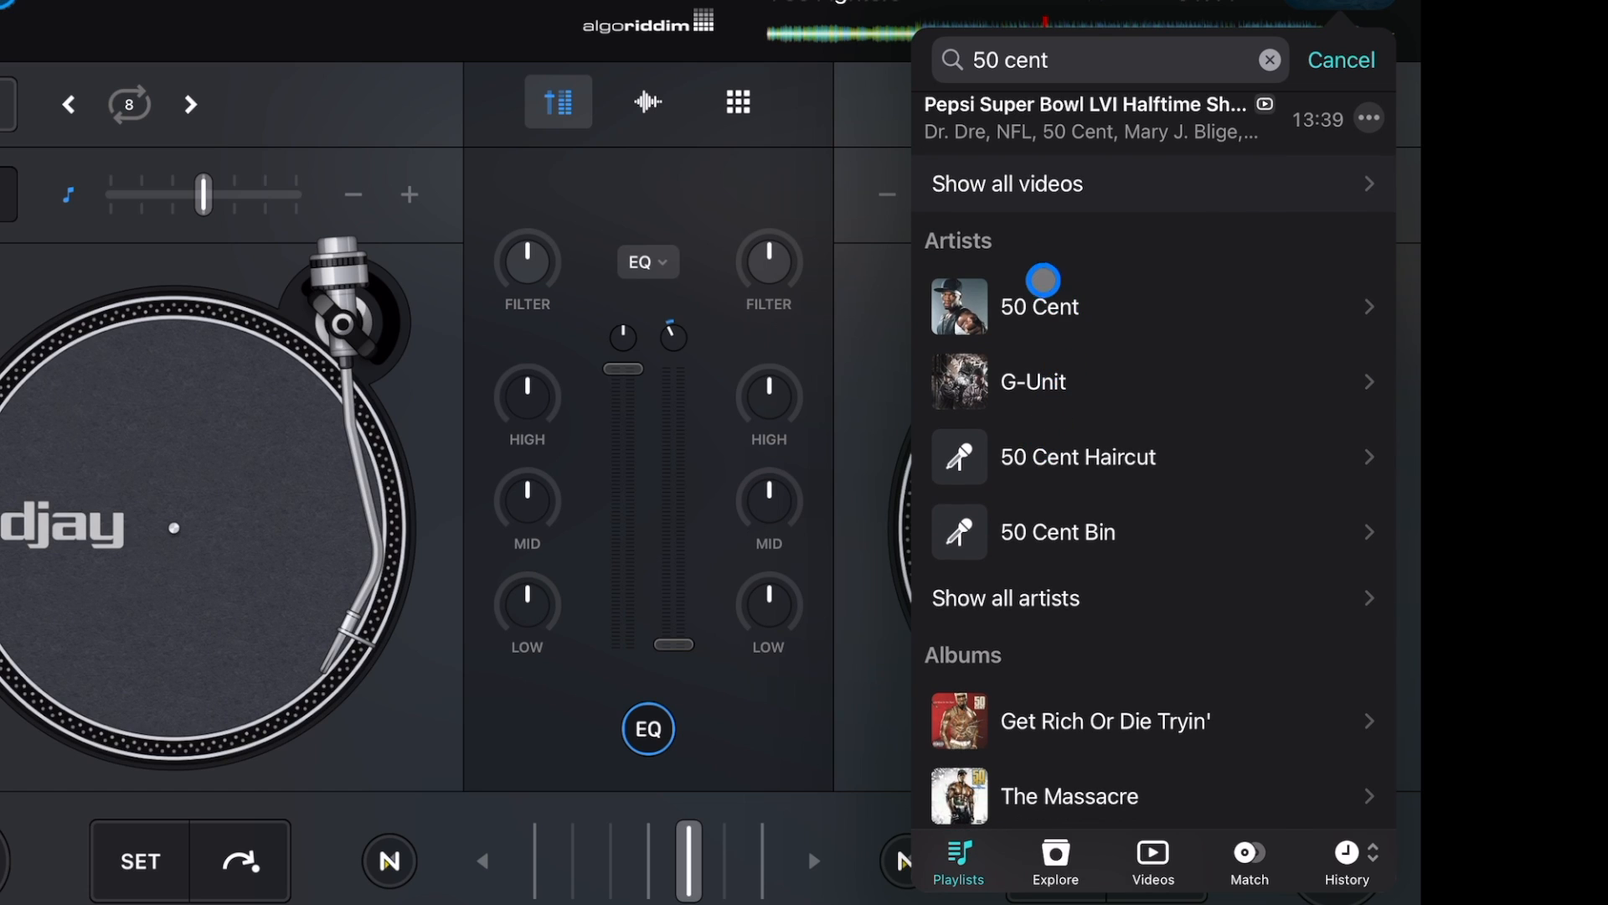
pyautogui.scroll(-3)
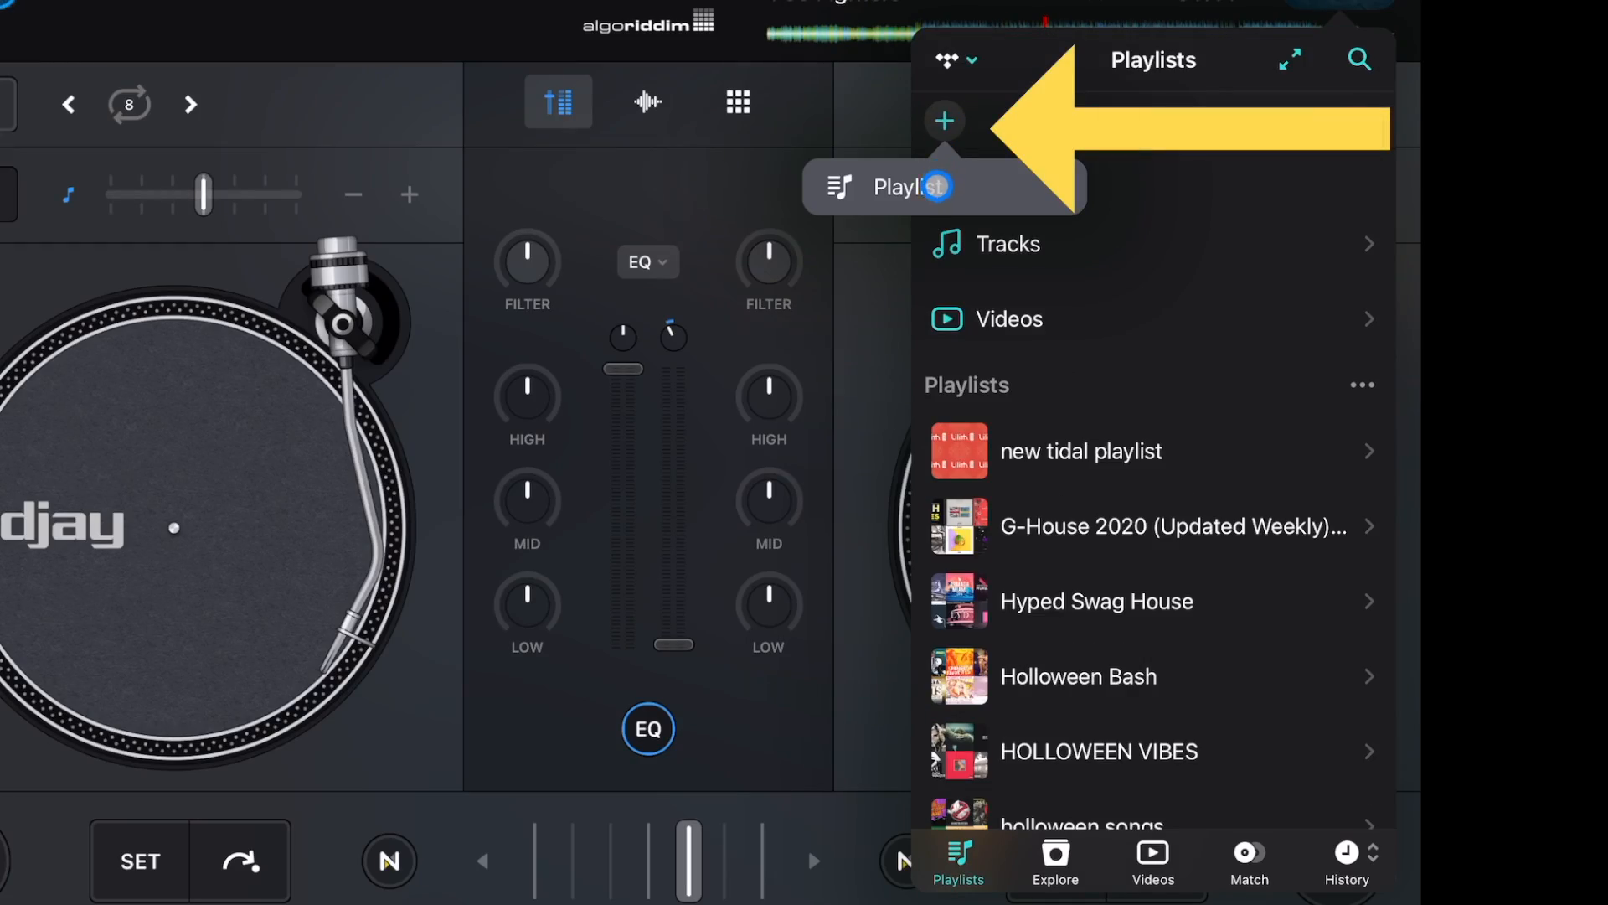
# Create a new TIDAL playlist '50 cent' containing In Da Club and return to the playlist list.
pyautogui.click(945, 121)
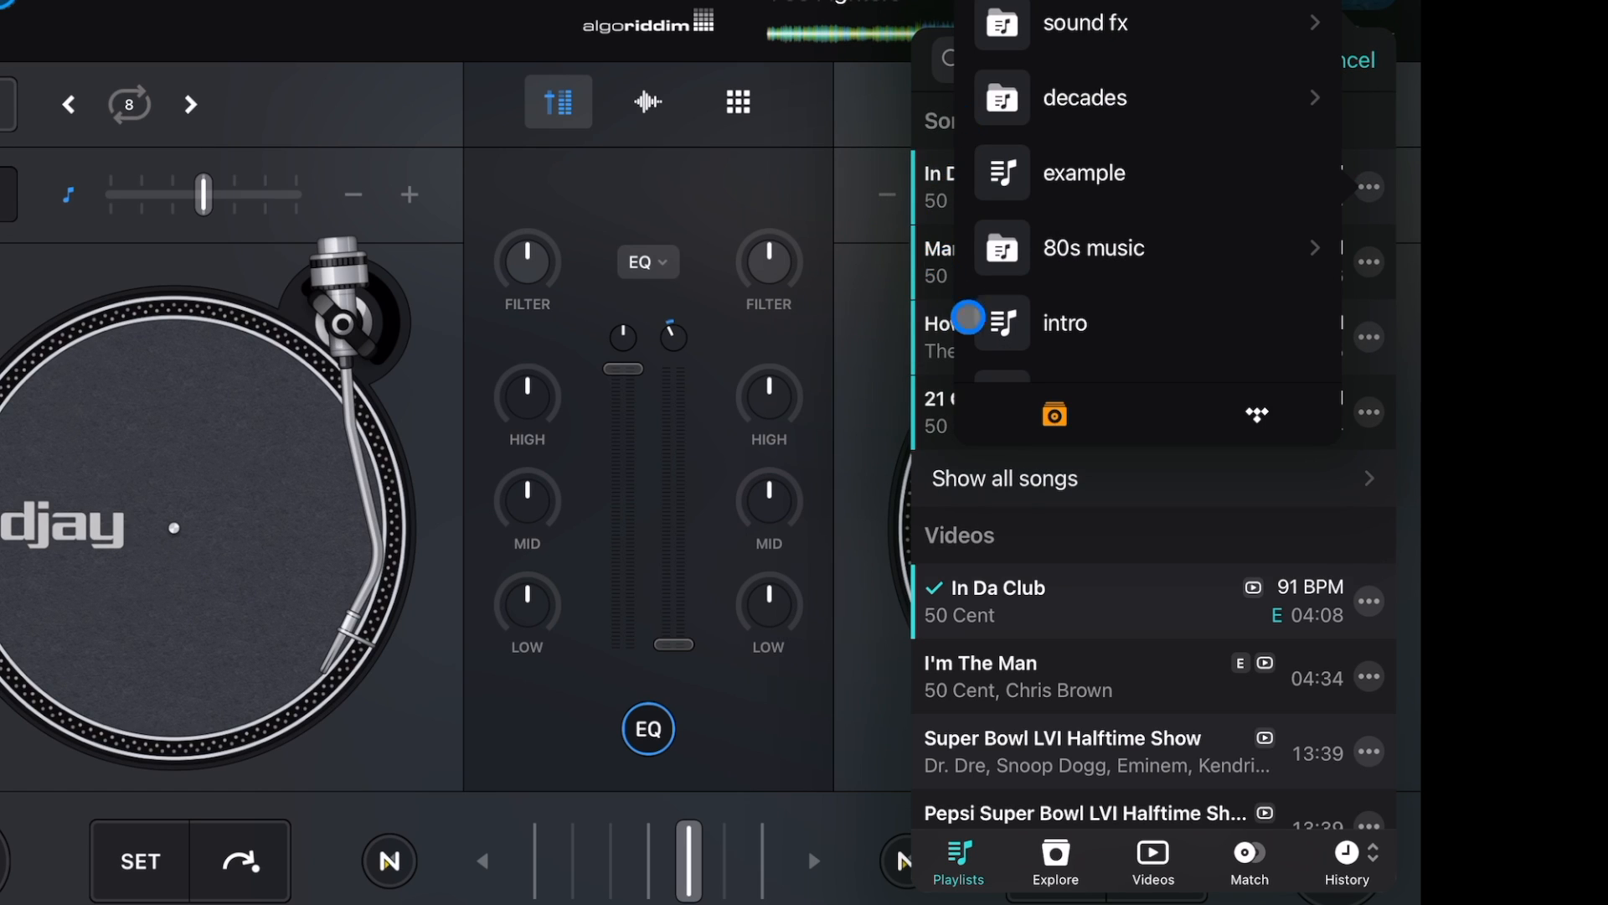
pyautogui.click(1054, 416)
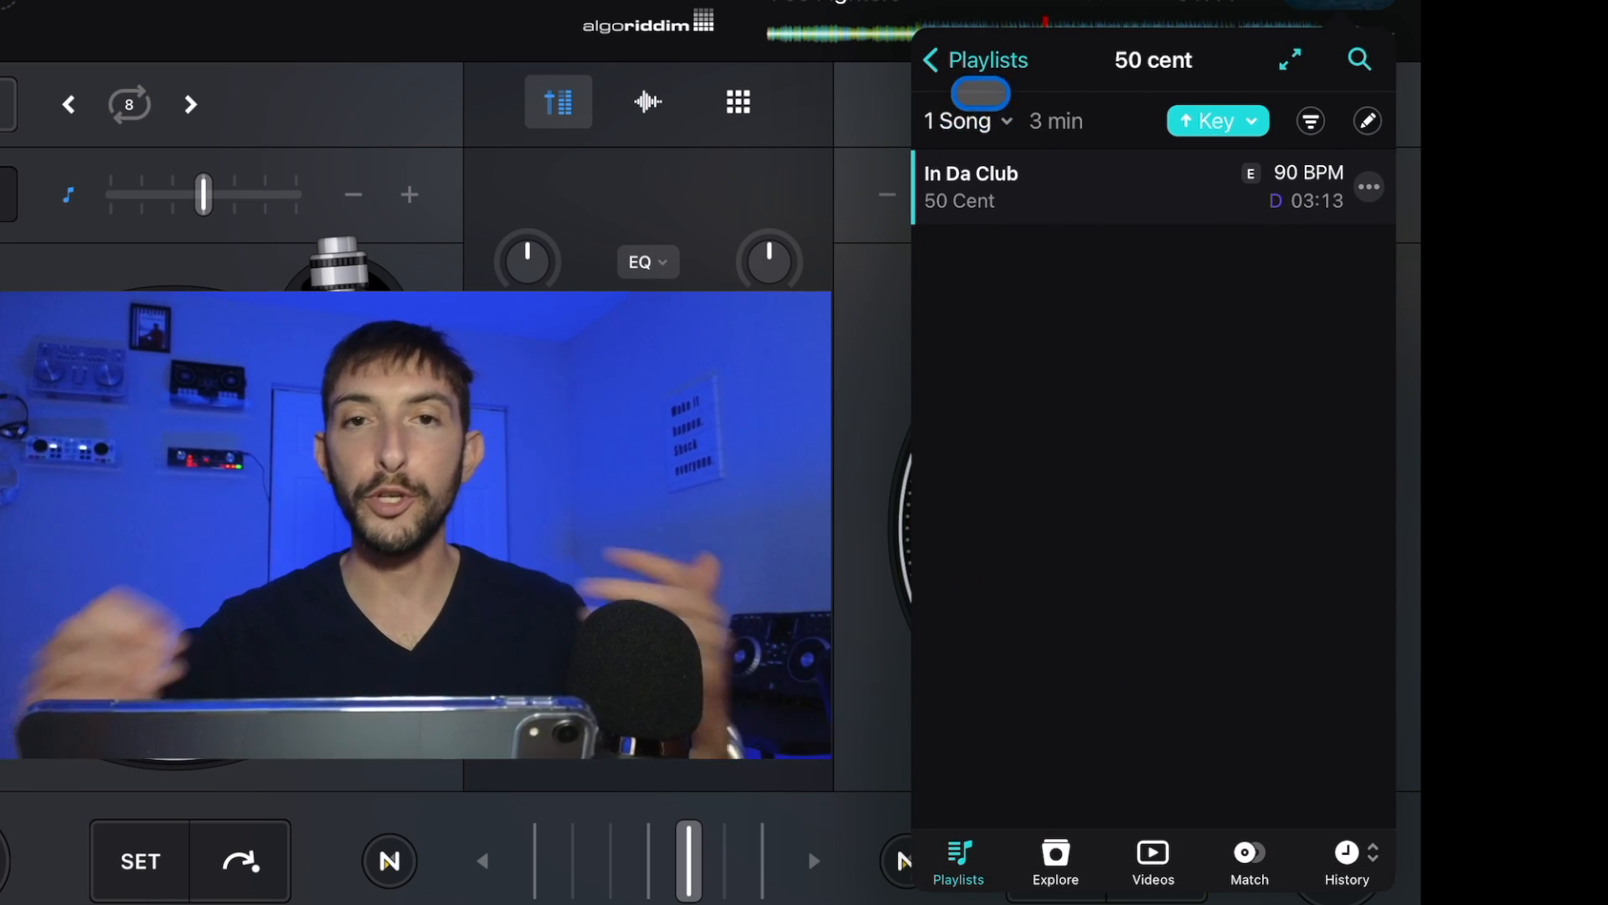
pyautogui.click(935, 60)
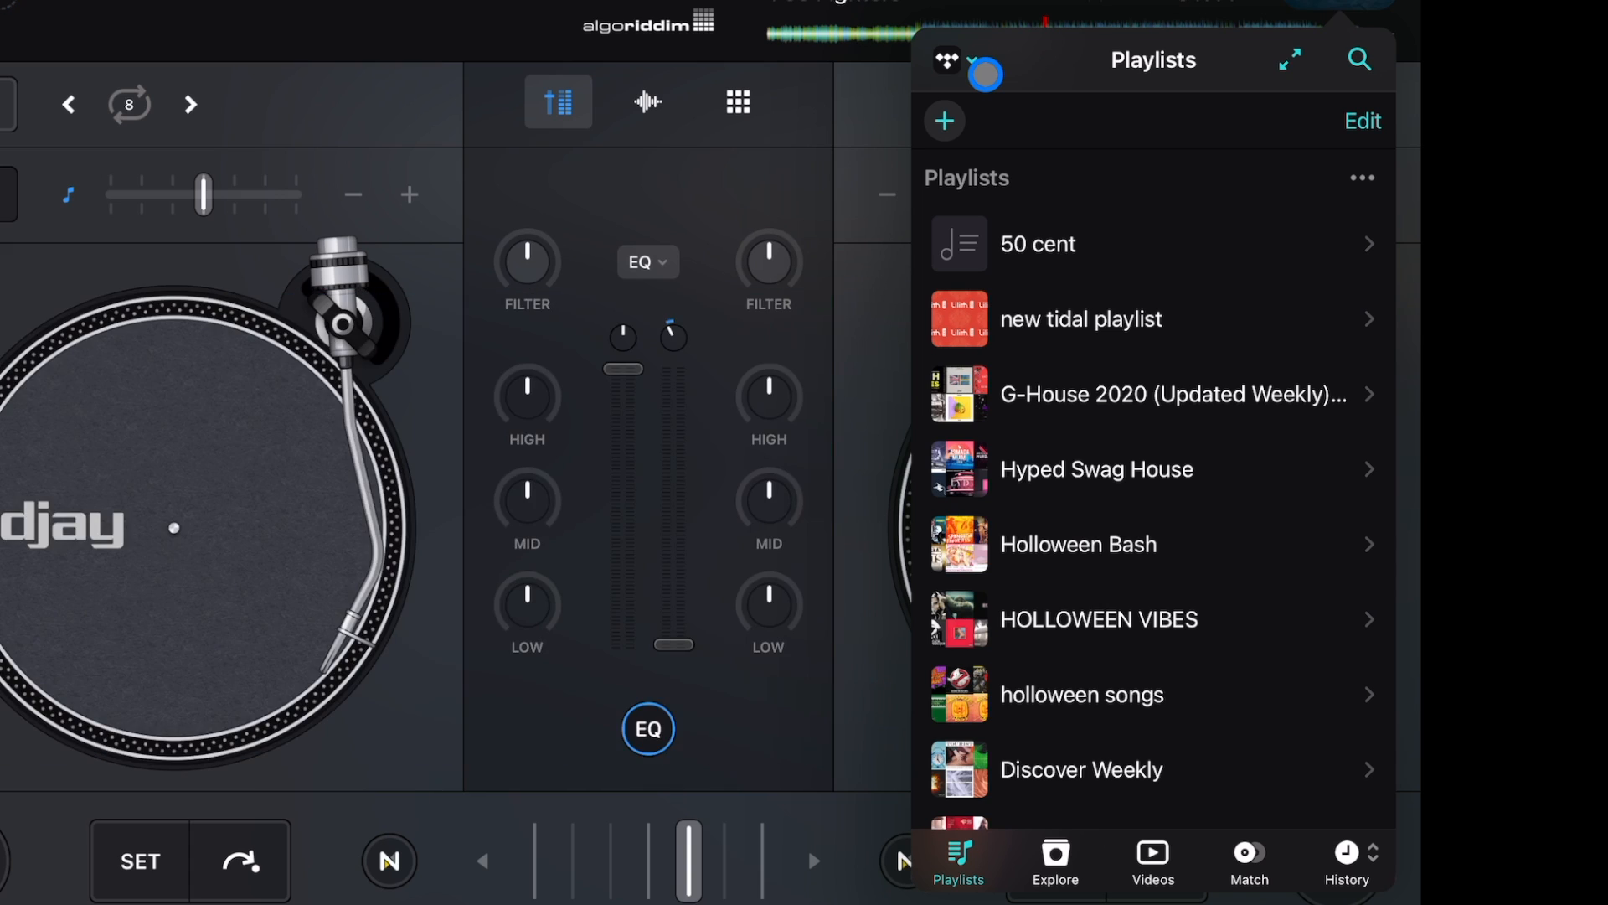
# Browse the TIDAL playlists list down to entries like latin and glitch hop.
pyautogui.click(1362, 120)
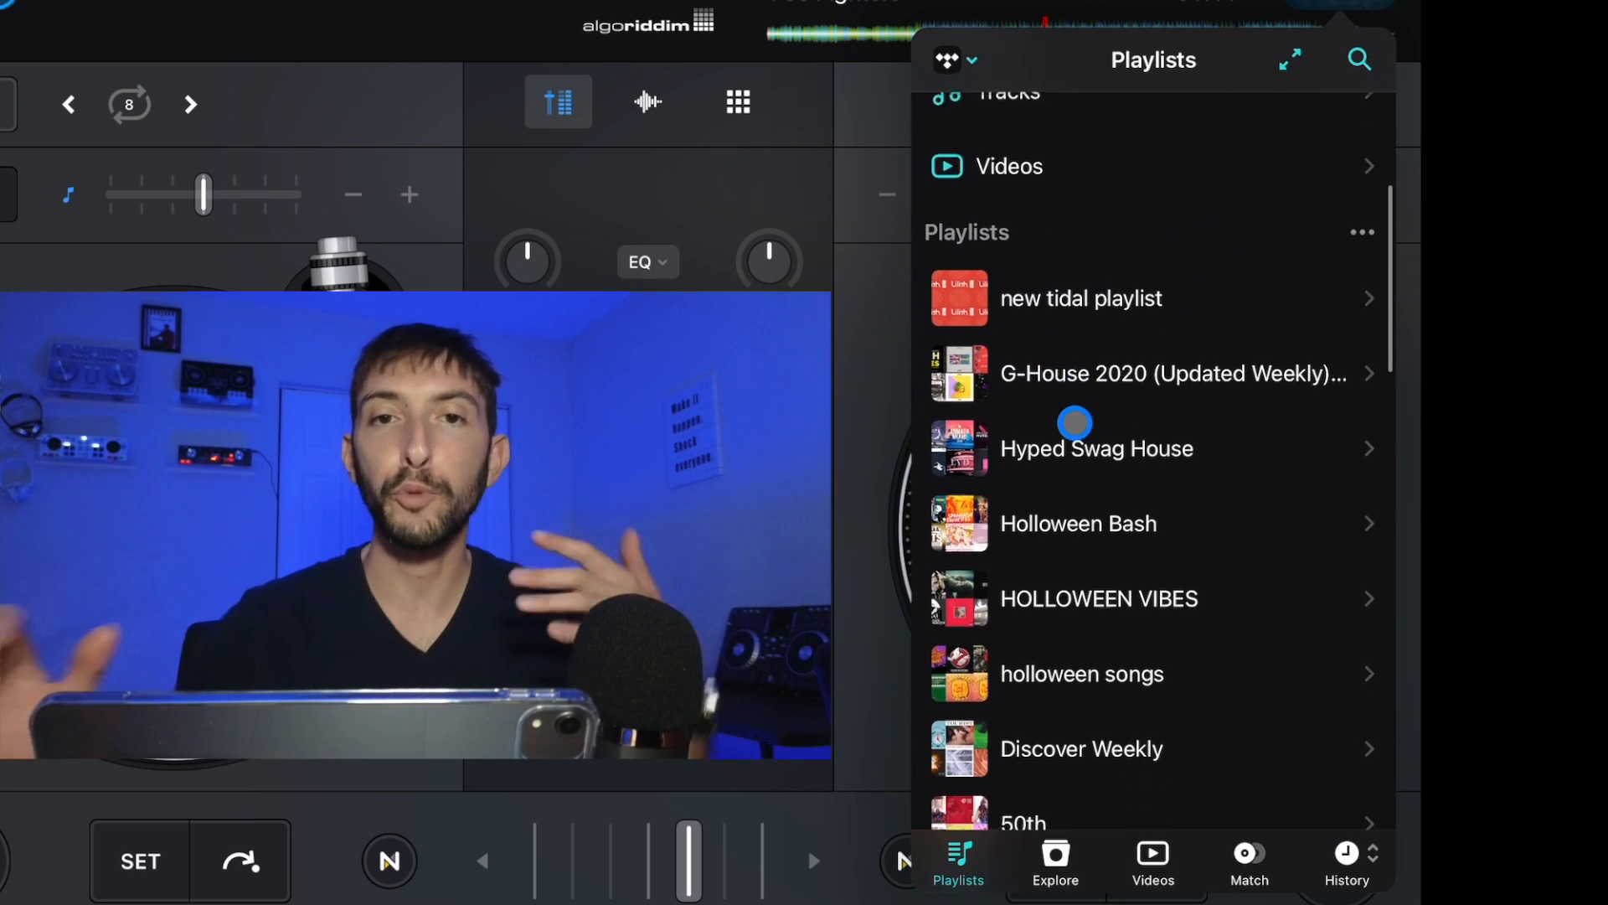
pyautogui.scroll(-3)
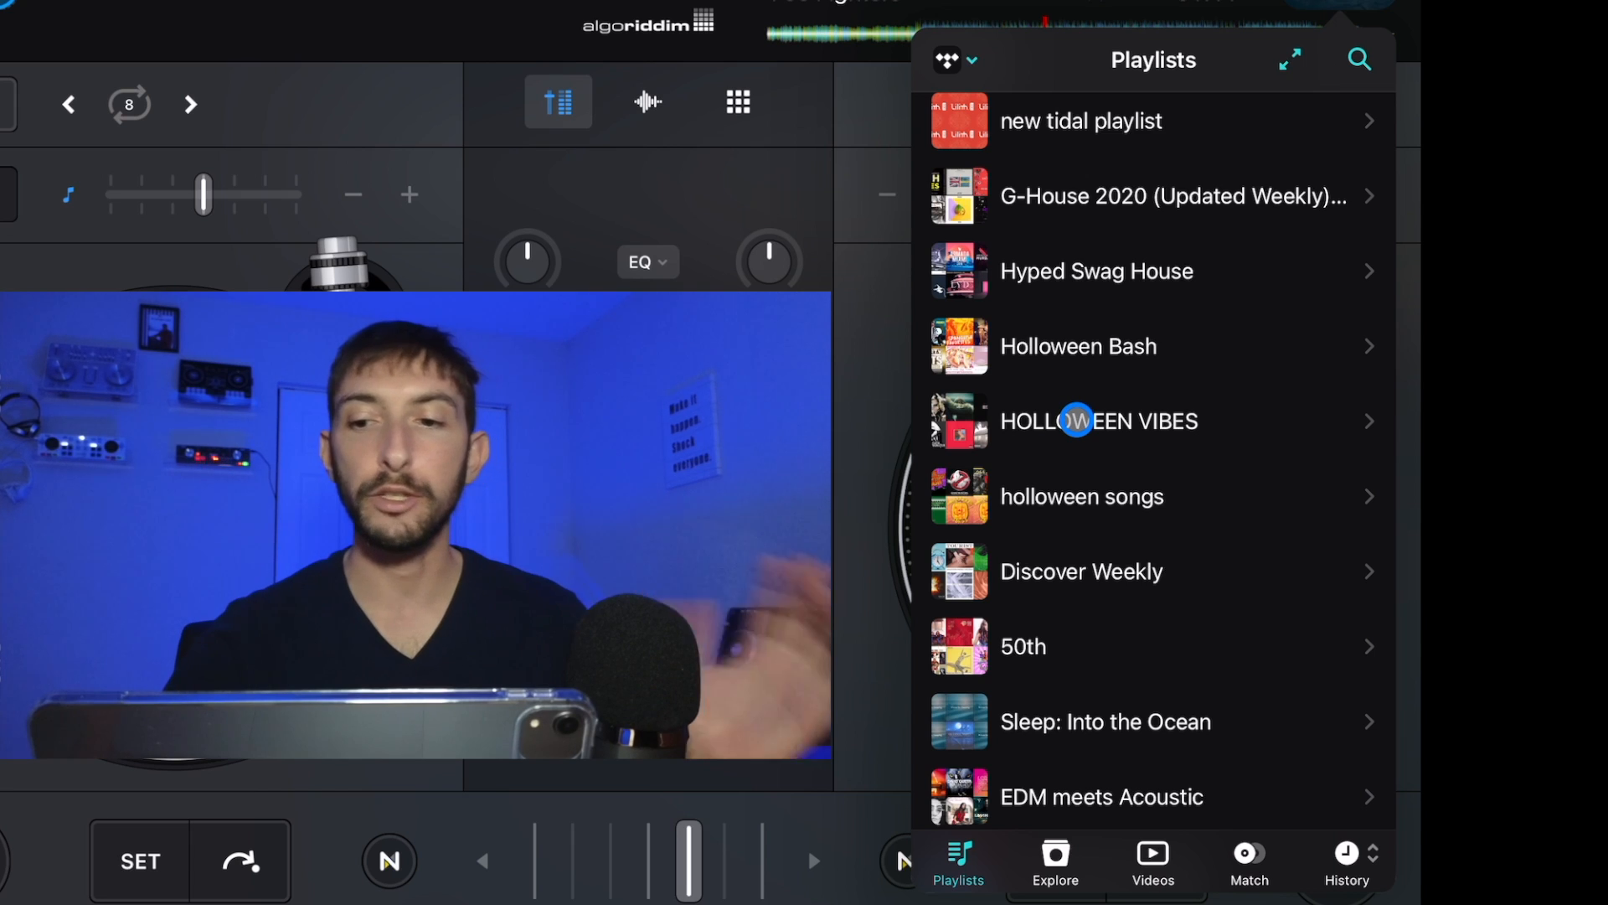
pyautogui.scroll(-3)
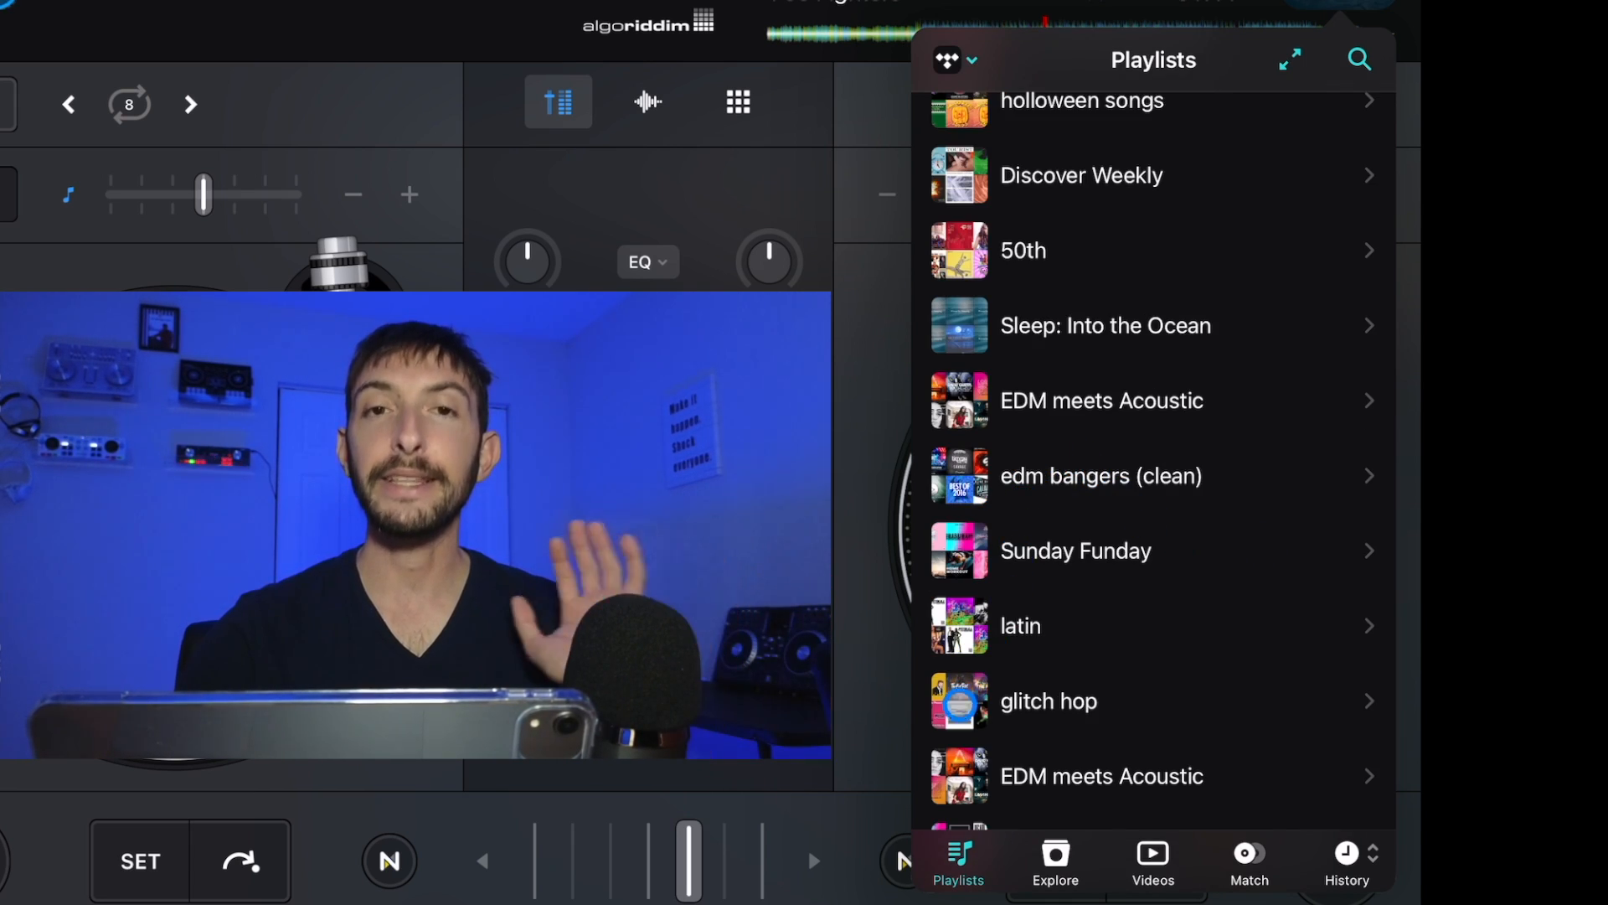
# Bring up TIDAL's Explore section and browse its featured lists and genres.
pyautogui.click(1018, 576)
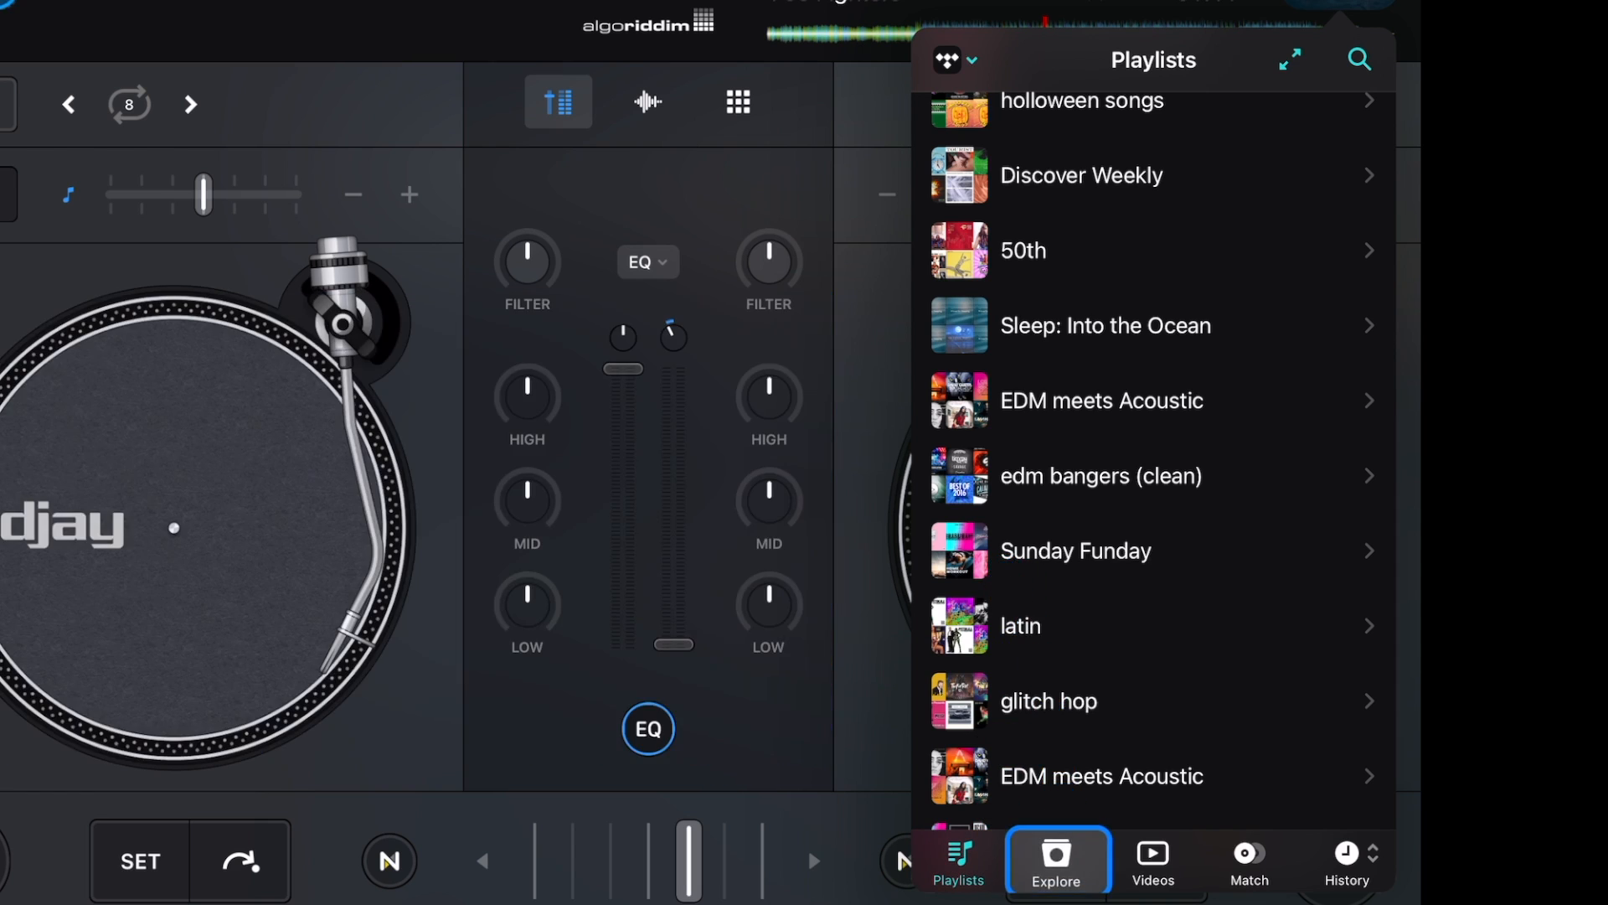
pyautogui.click(1055, 861)
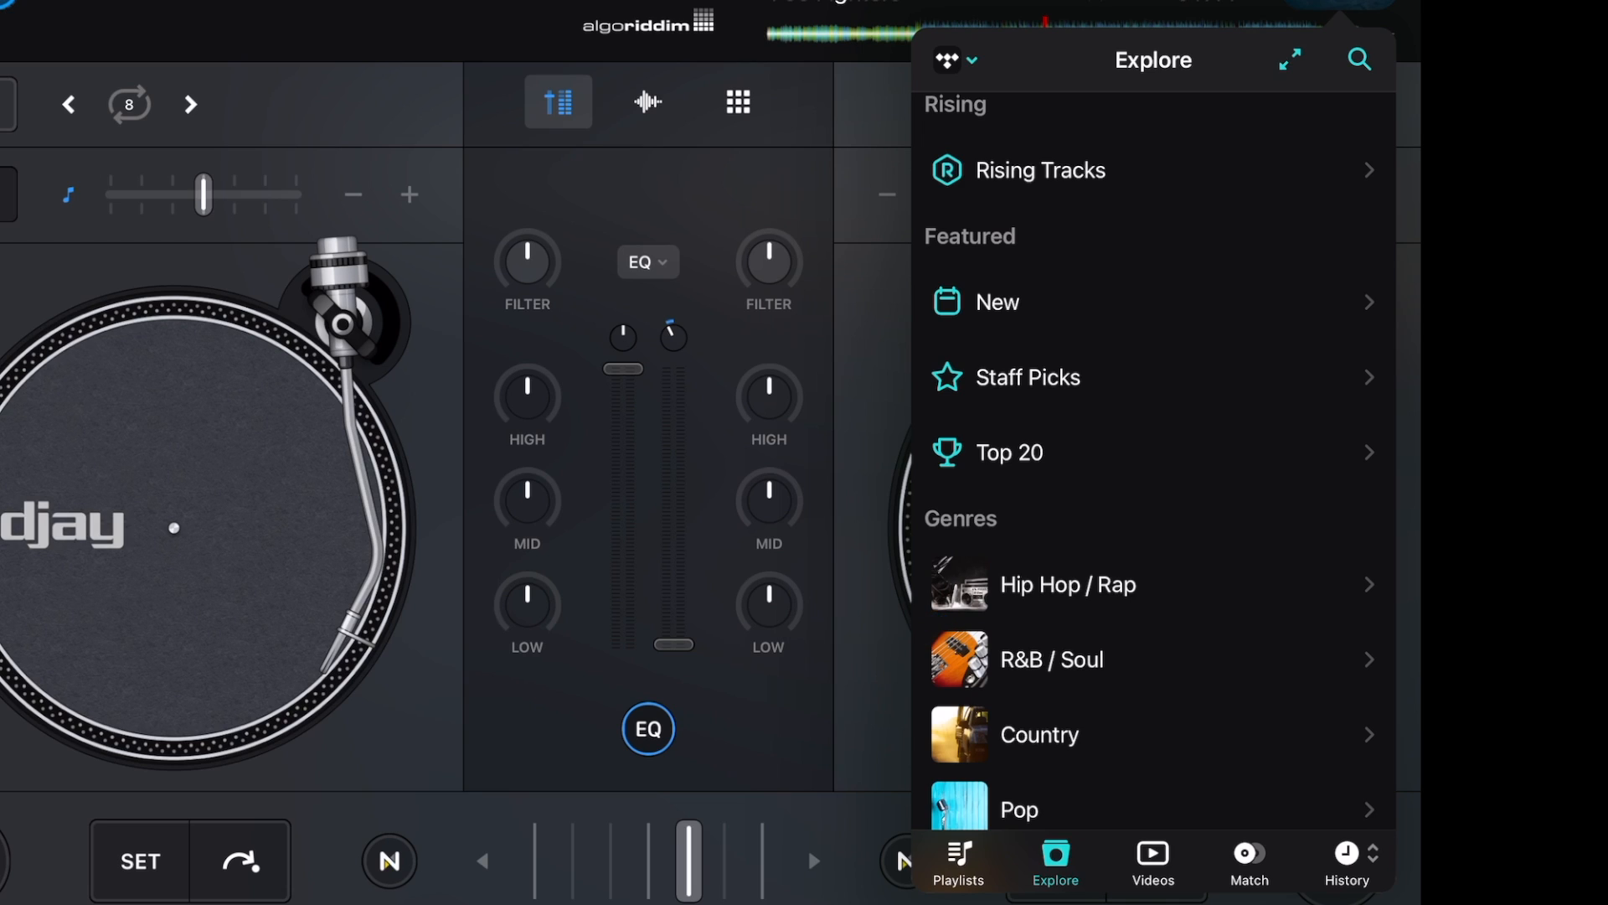
pyautogui.click(996, 301)
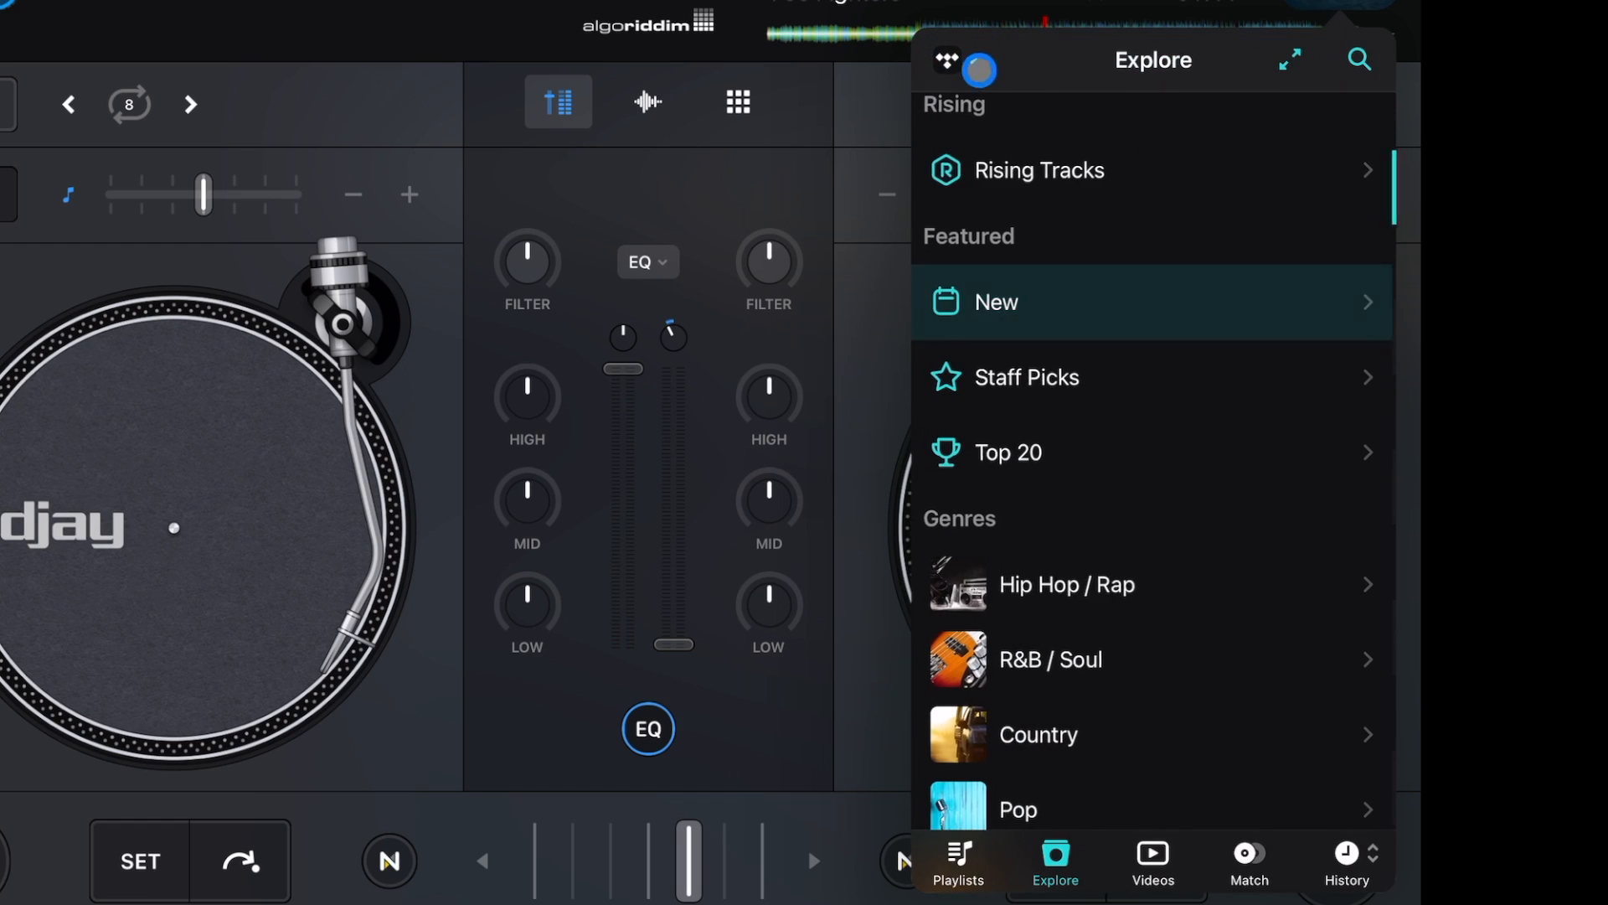
pyautogui.click(1009, 452)
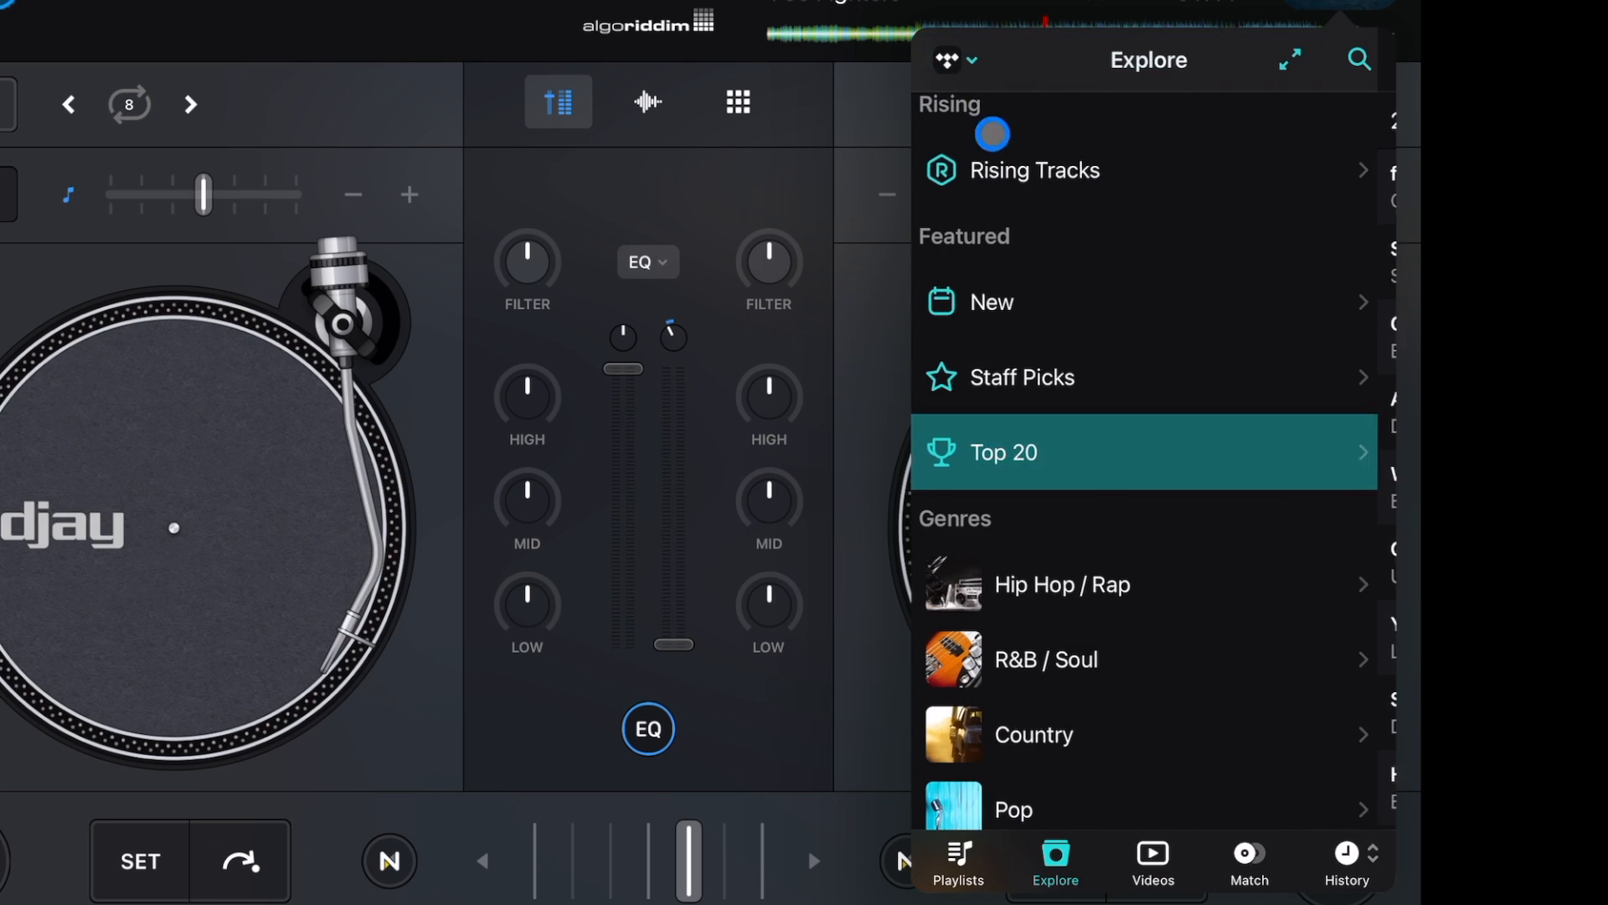
pyautogui.scroll(-3)
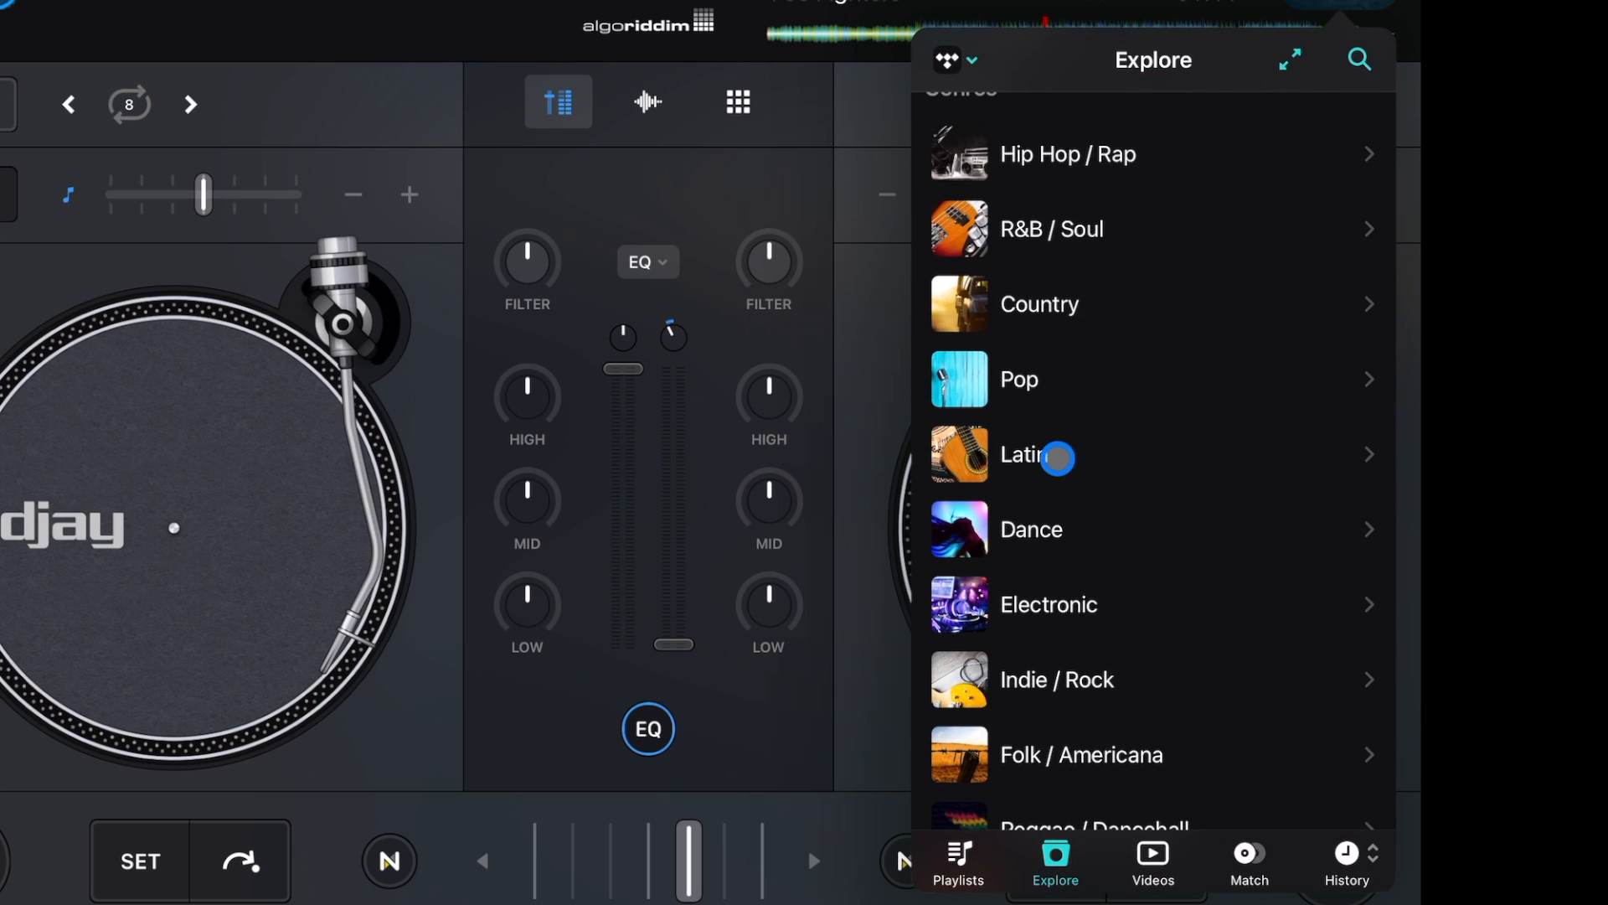
# View the Dance genre playlists, then return to Explore and reach the Moods section.
pyautogui.click(1032, 530)
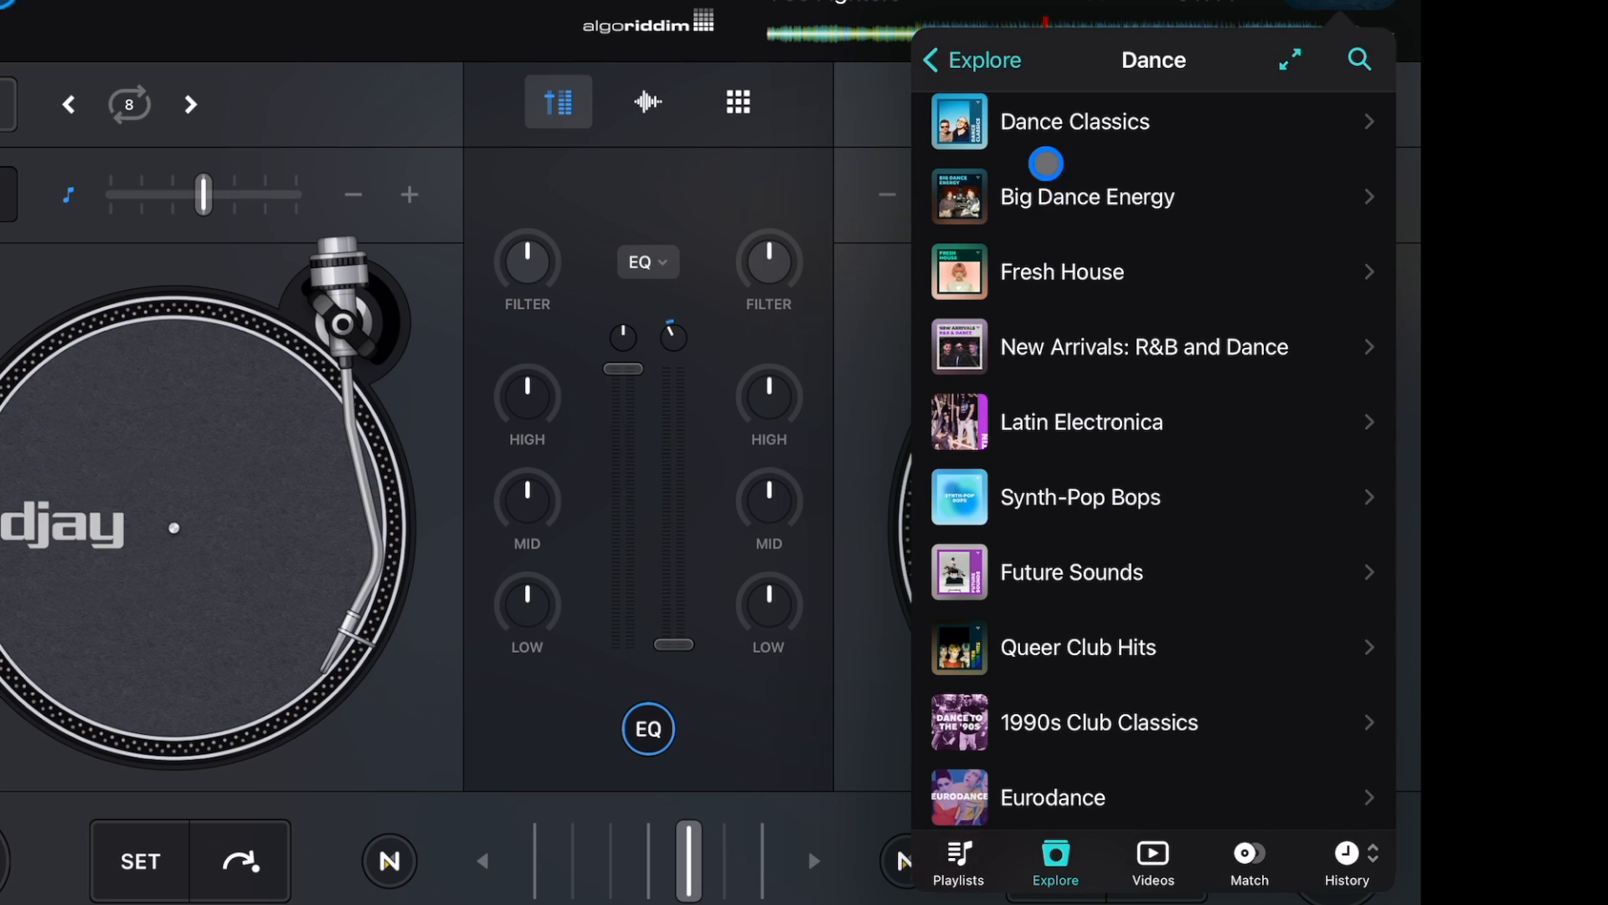
pyautogui.click(1076, 120)
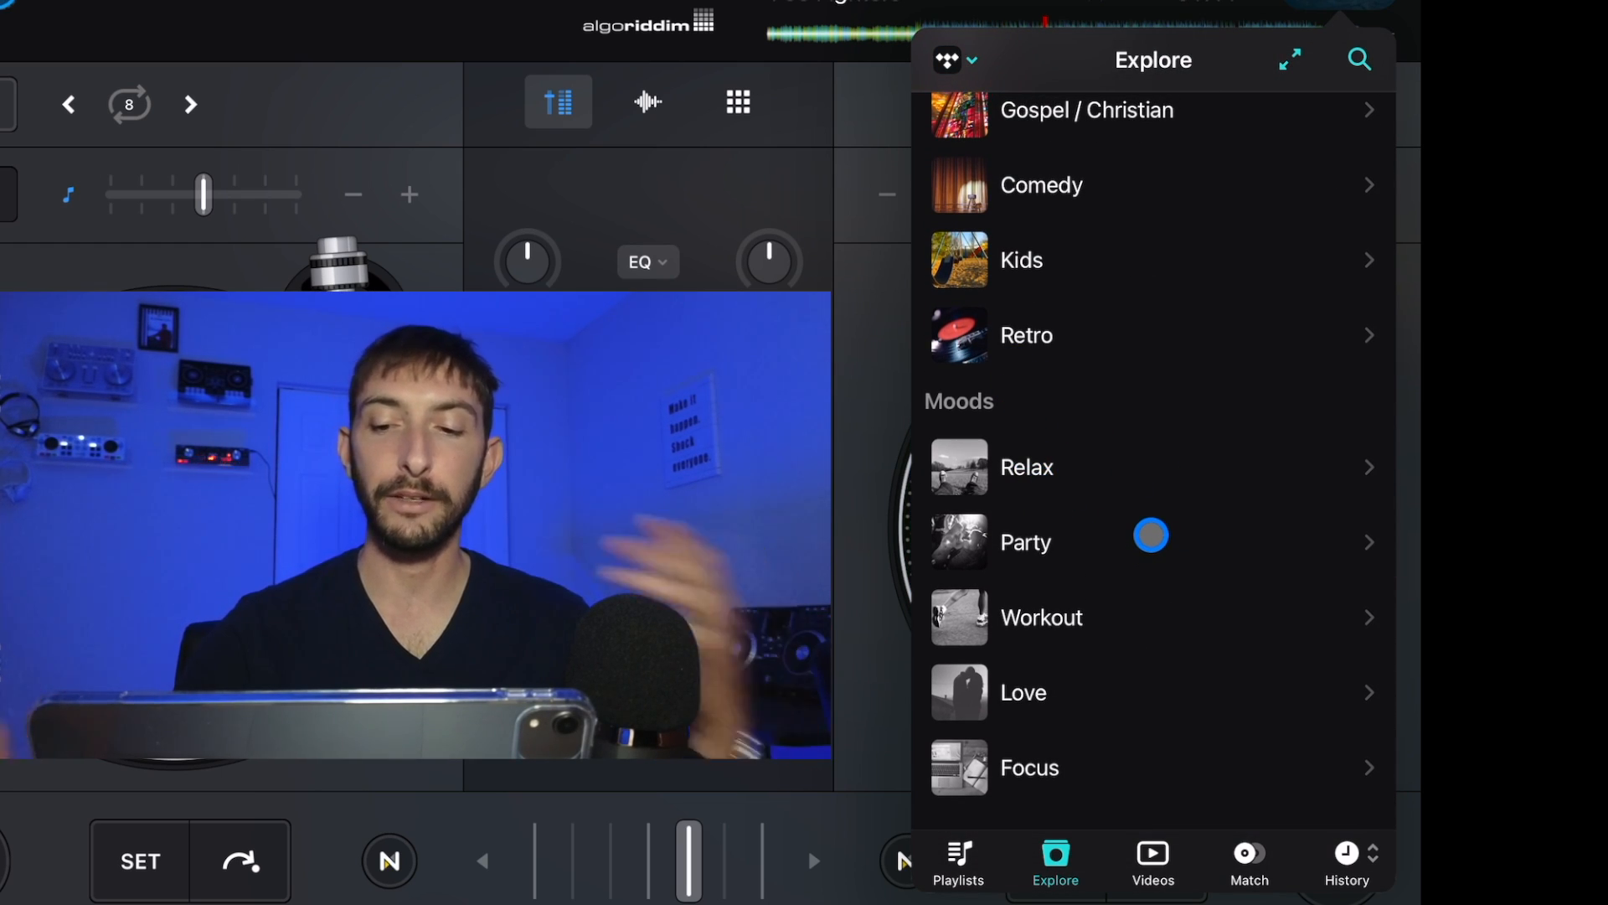
pyautogui.click(1153, 875)
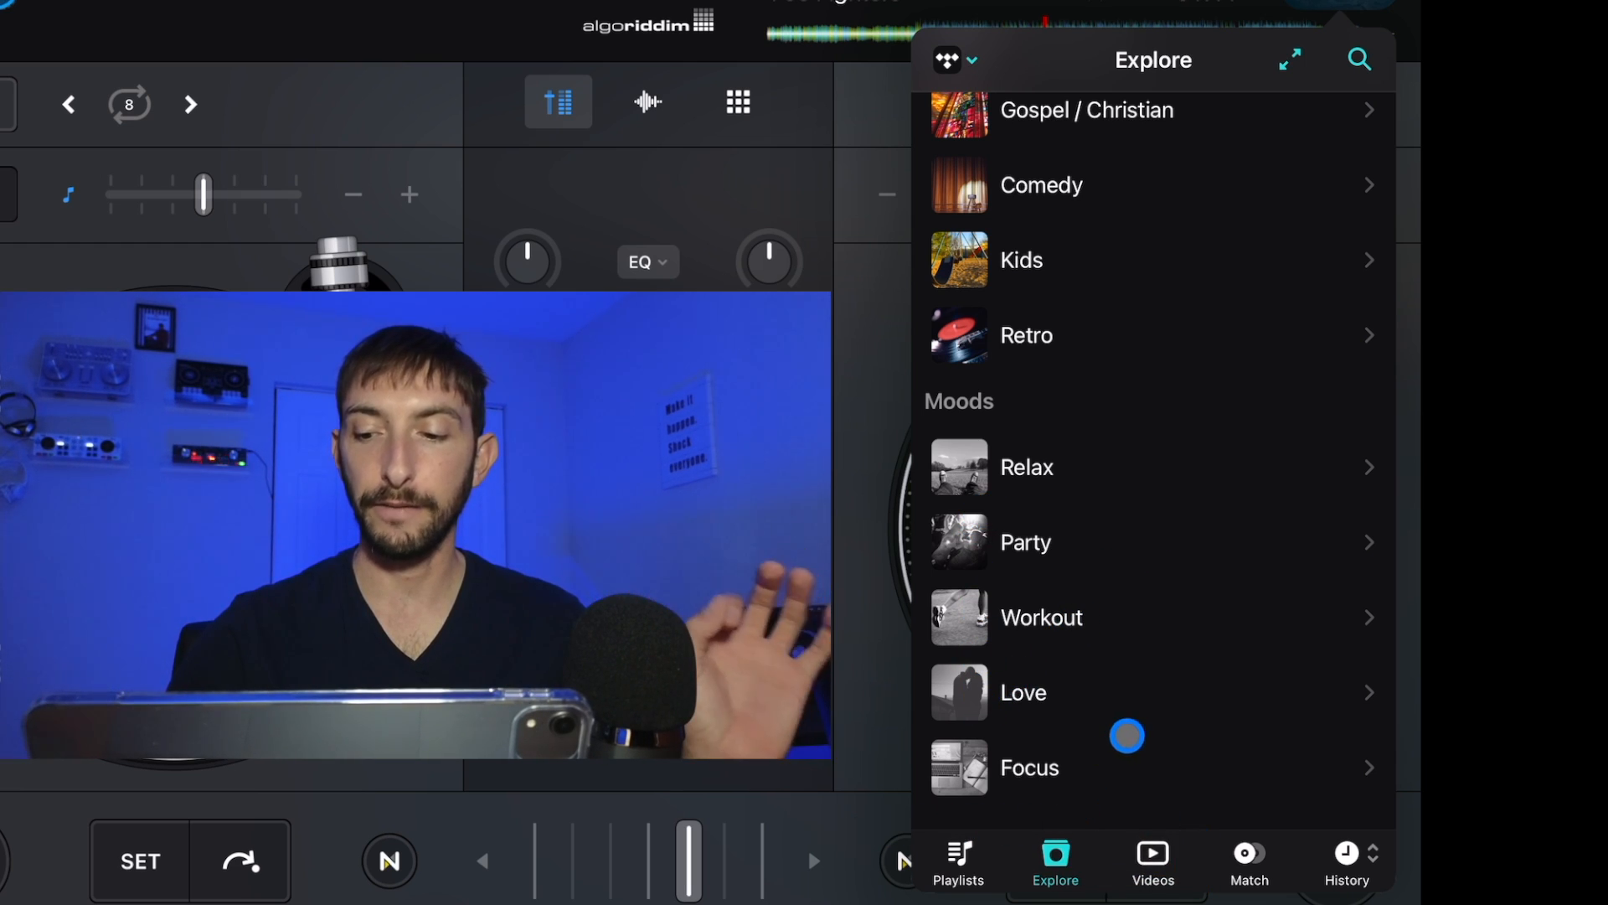
pyautogui.click(1153, 861)
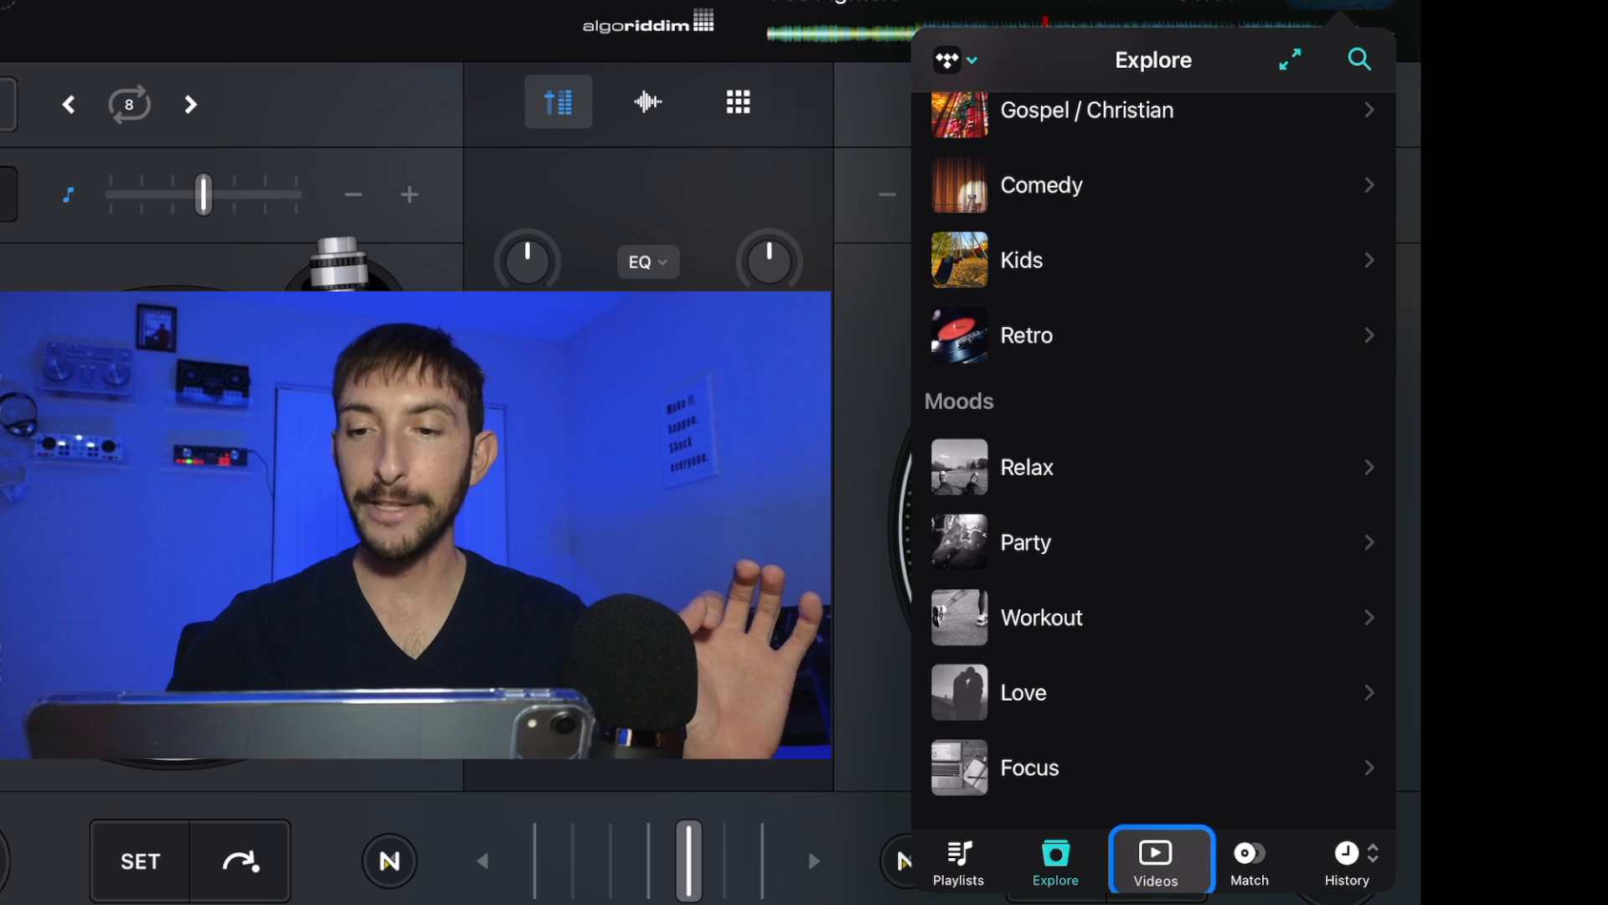
# In Match, favourite the active deck's Play (Official Video) by Dave Grohl.
pyautogui.click(1248, 859)
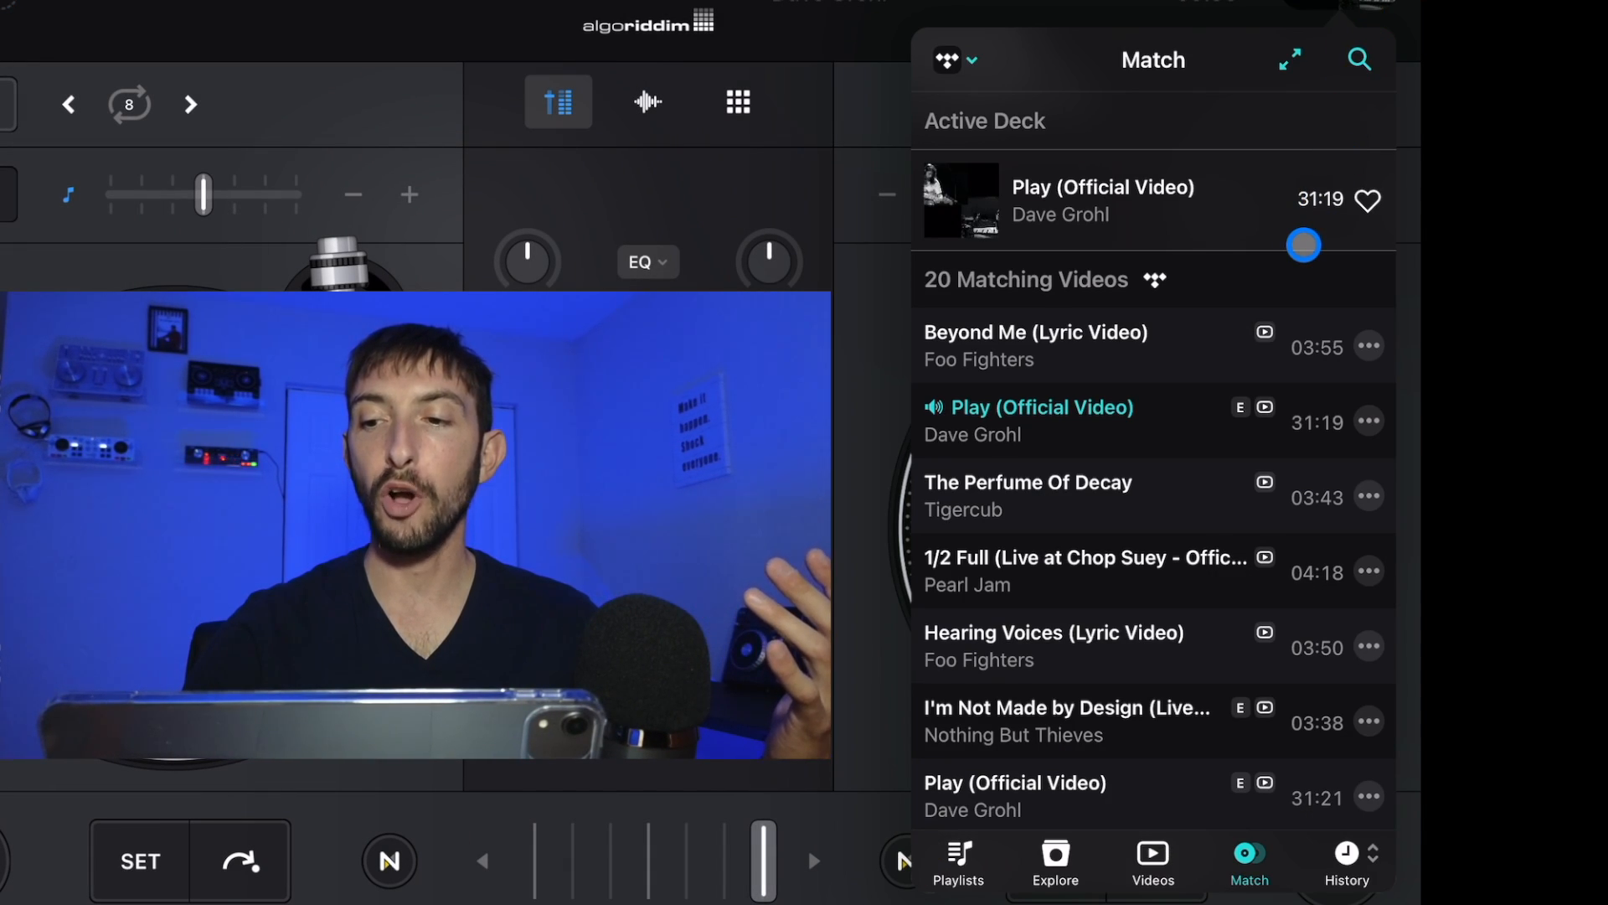
pyautogui.click(1369, 203)
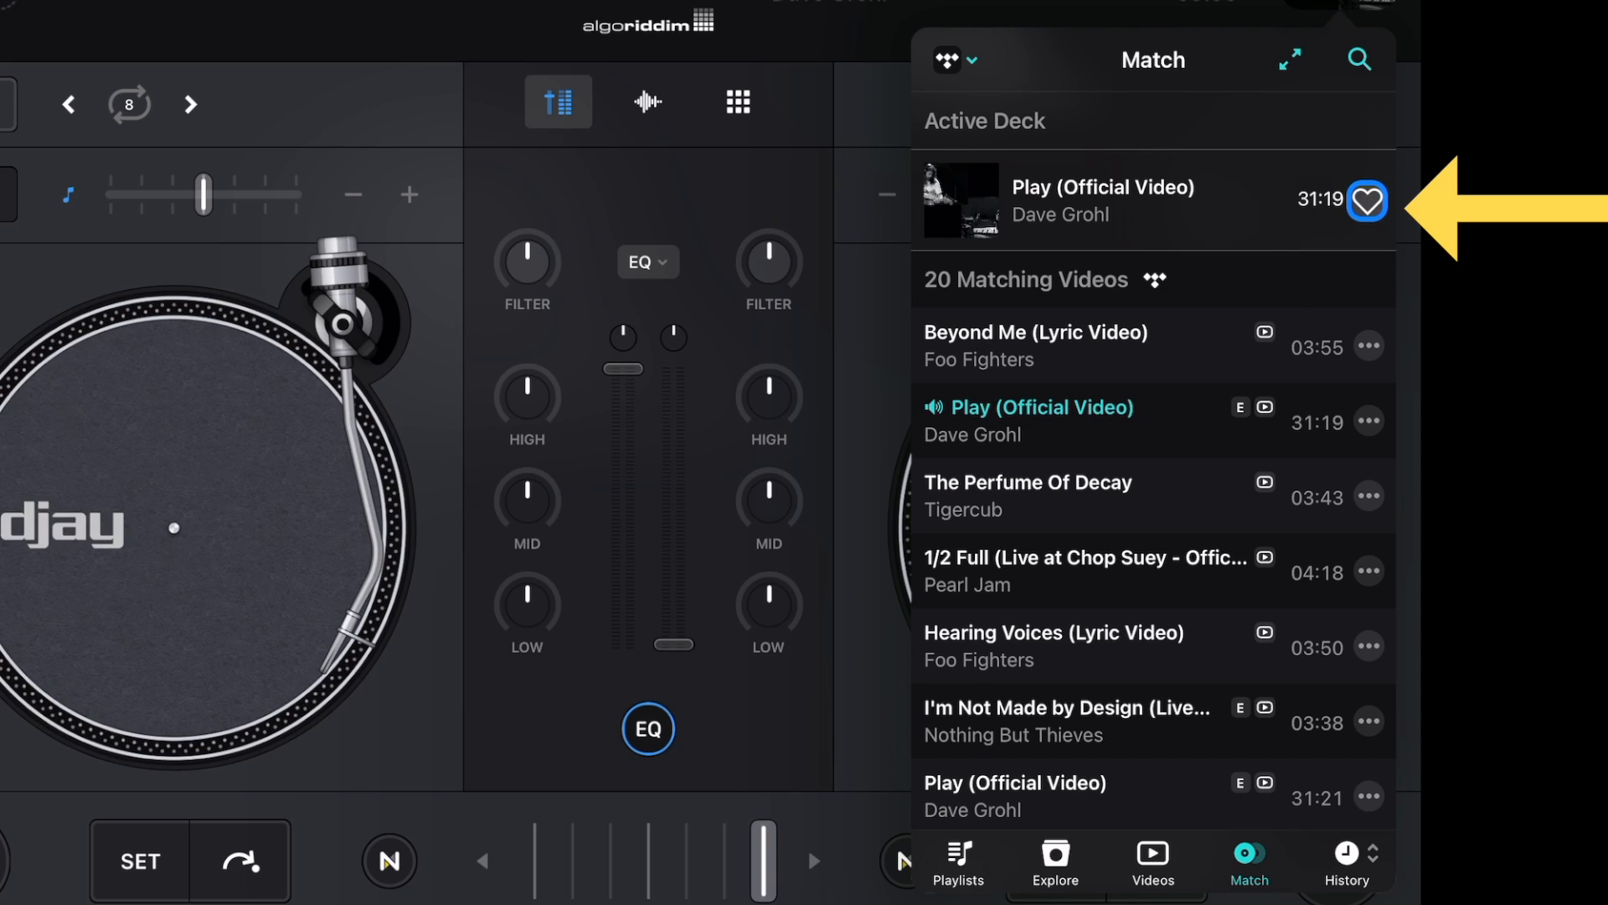
pyautogui.click(1371, 201)
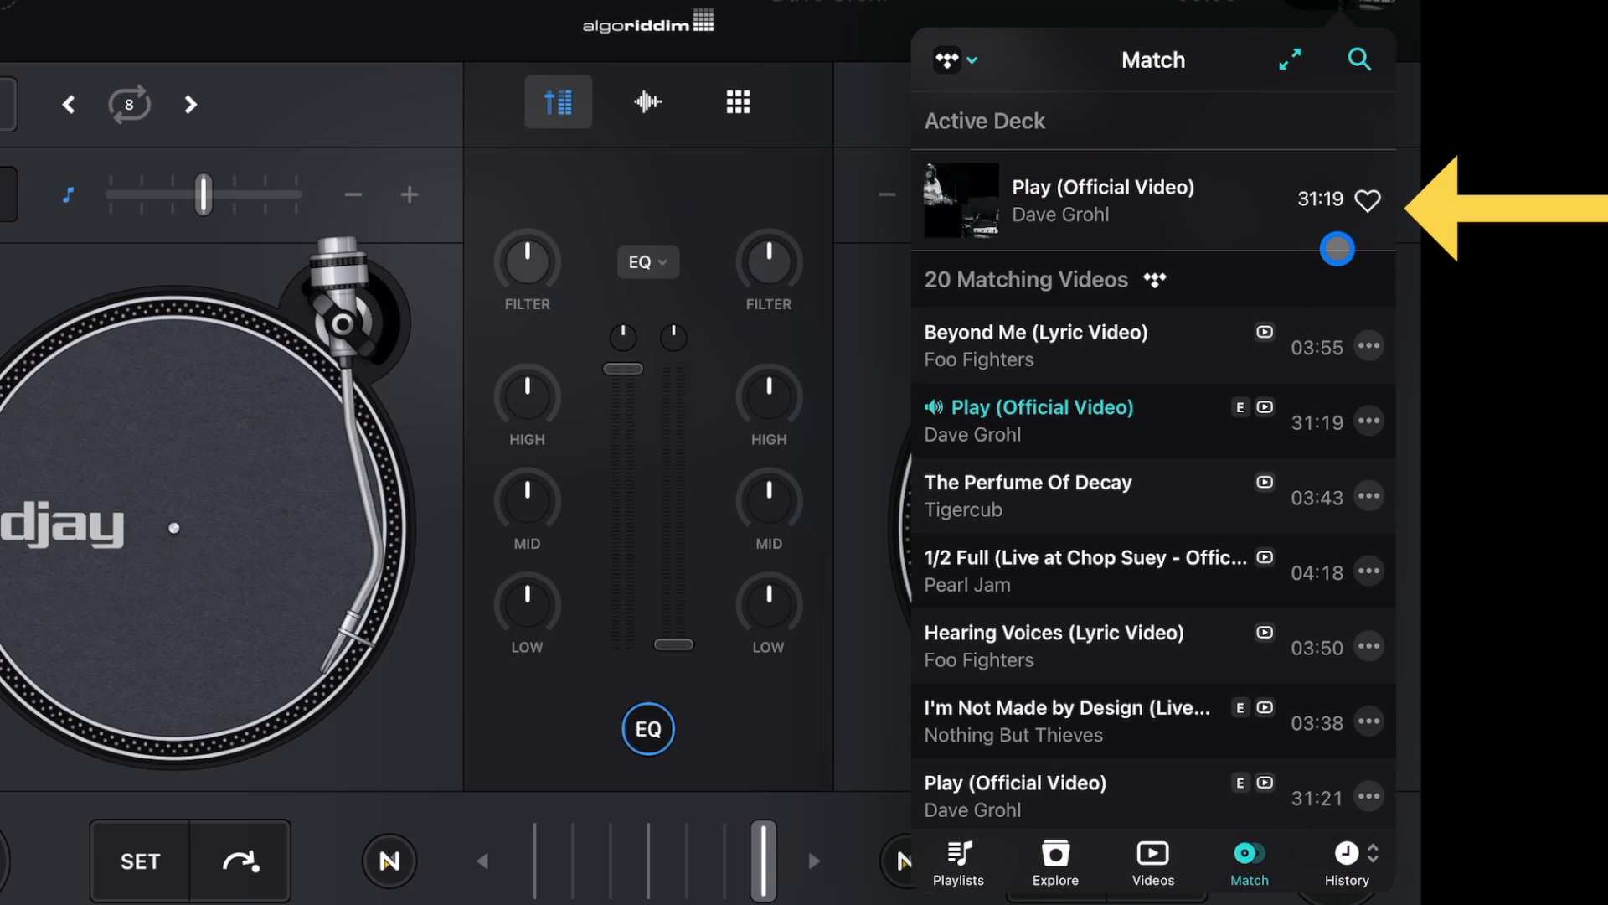
pyautogui.click(1371, 201)
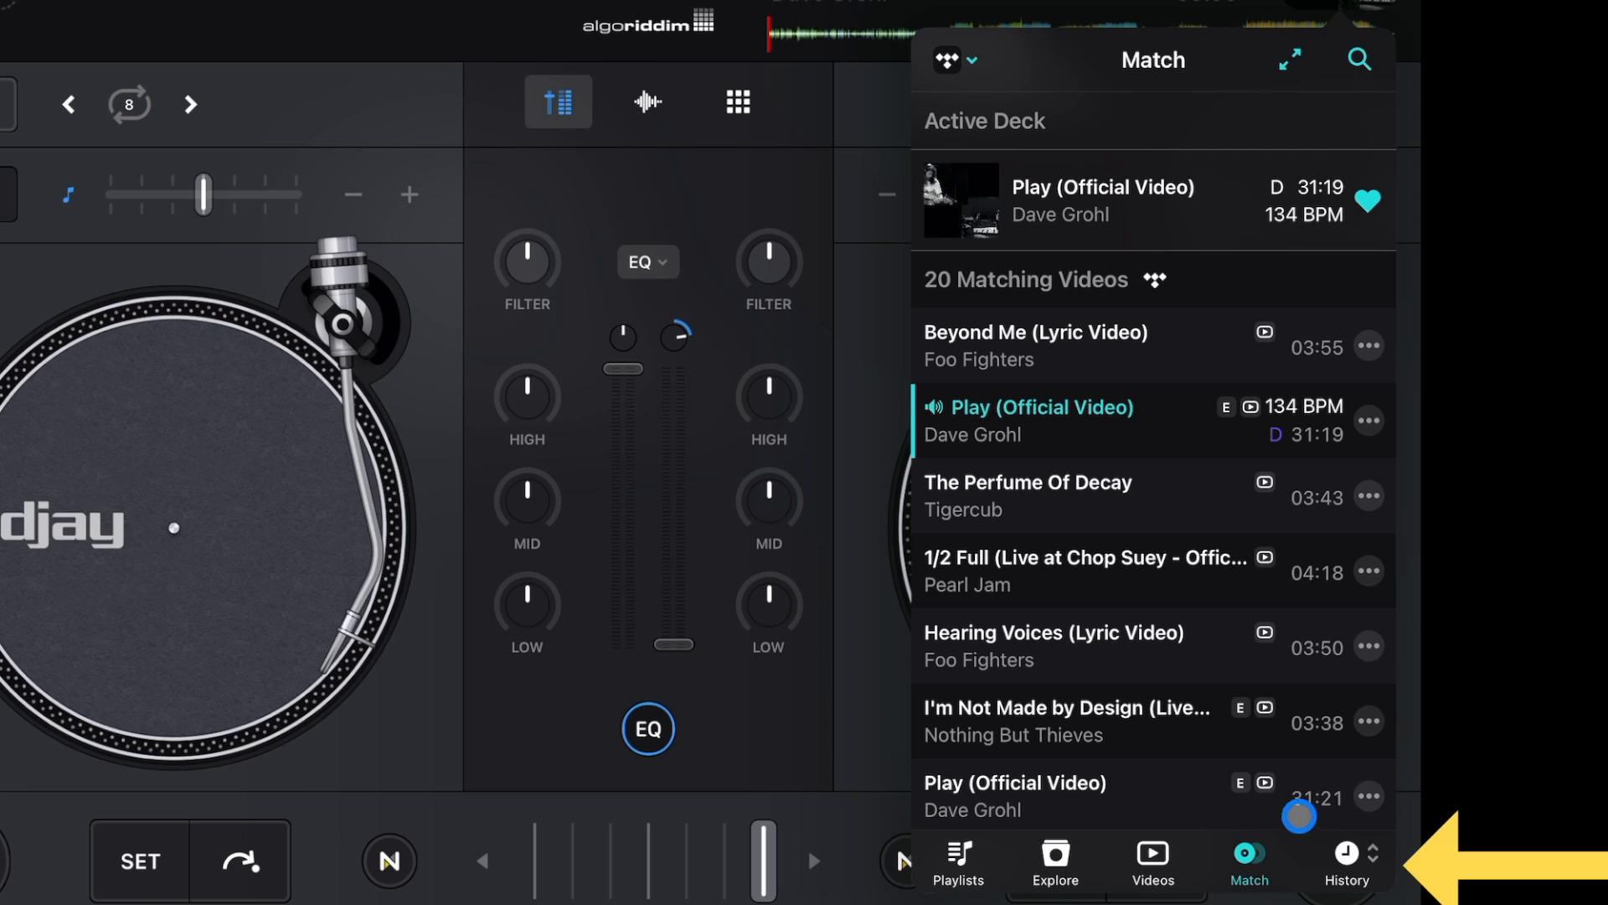
# View the session play history and scroll through the played tracks.
pyautogui.click(1344, 874)
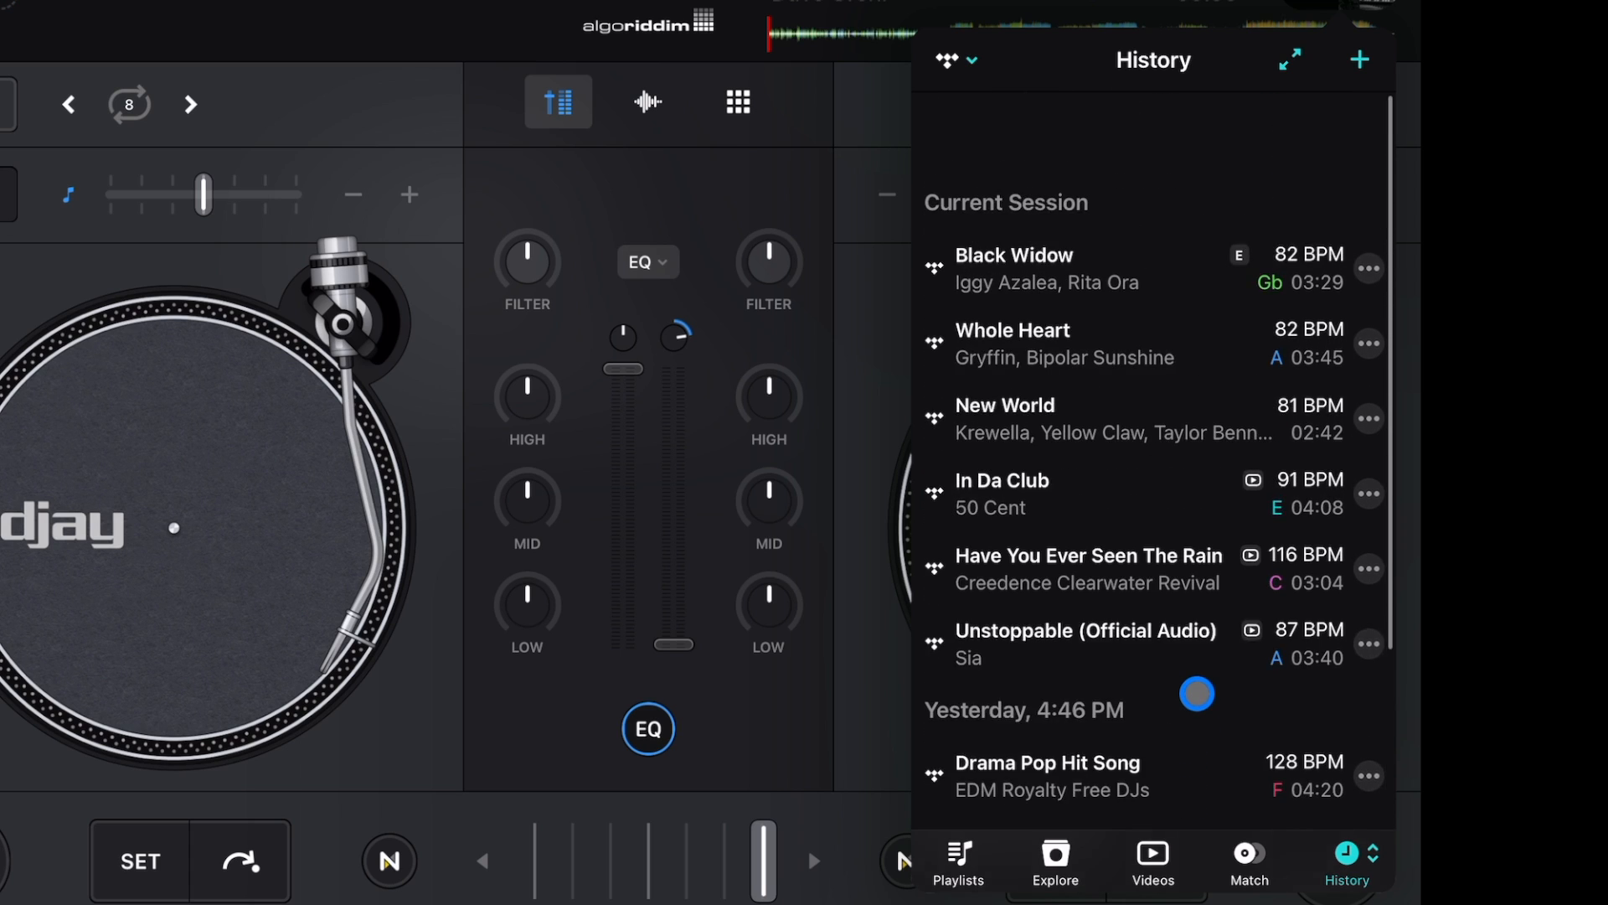
pyautogui.scroll(-3)
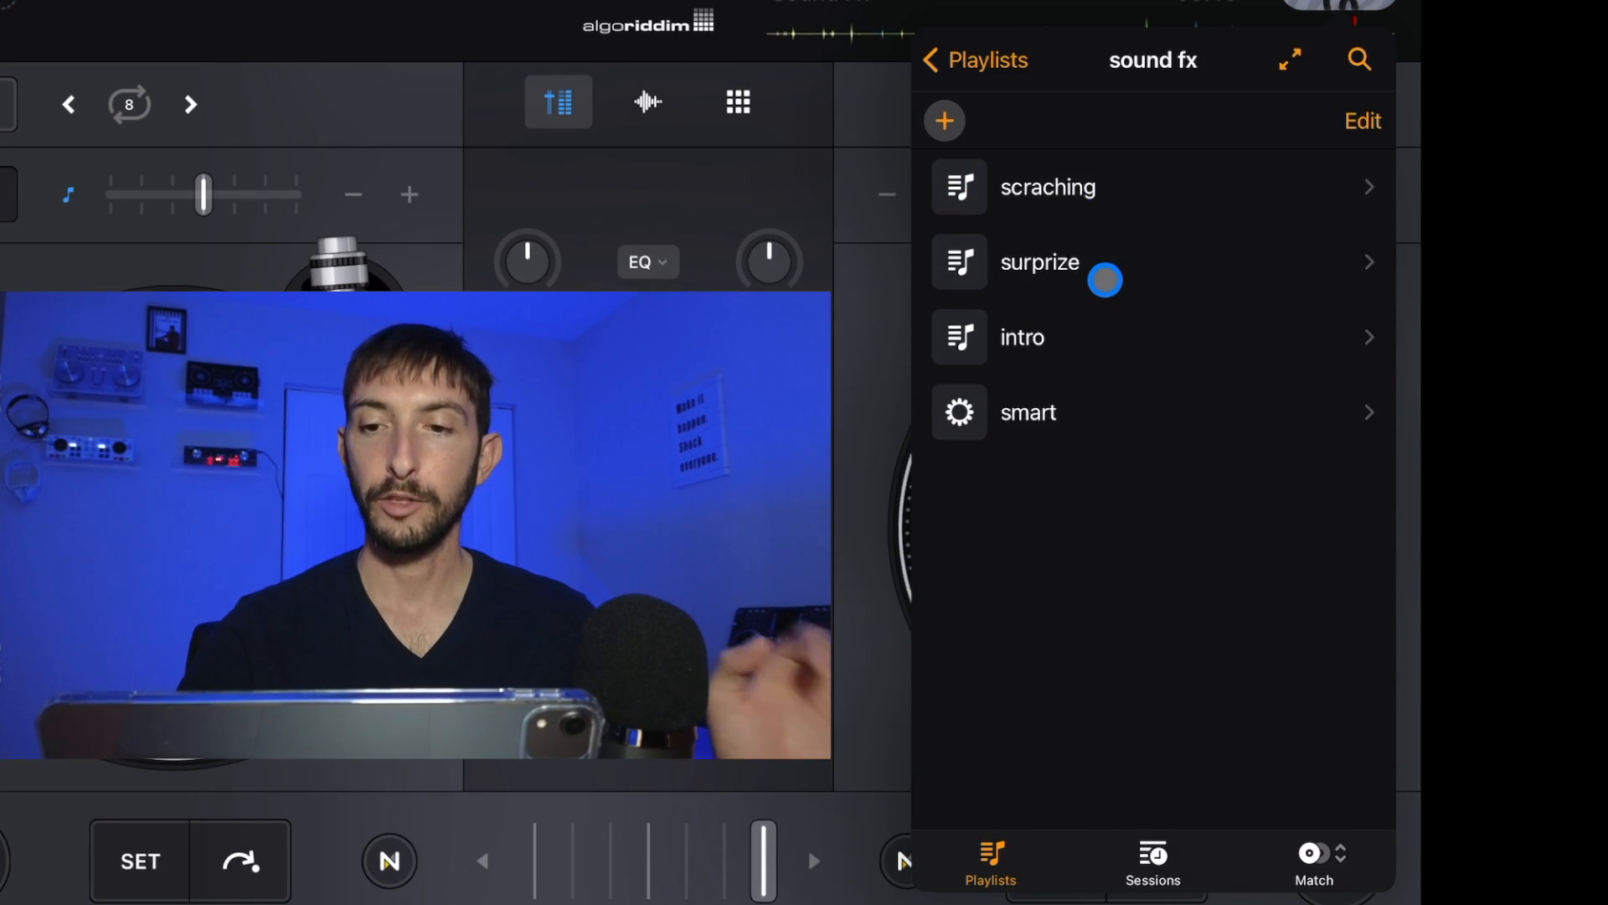
# Load Large Crowd Cheering then a sci-fi effect from surprize onto the right deck, returning to TIDAL playlists.
pyautogui.click(1040, 262)
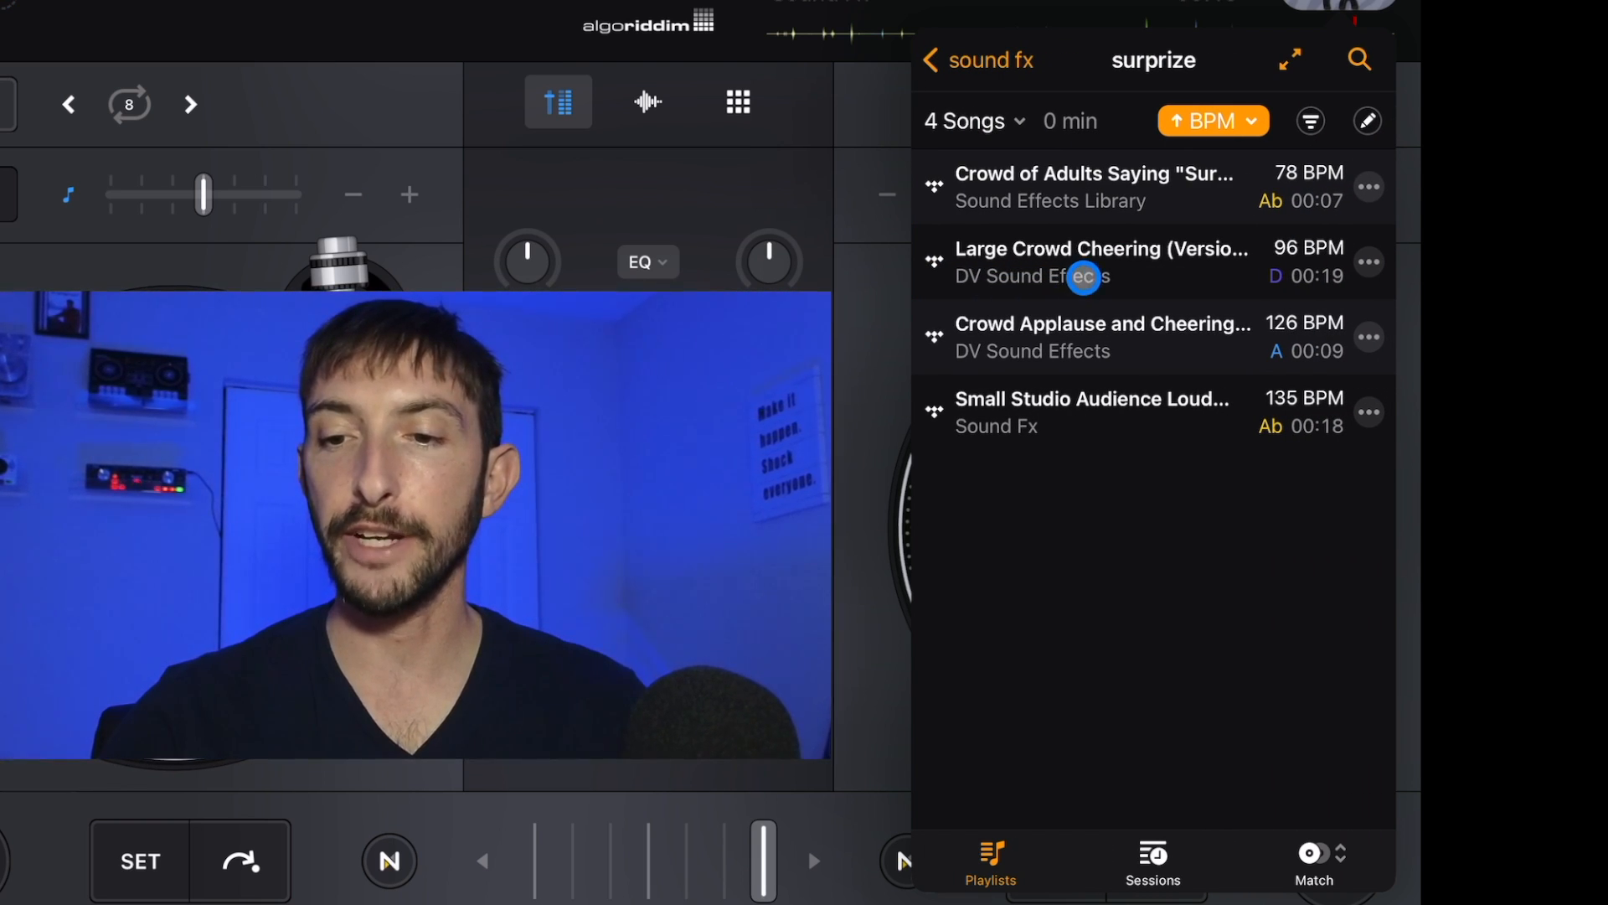
pyautogui.click(1102, 259)
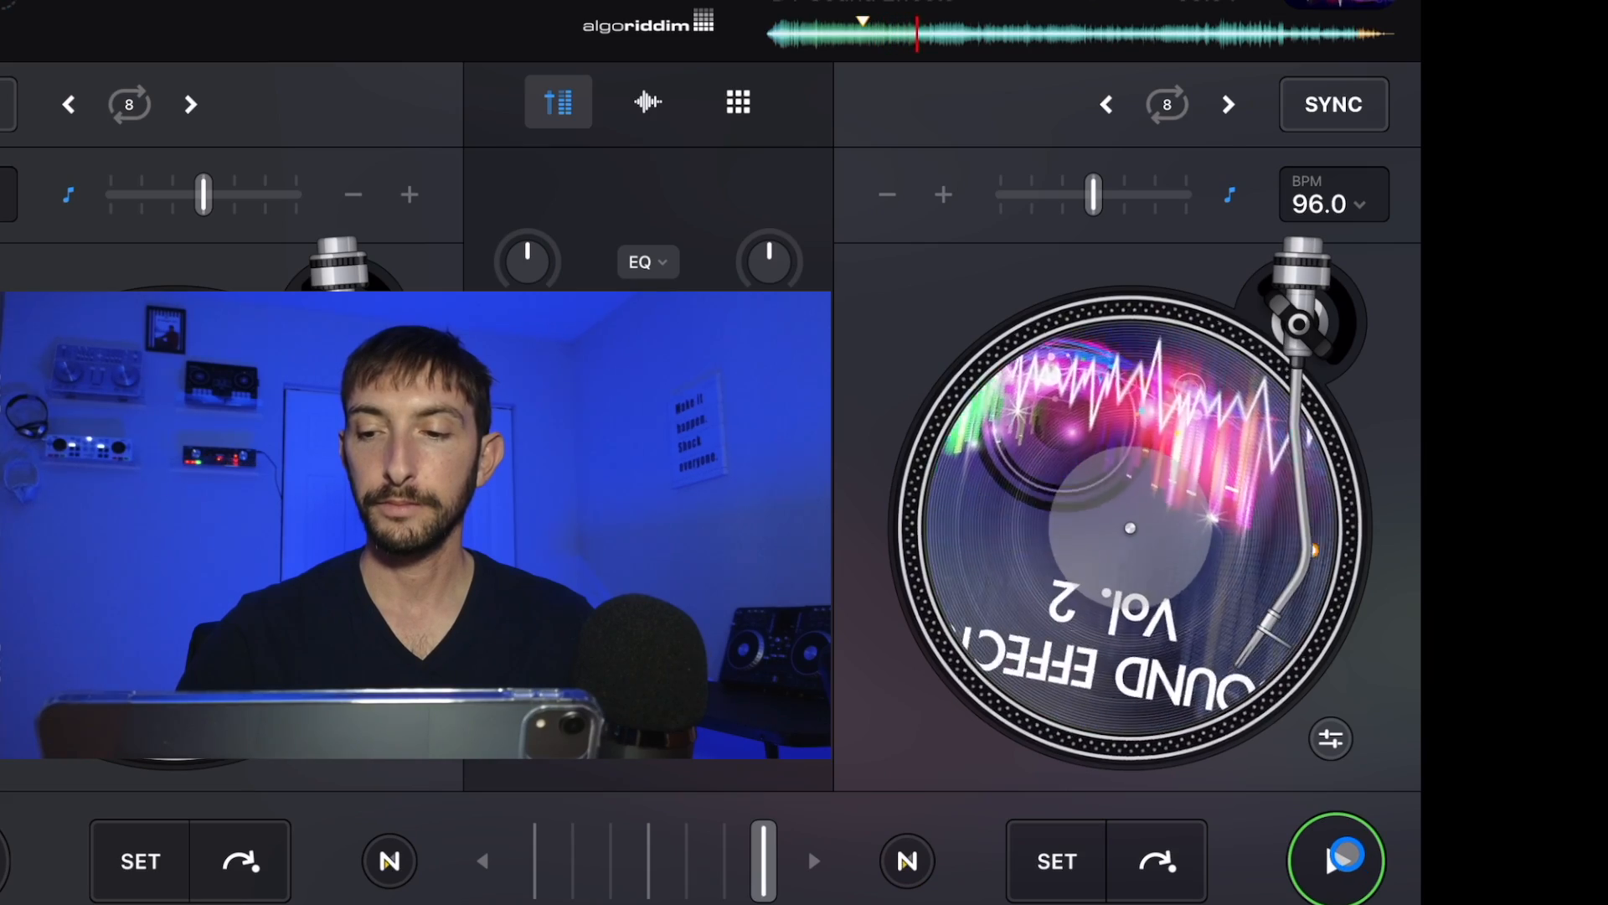
pyautogui.click(1340, 861)
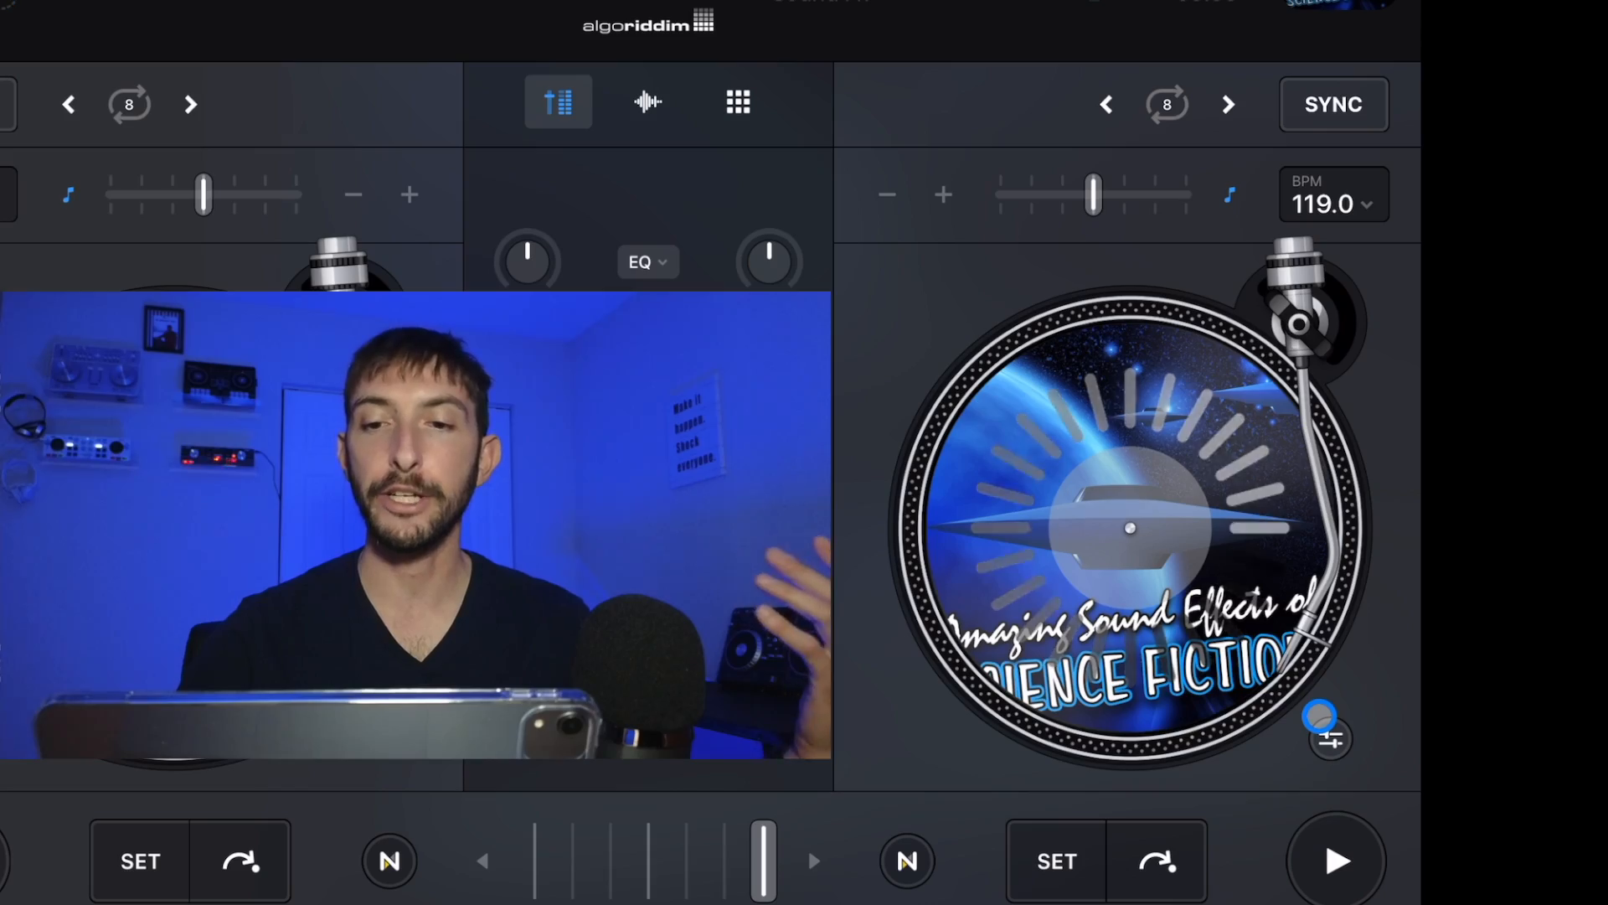
pyautogui.click(1333, 859)
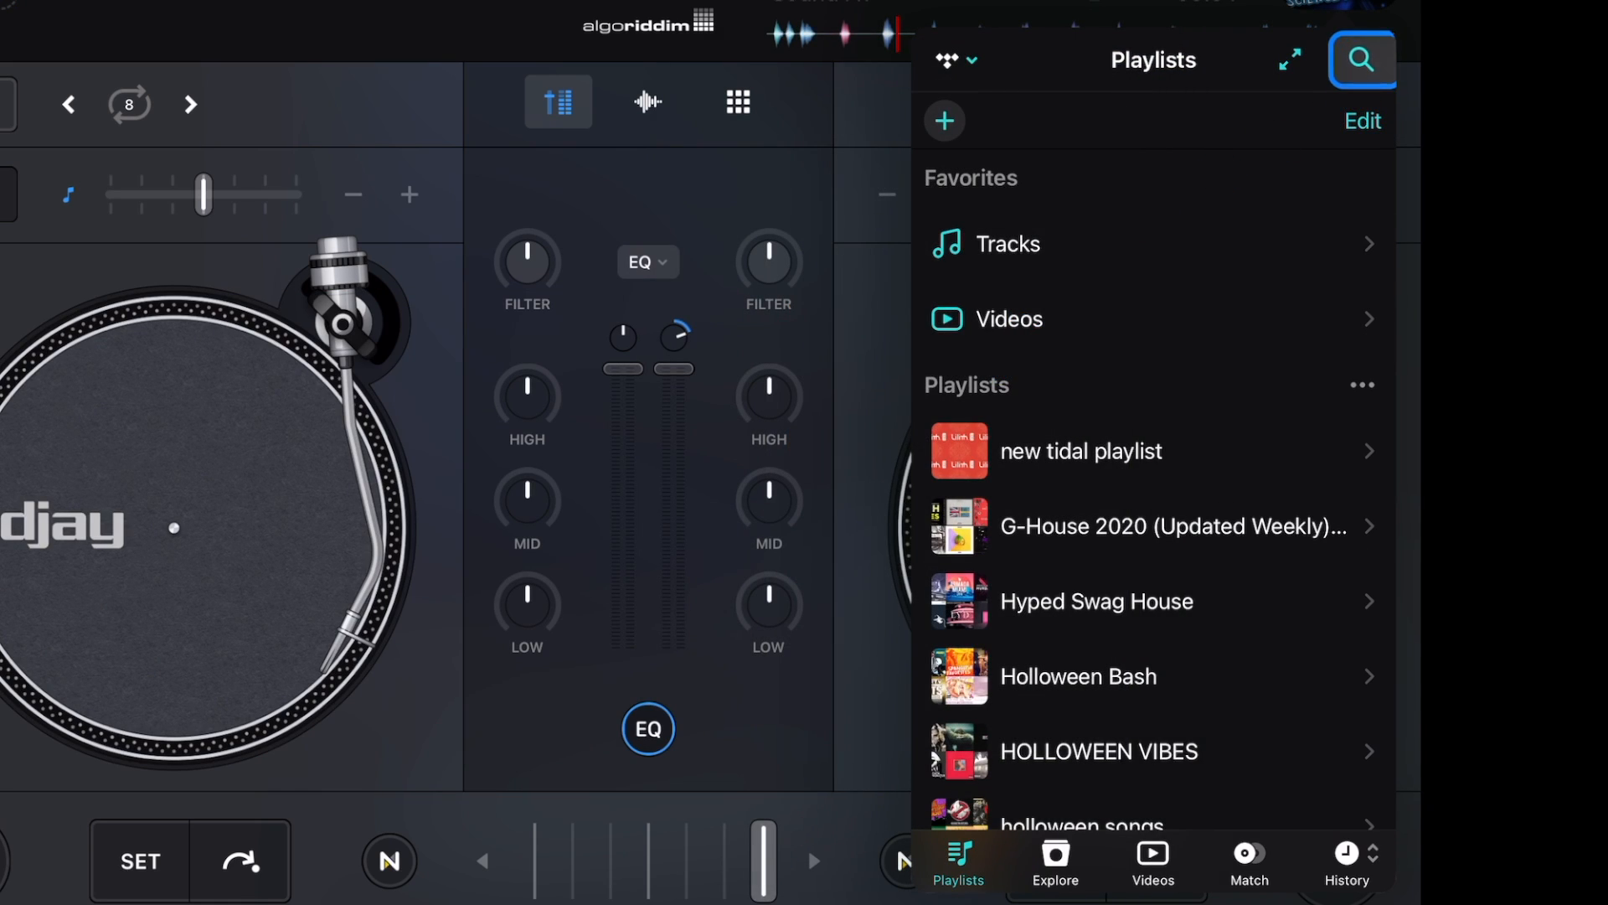
# Search TIDAL for 'Dj scratch samples', load a sample onto the deck, then search 'Mil' for Miley Cyrus.
pyautogui.click(1364, 60)
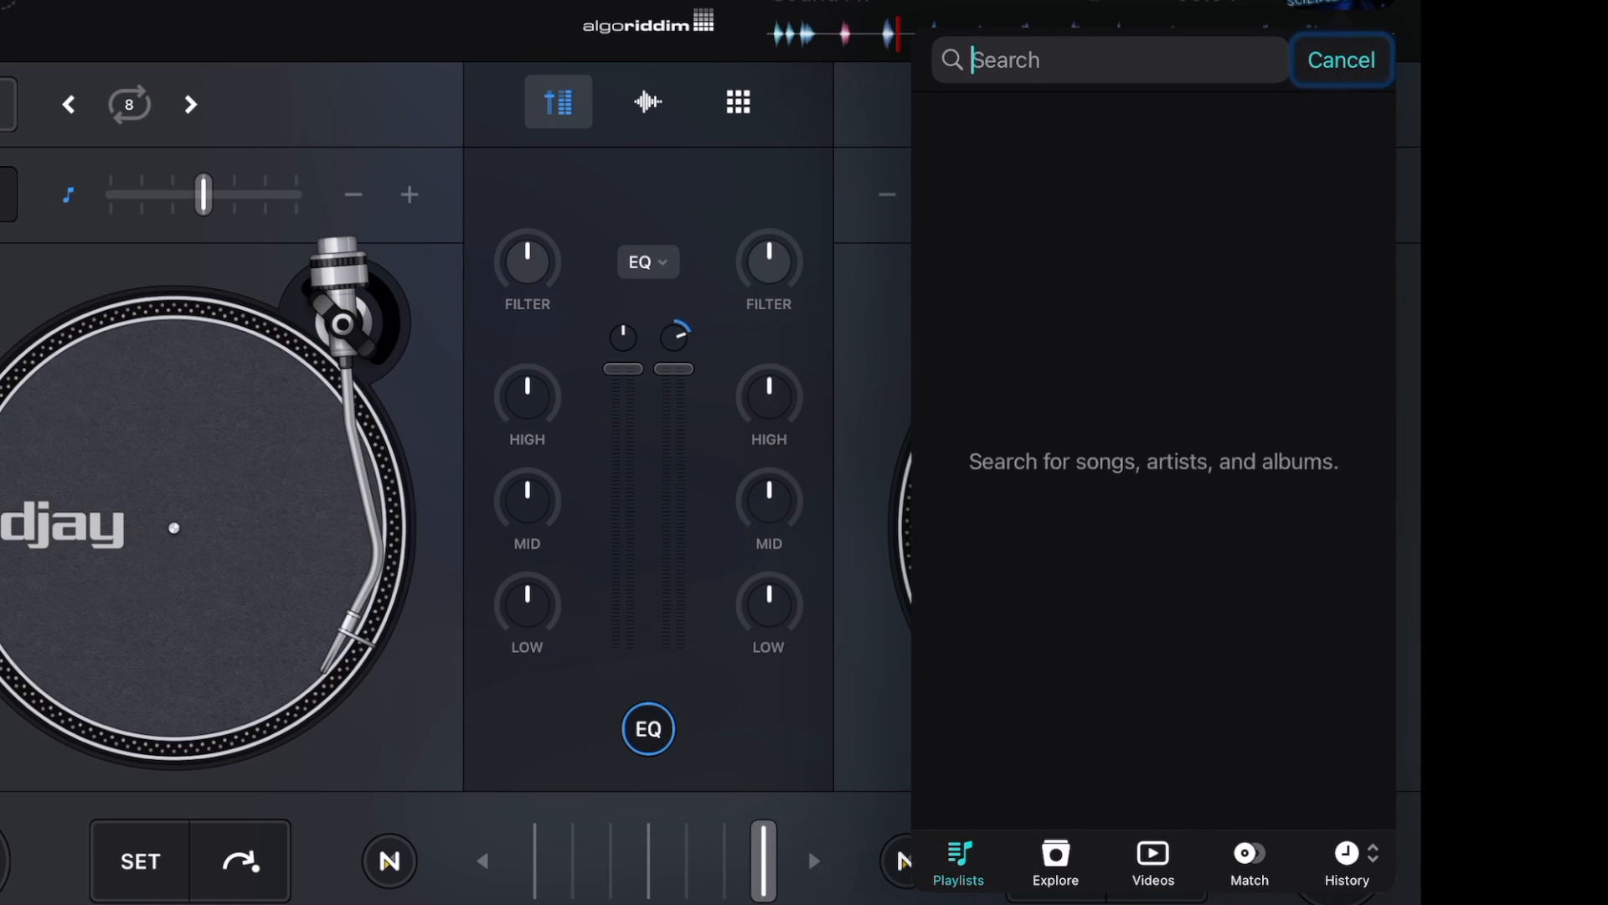
pyautogui.write('Dj scratch samples')
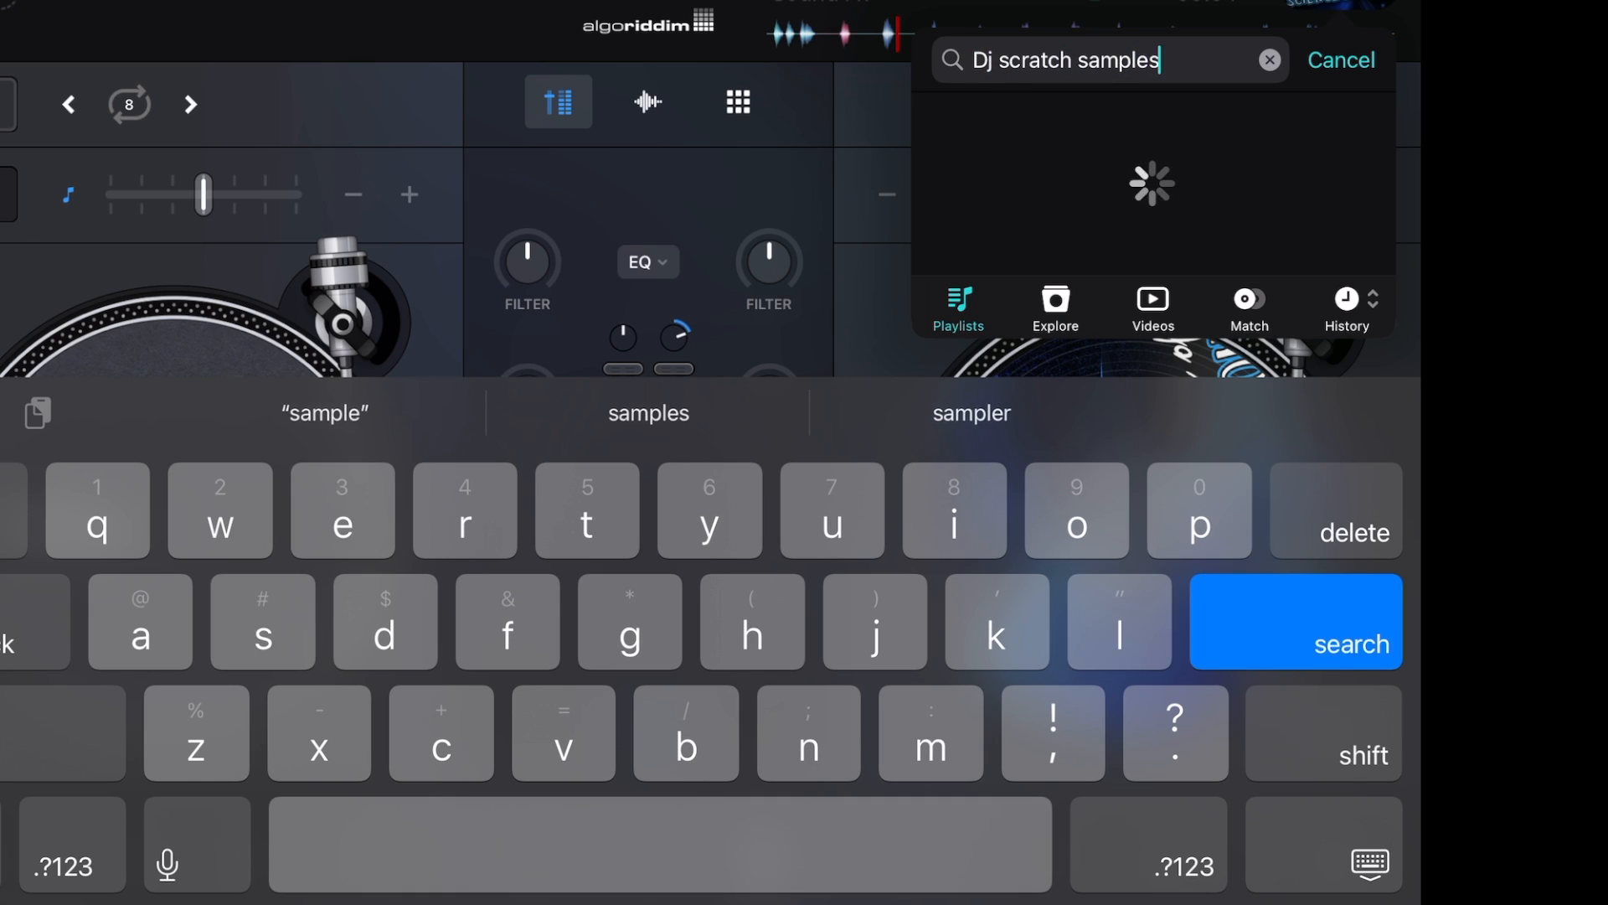
pyautogui.click(1297, 620)
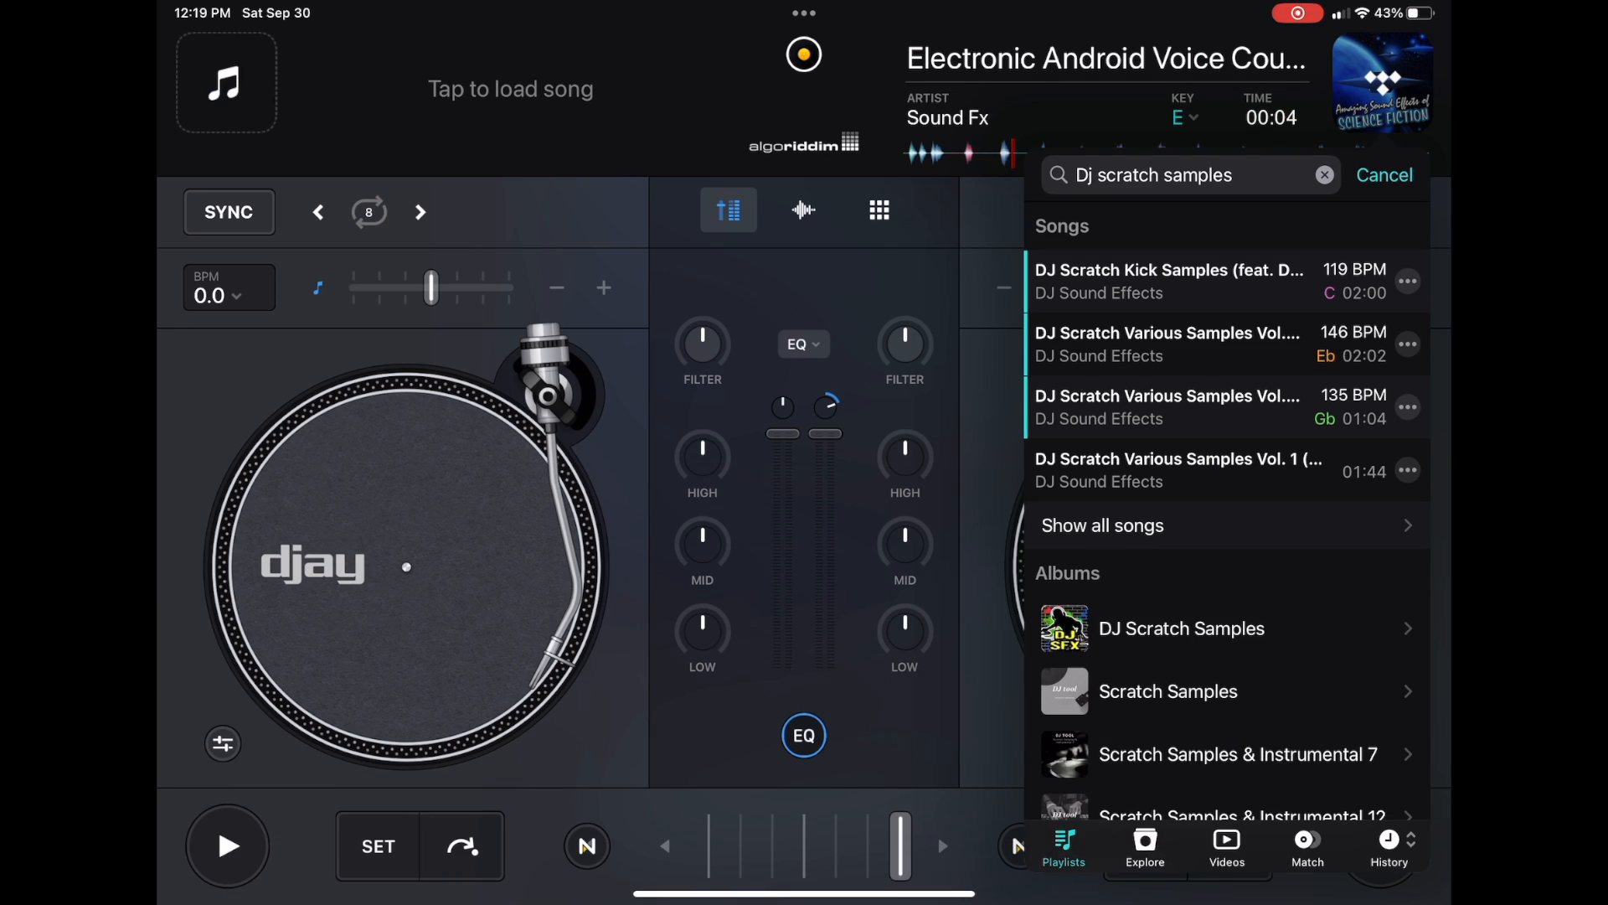
pyautogui.click(1169, 278)
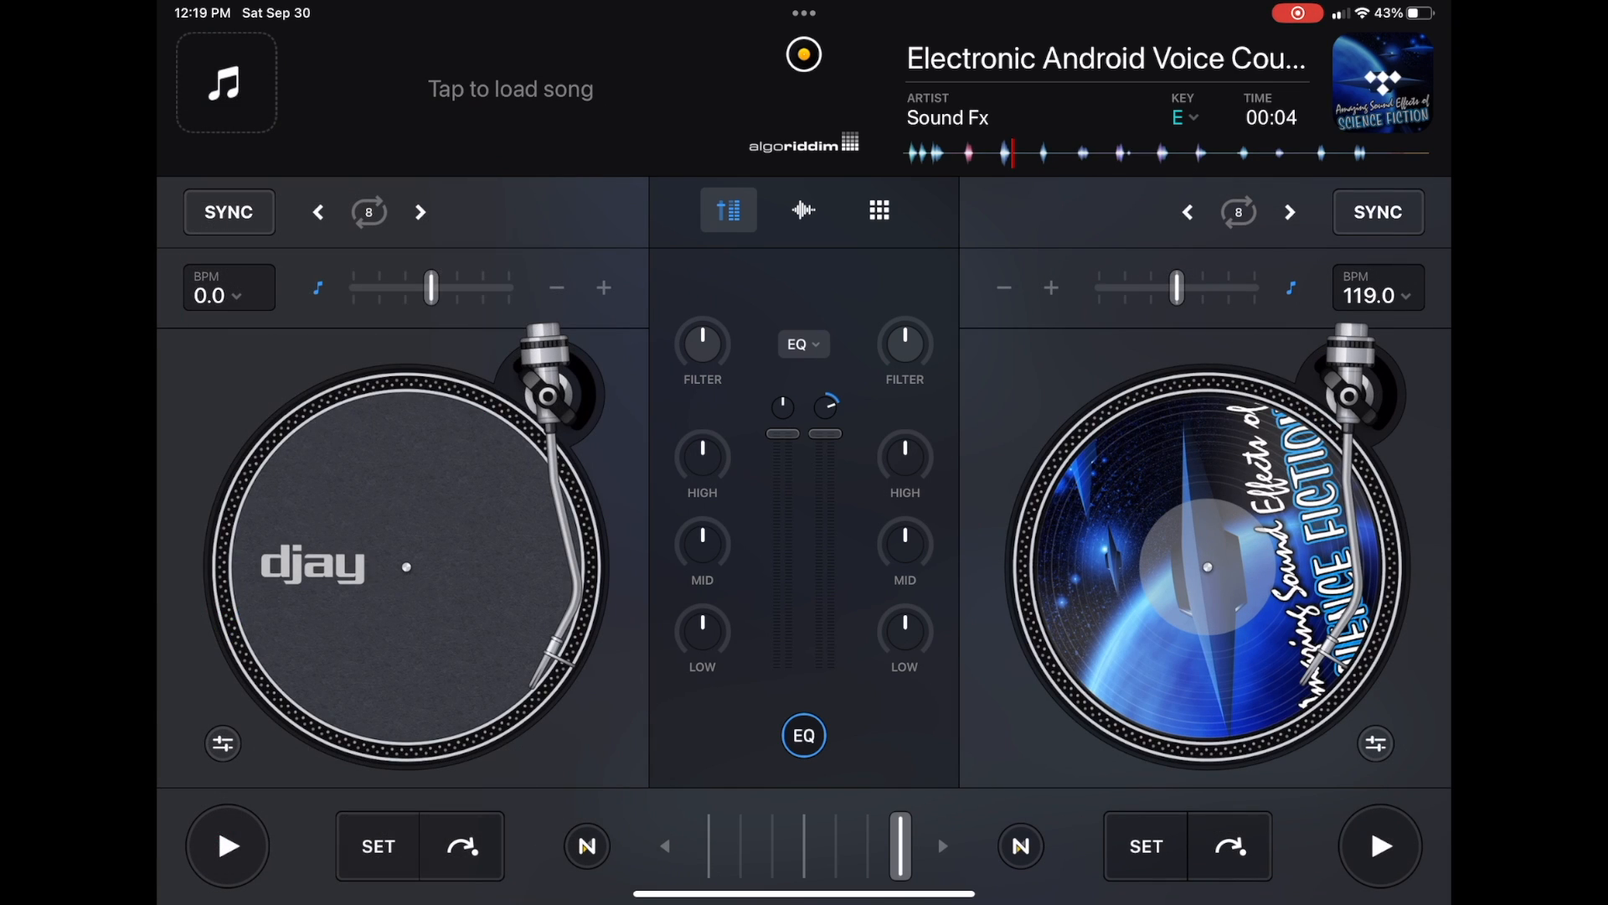
pyautogui.click(228, 82)
pyautogui.write('Mil')
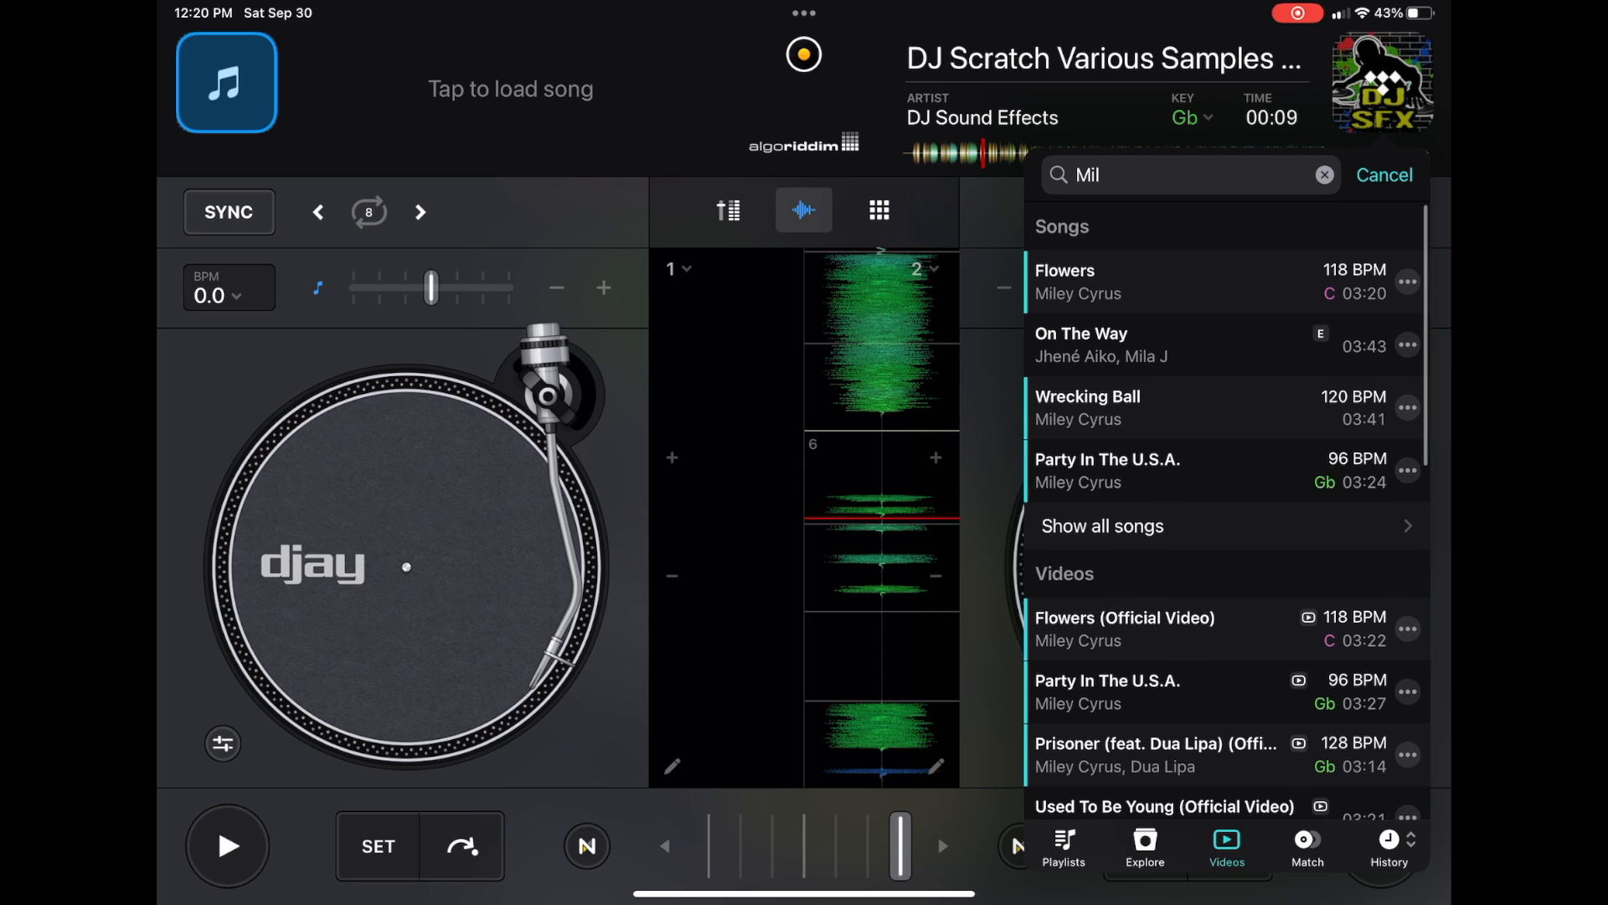
# Load Miley Cyrus's Flowers (Official Video) from the Videos results and play it in video mode.
pyautogui.scroll(-3)
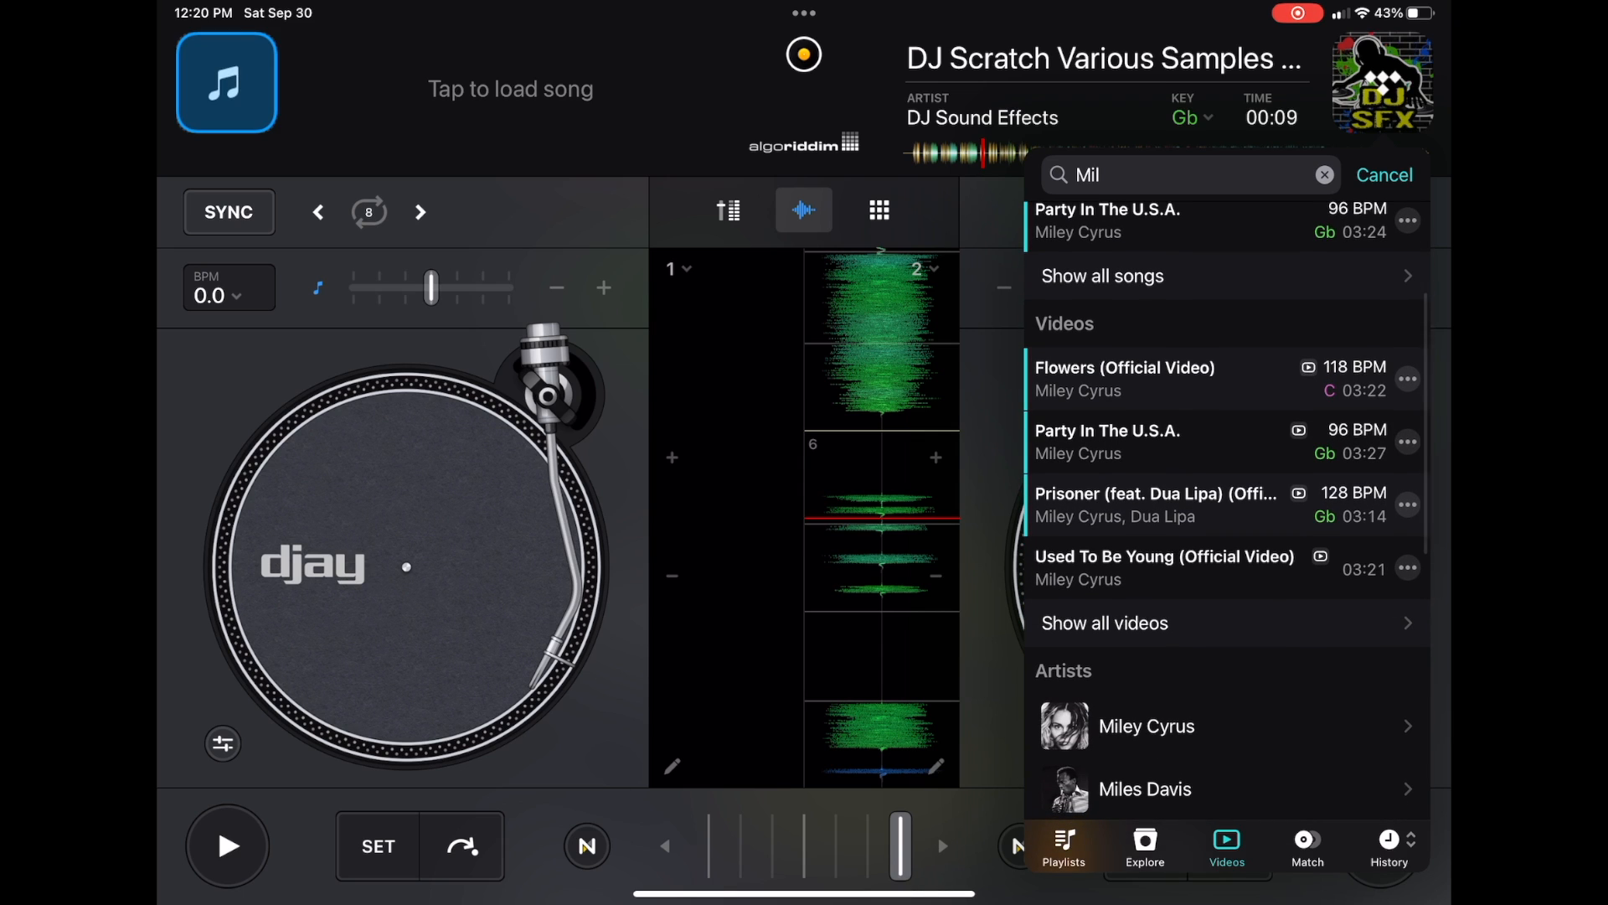
pyautogui.click(1174, 378)
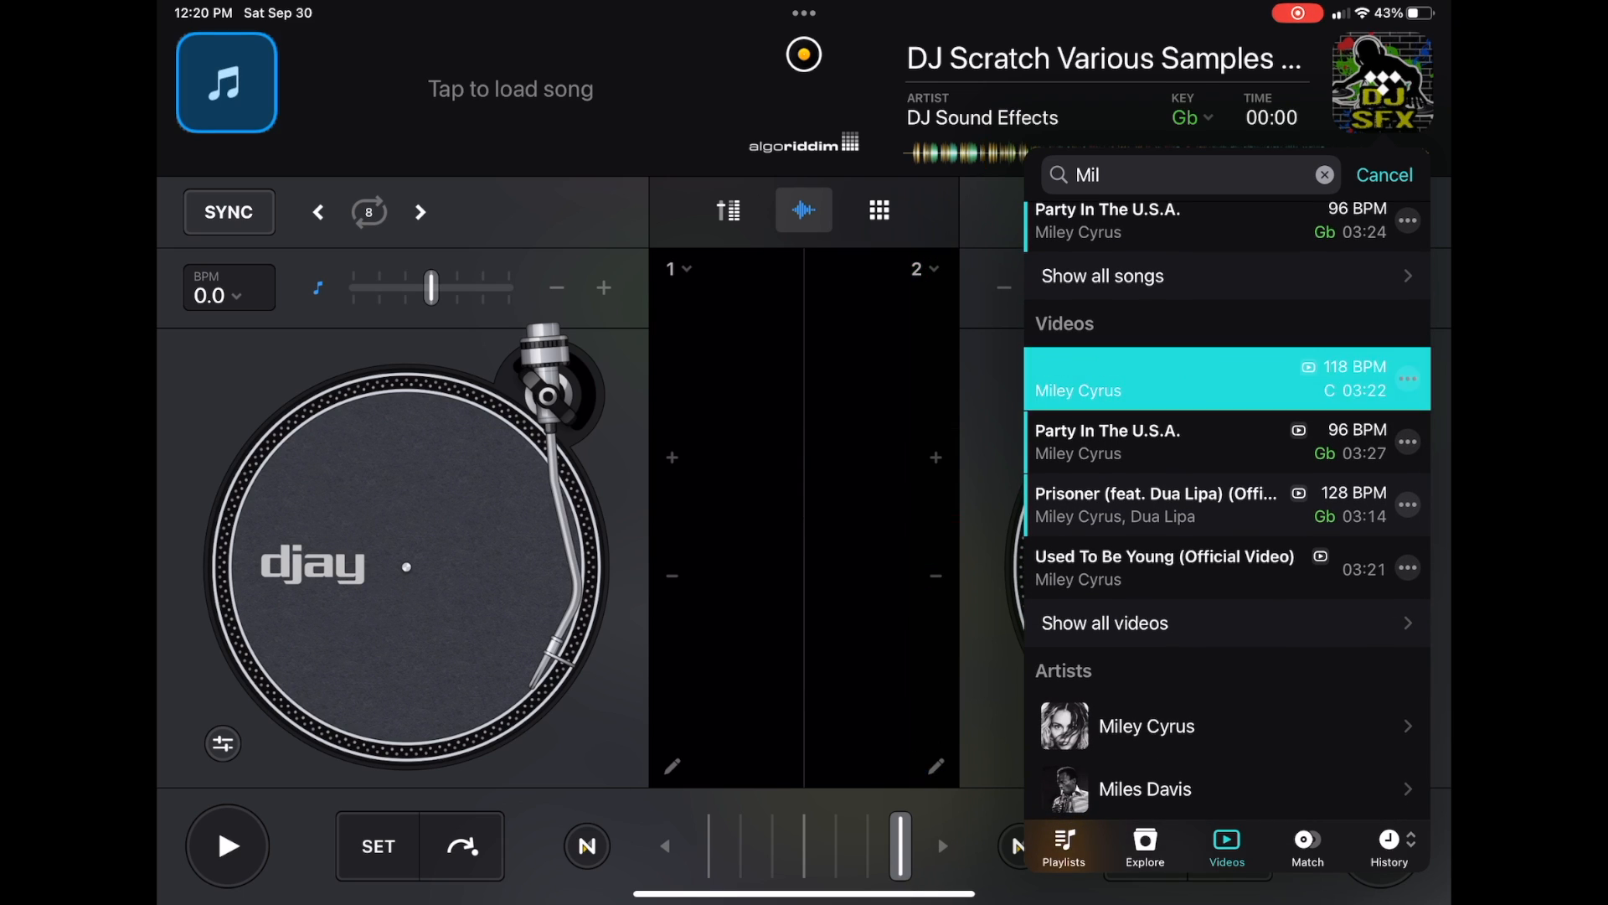
pyautogui.click(1213, 379)
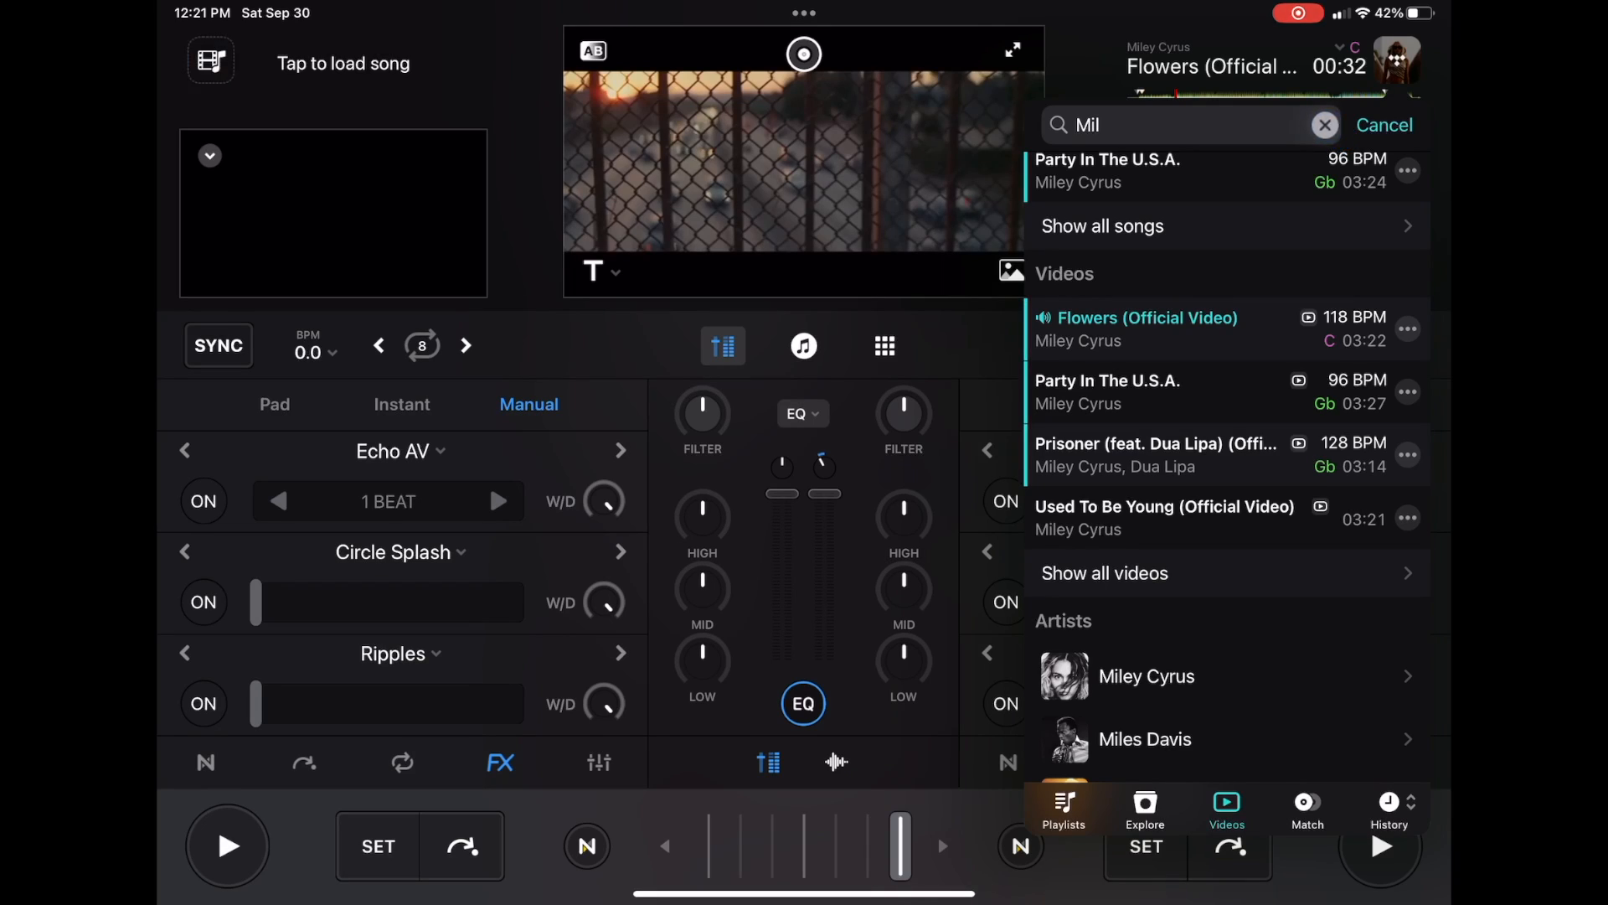
# Search TIDAL for 'Lyric video' and load Beyoncé's BREAK MY SOUL (Official Lyric Video) onto a deck.
pyautogui.click(1324, 124)
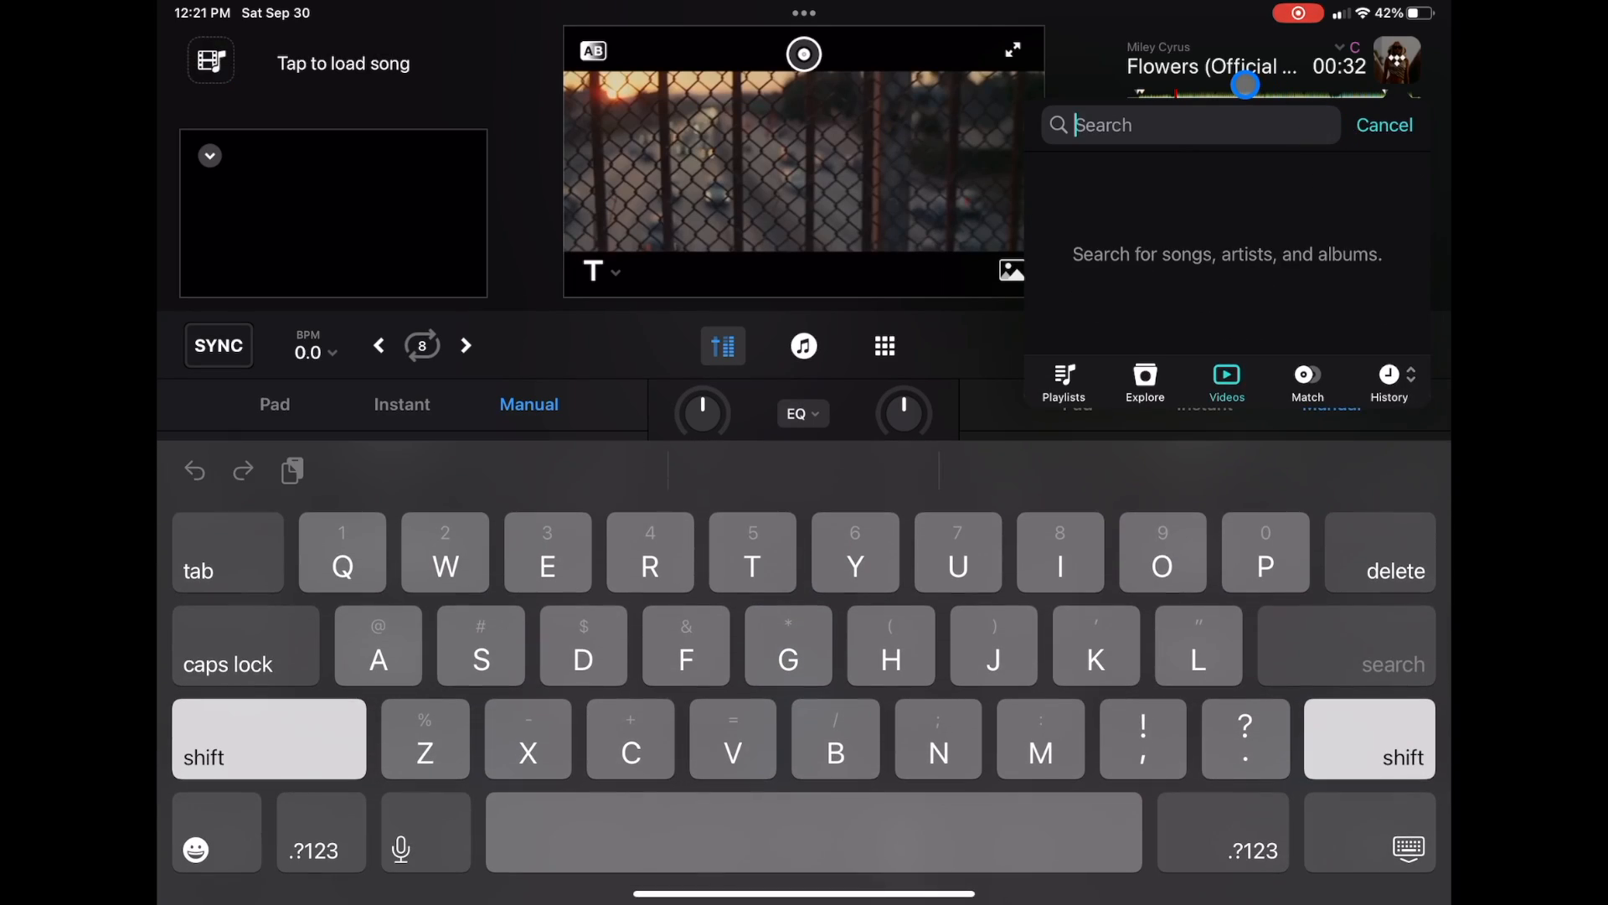
pyautogui.write('Lyr')
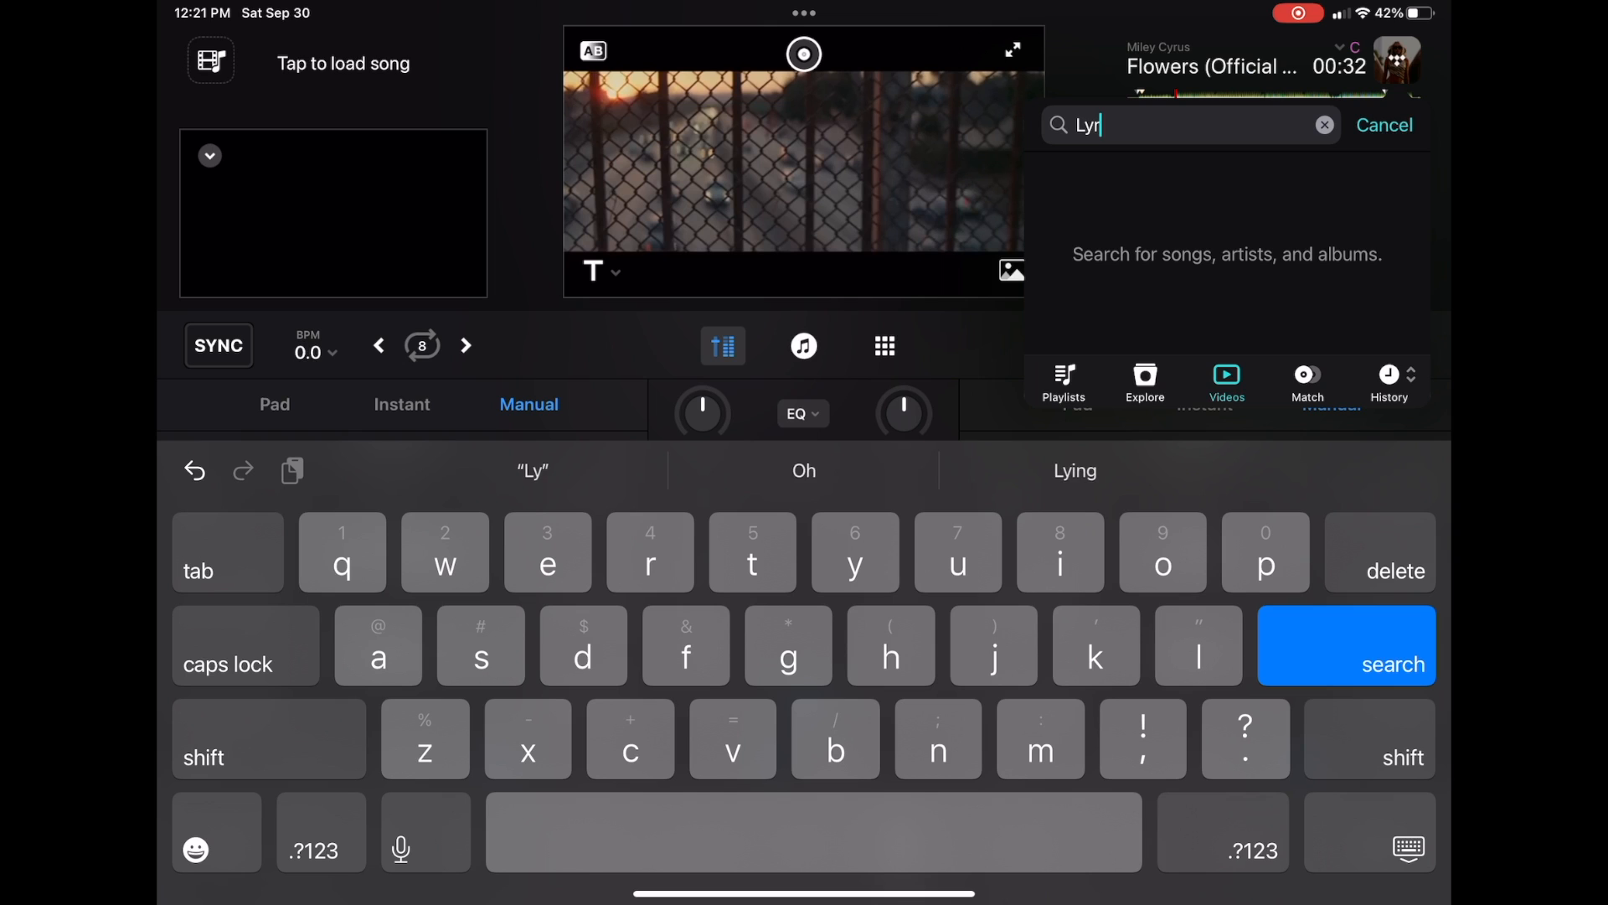
pyautogui.write('Lyric video')
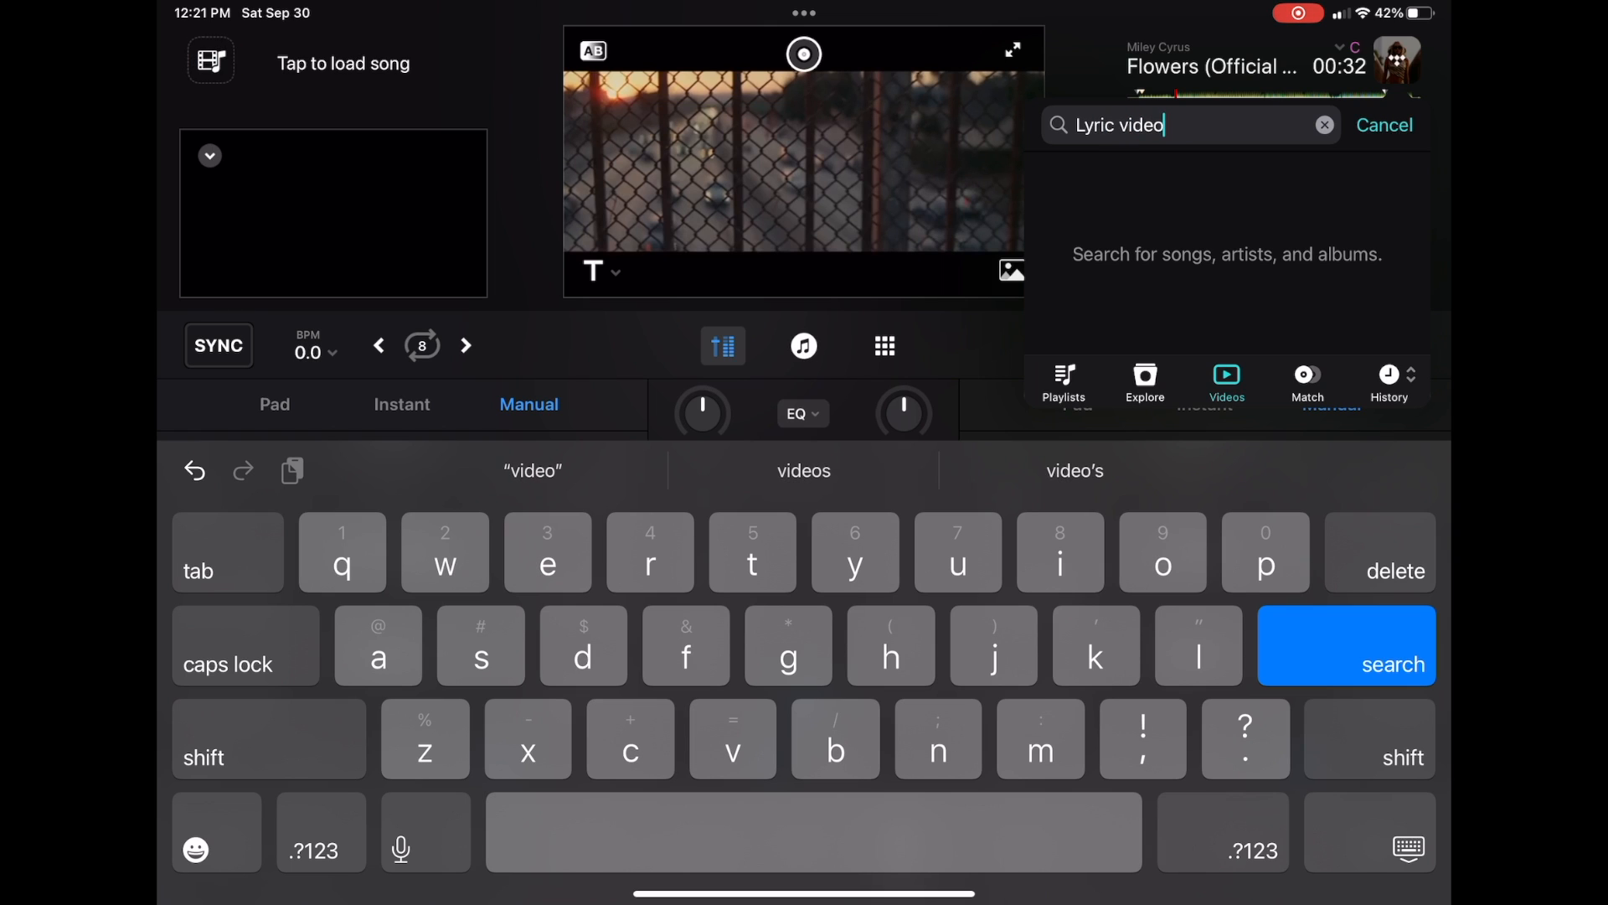
pyautogui.click(1347, 643)
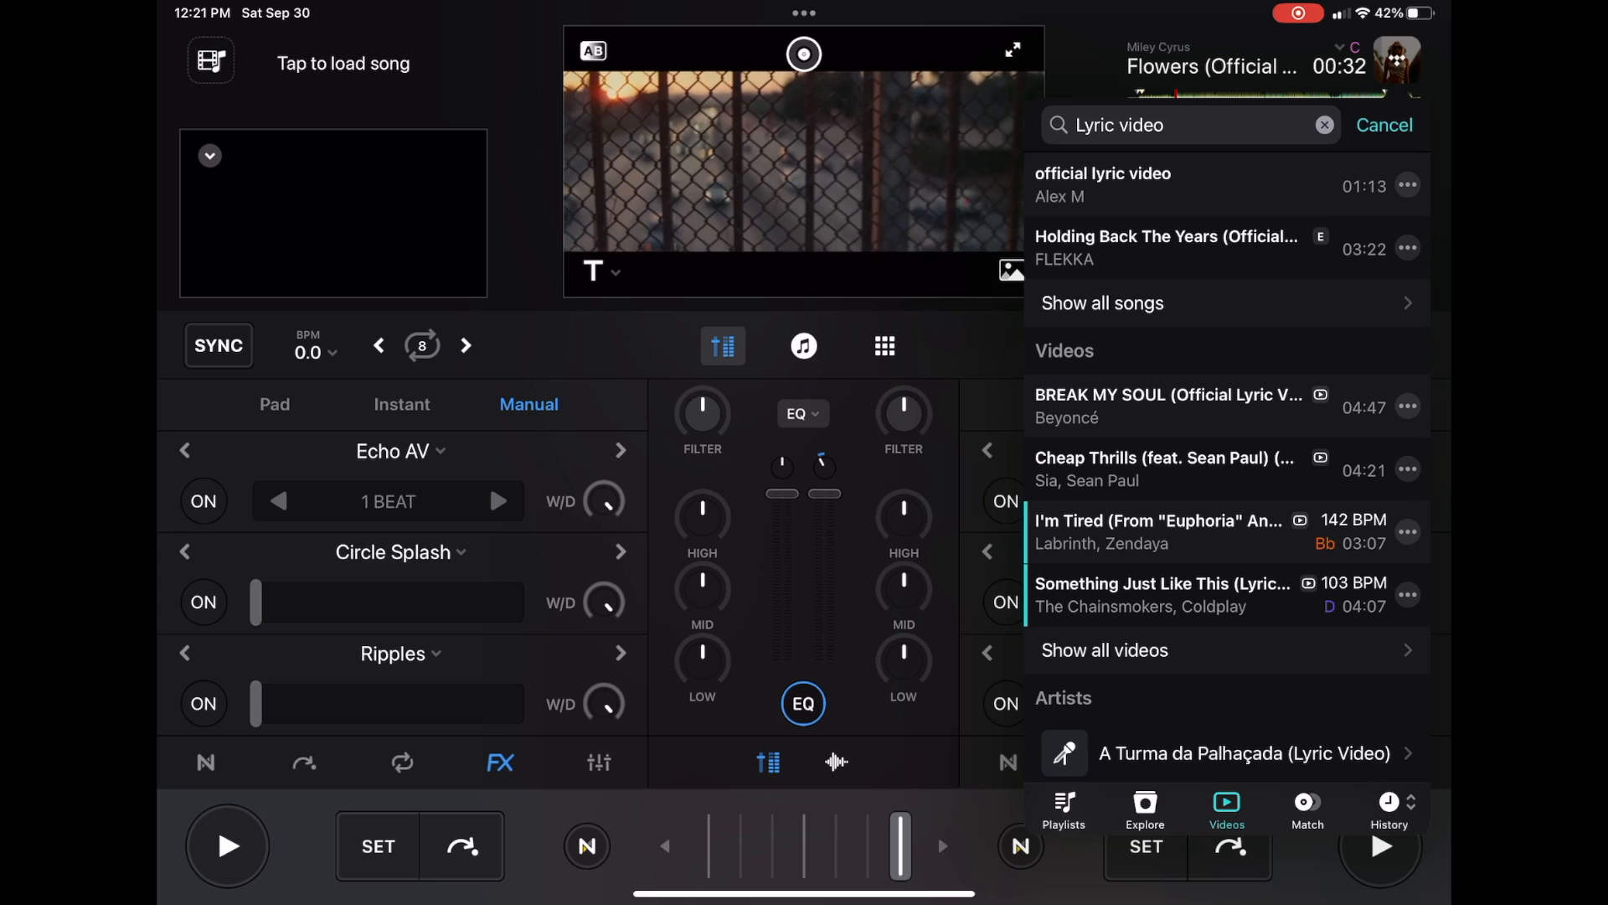
pyautogui.click(1168, 405)
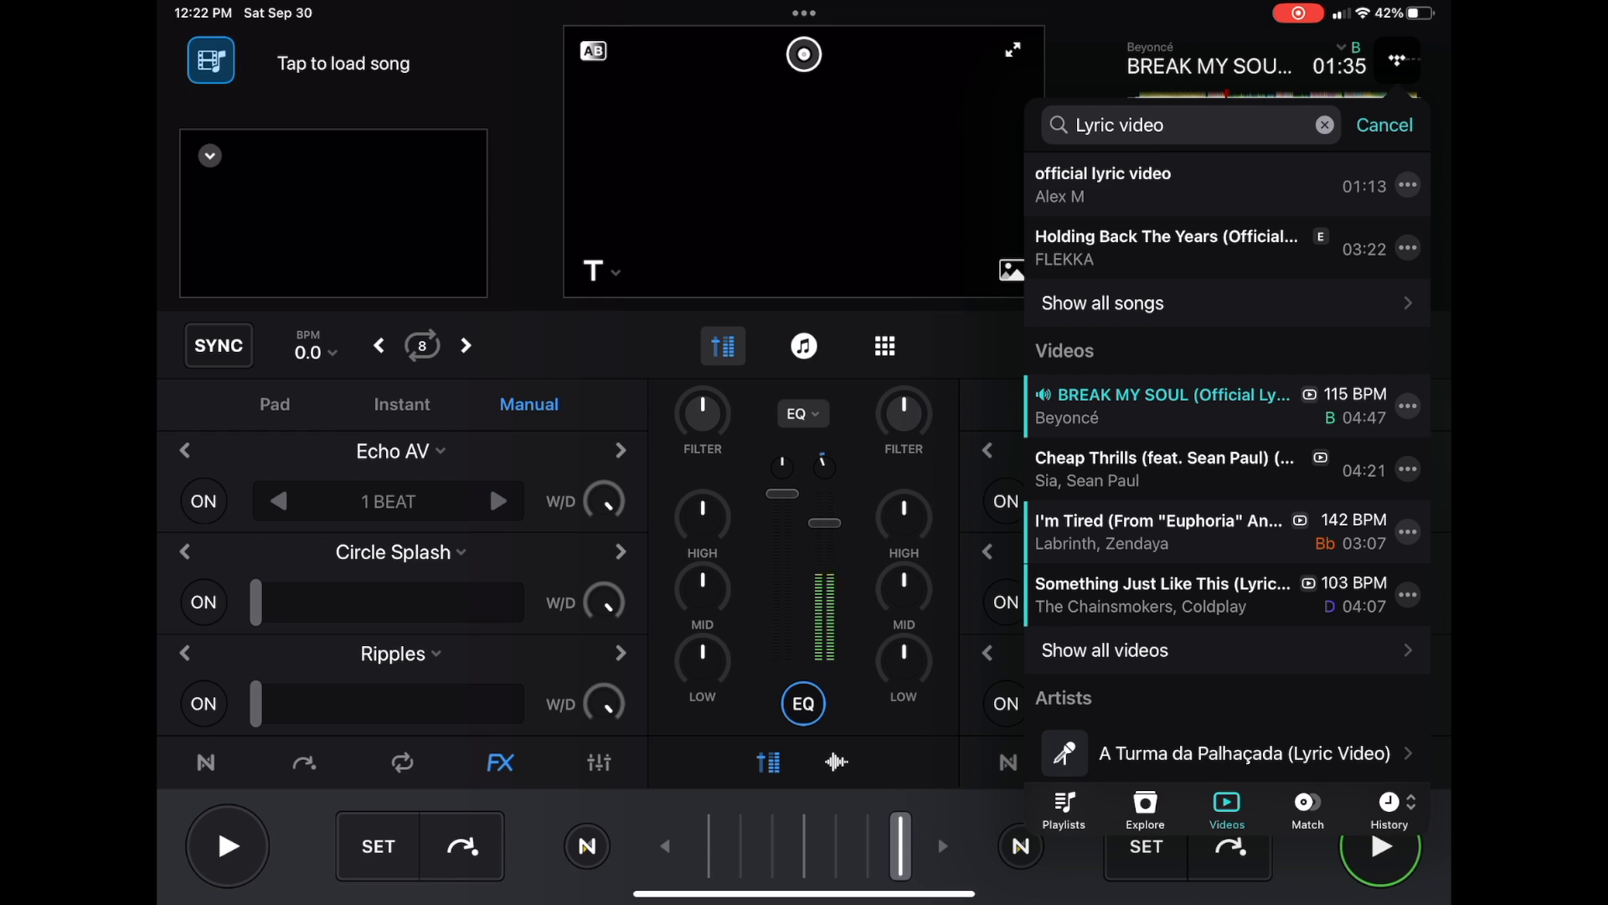
# Load Cheap Thrills by Sia and Sean Paul onto the right deck, confirming replacement, and play it.
pyautogui.click(1173, 404)
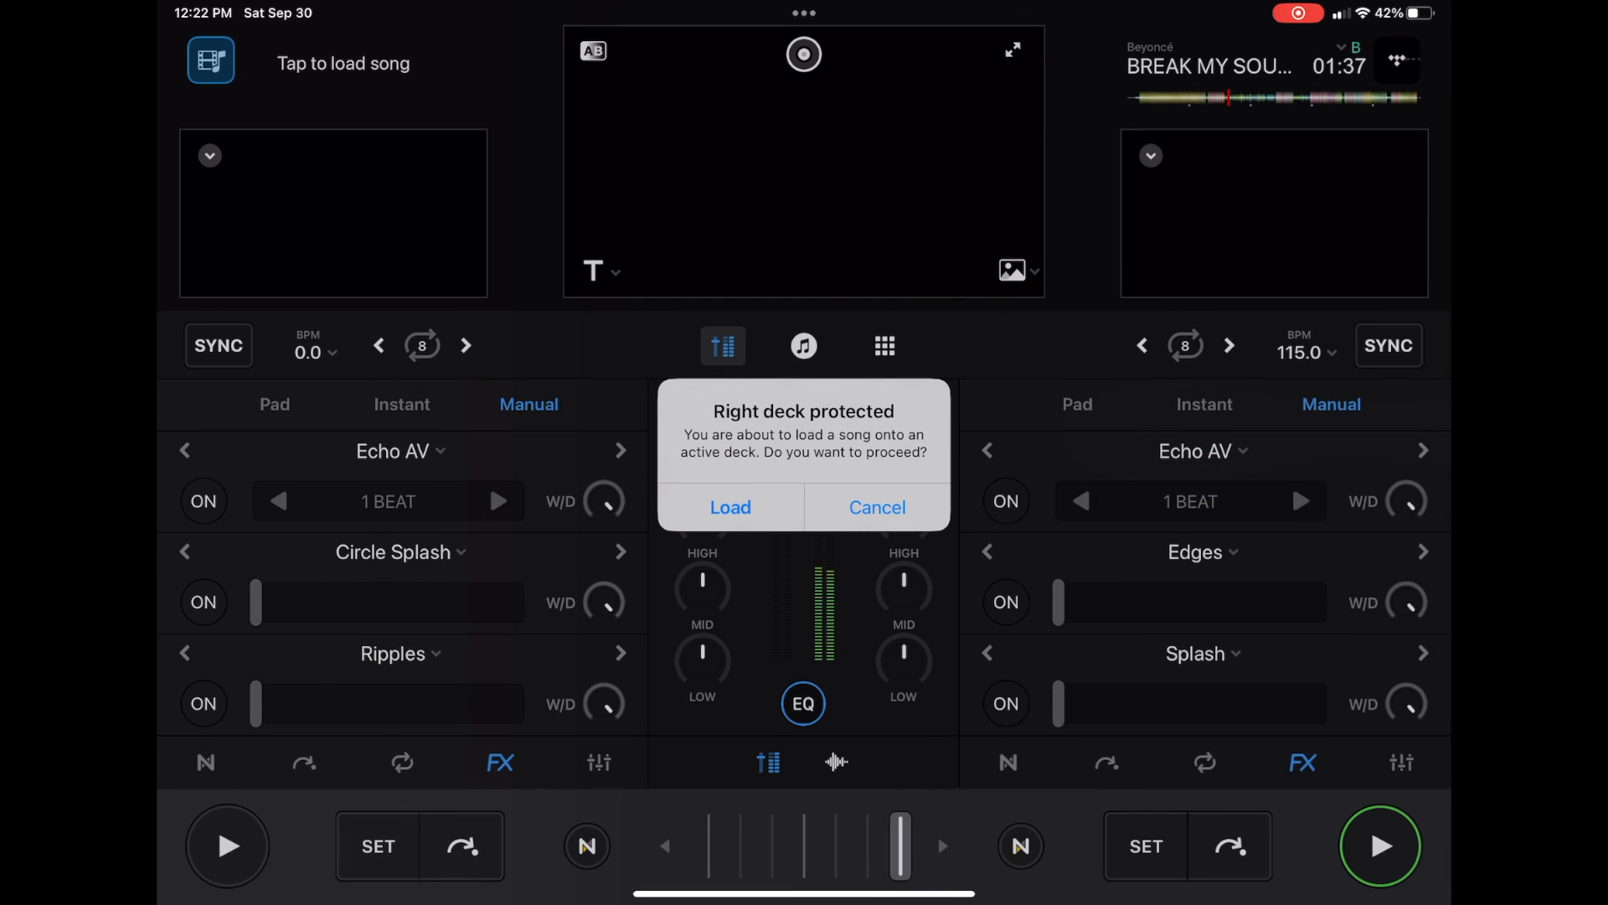
pyautogui.click(731, 506)
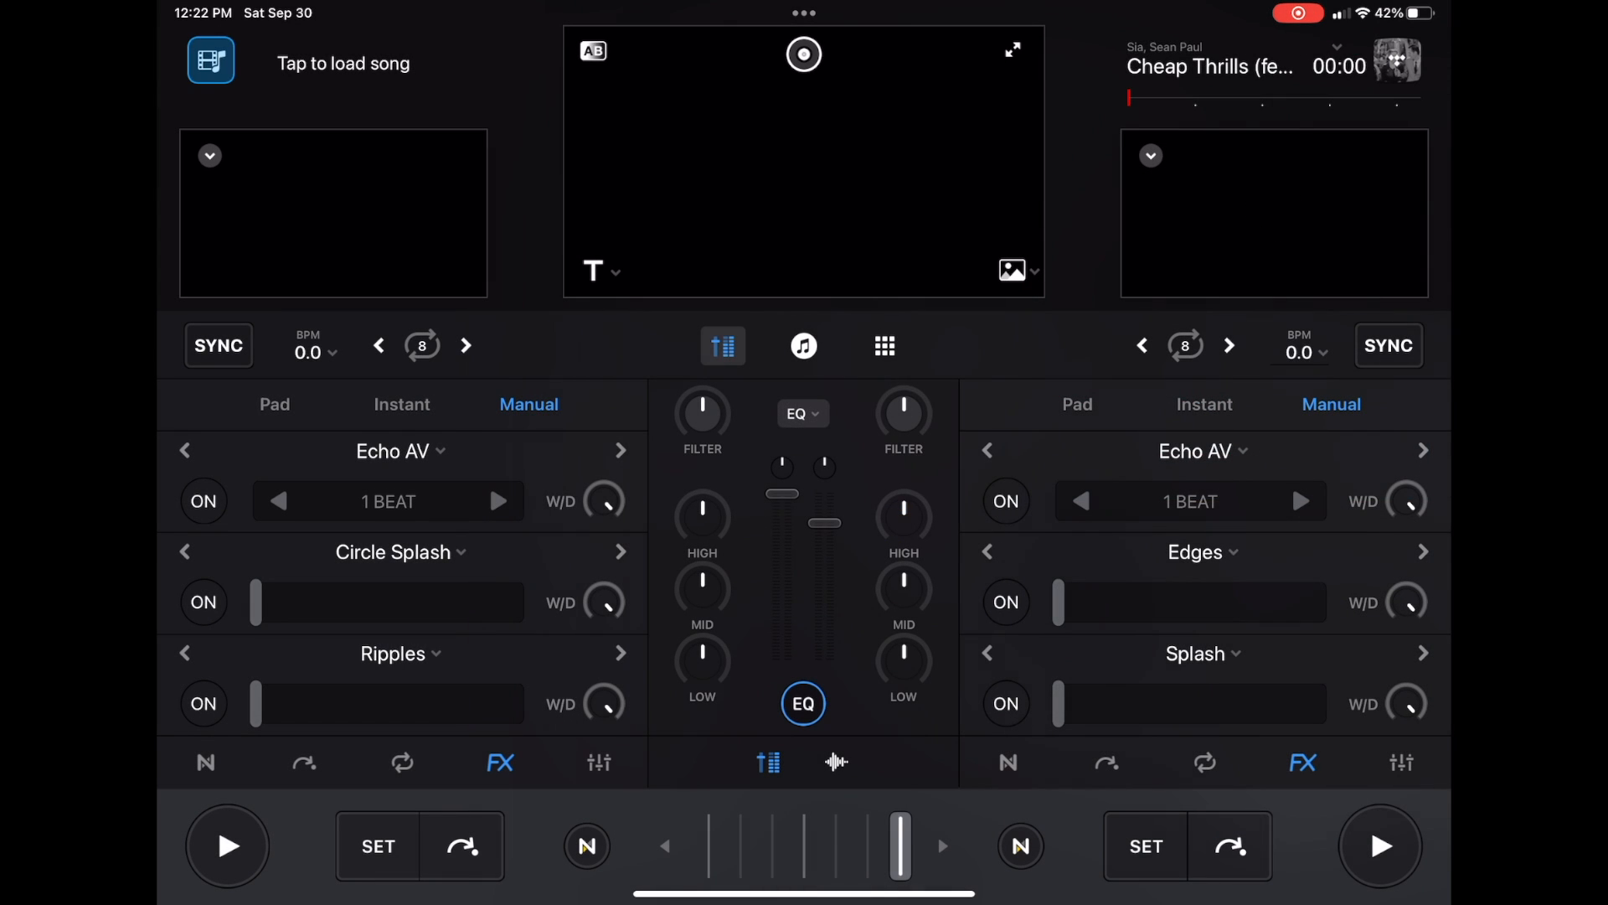
pyautogui.click(1381, 846)
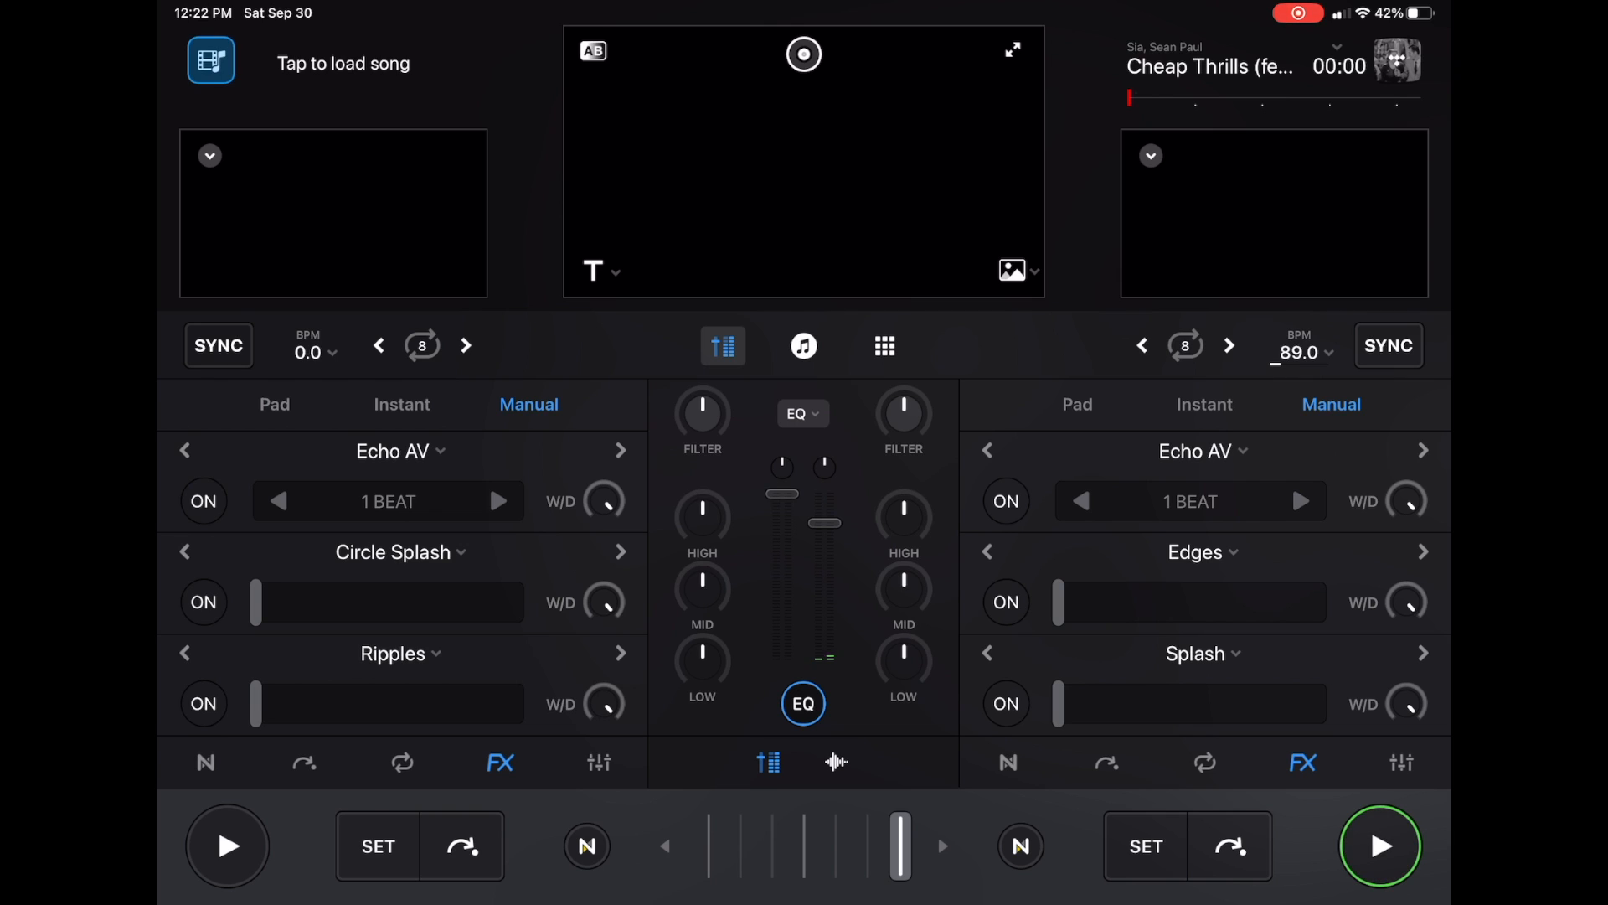
pyautogui.click(1381, 846)
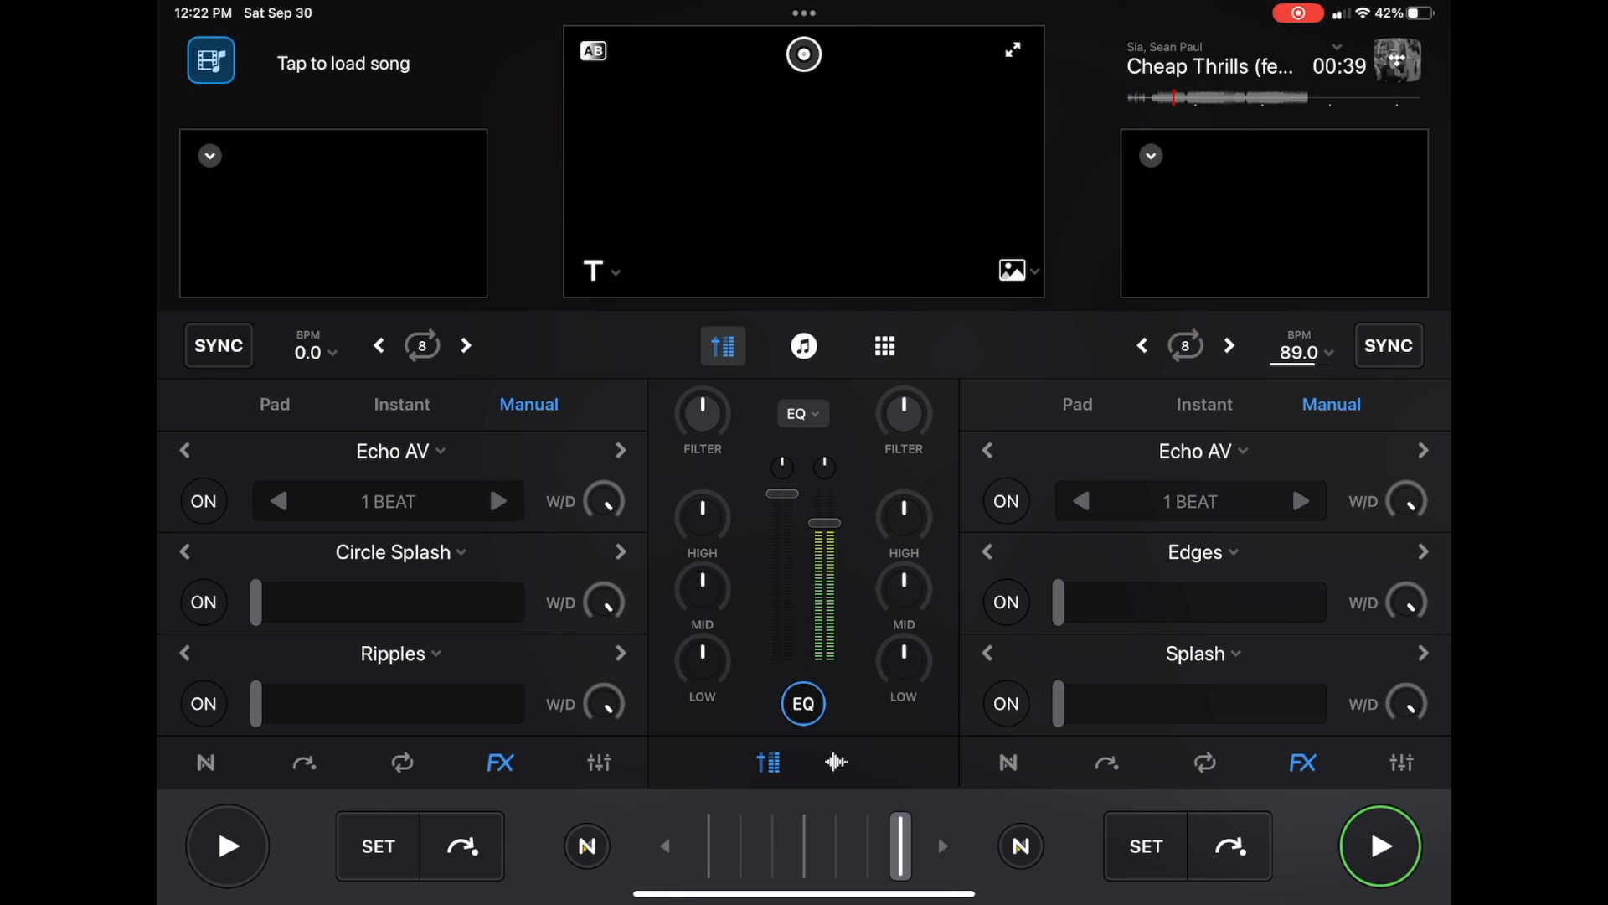